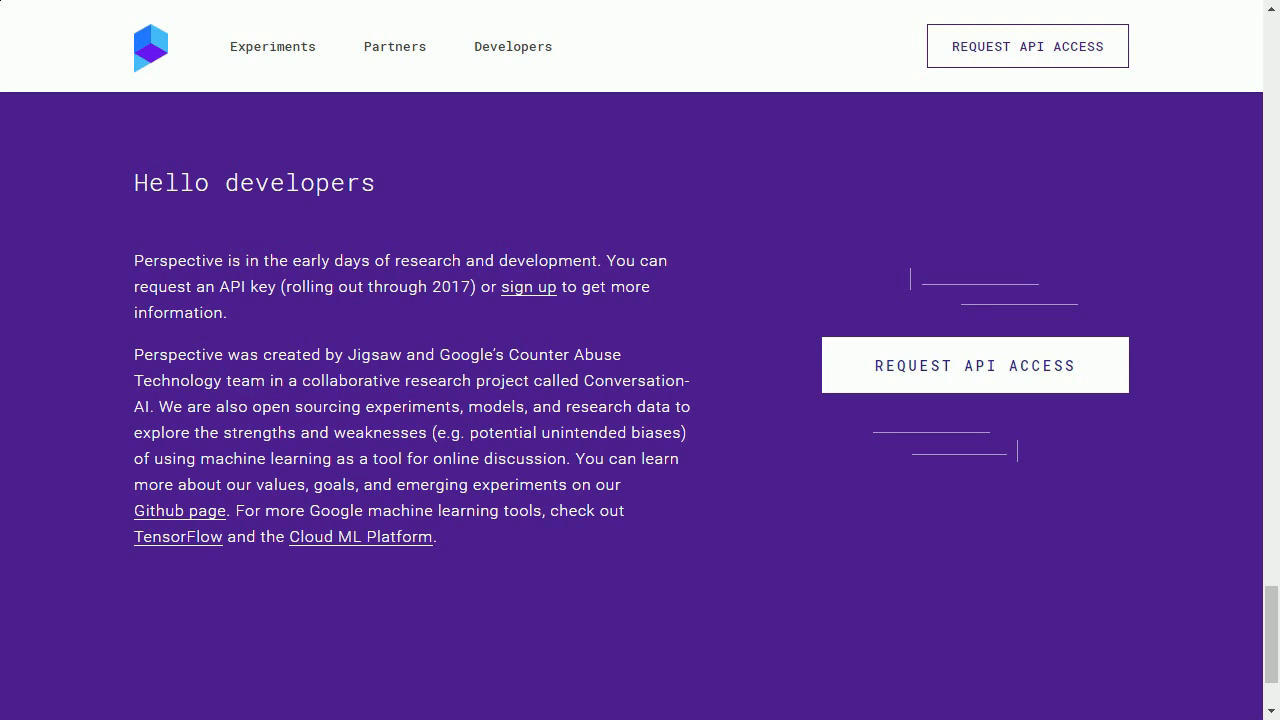
Step: Scroll down the Perspective homepage to the empty Writing Experiment comment box
scroll("down", 3)
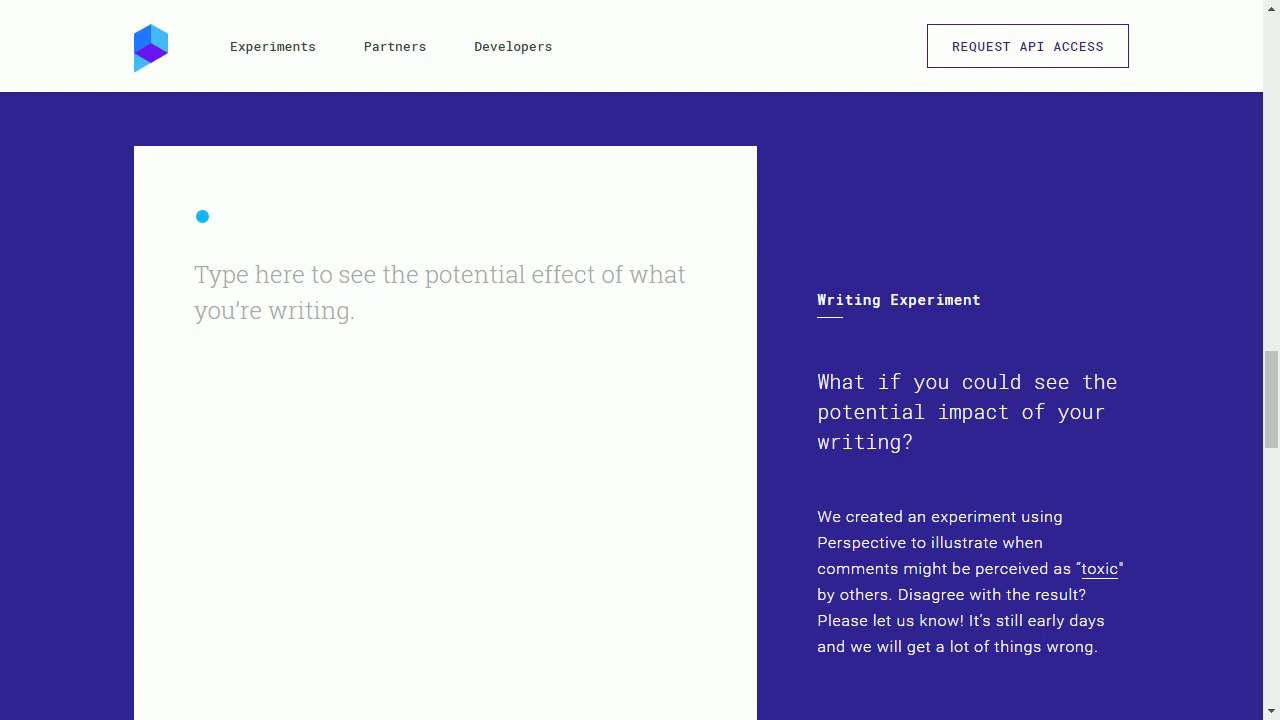
type("F")
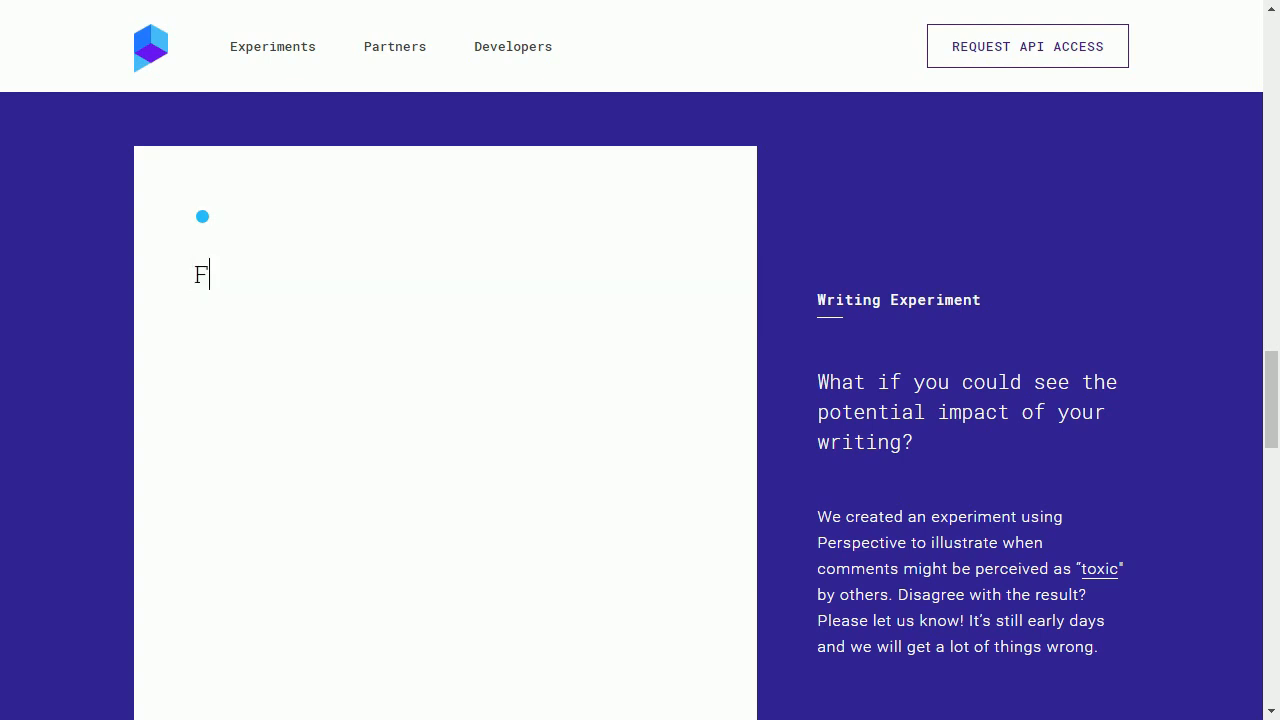
type("uck you.")
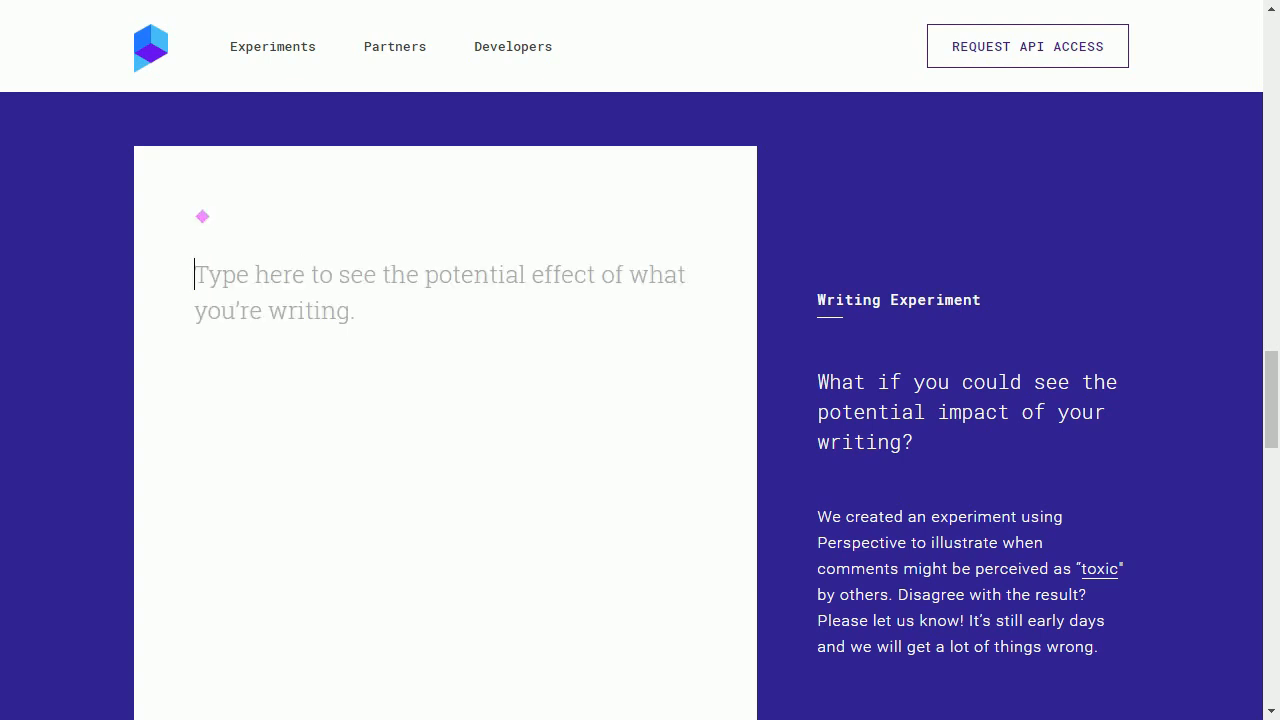
type("Torment")
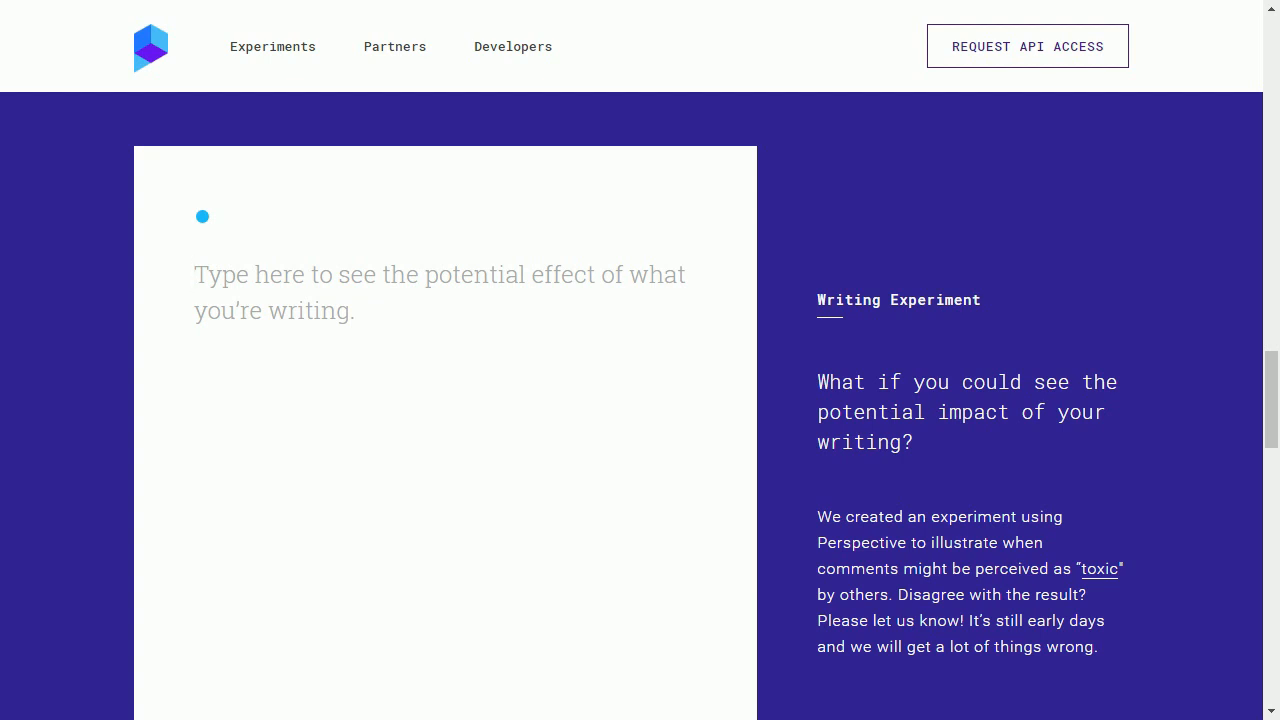
type("Boobs are ni")
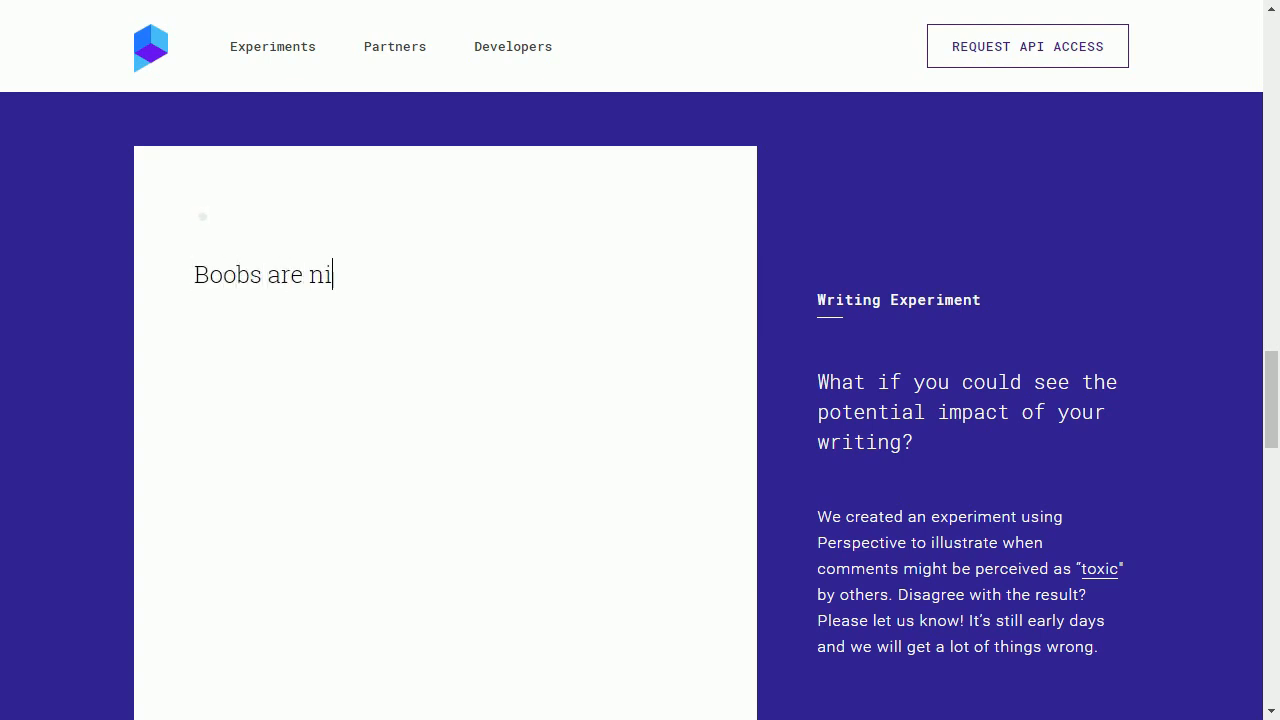
type("ce.")
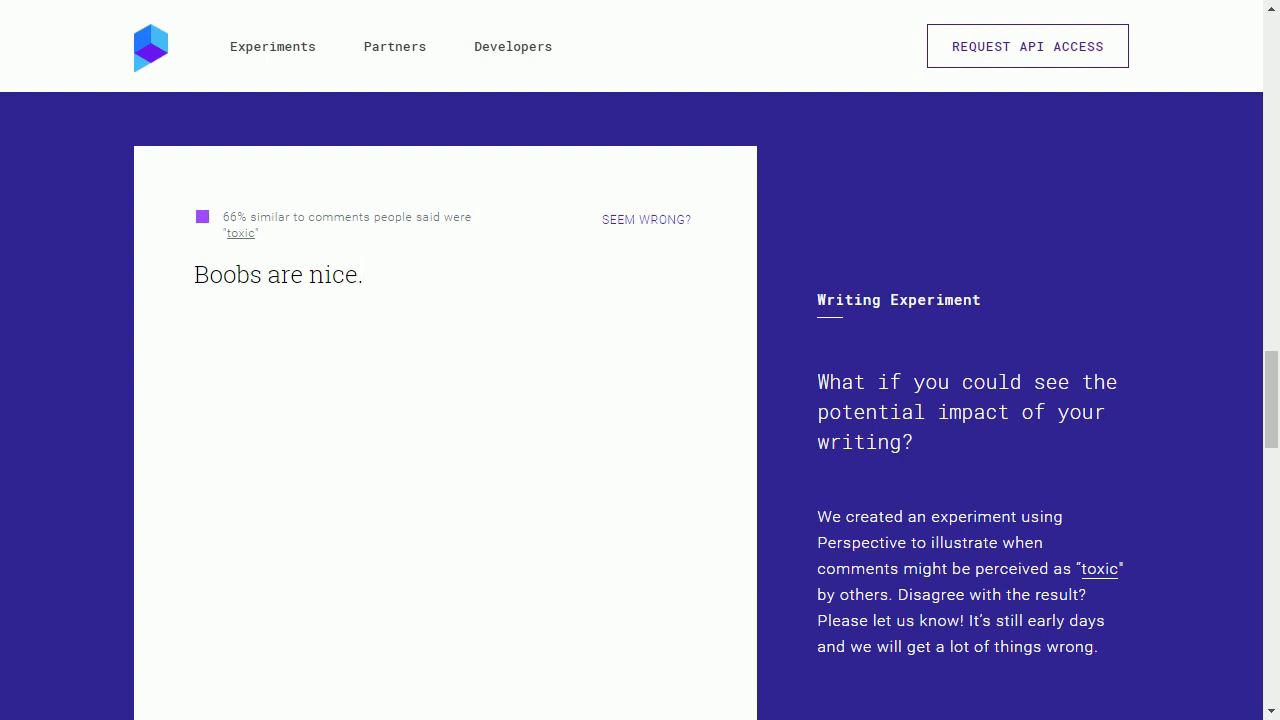
left_click(300, 274)
type("Nazi")
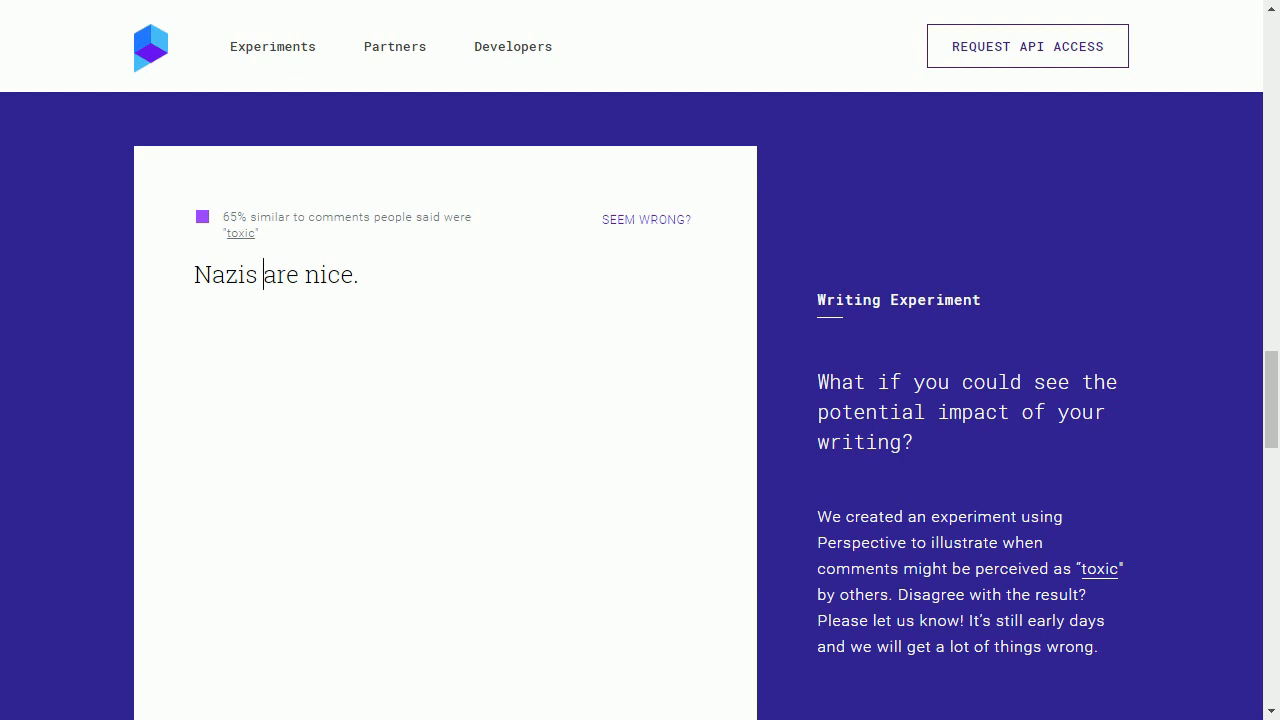
left_click(358, 274)
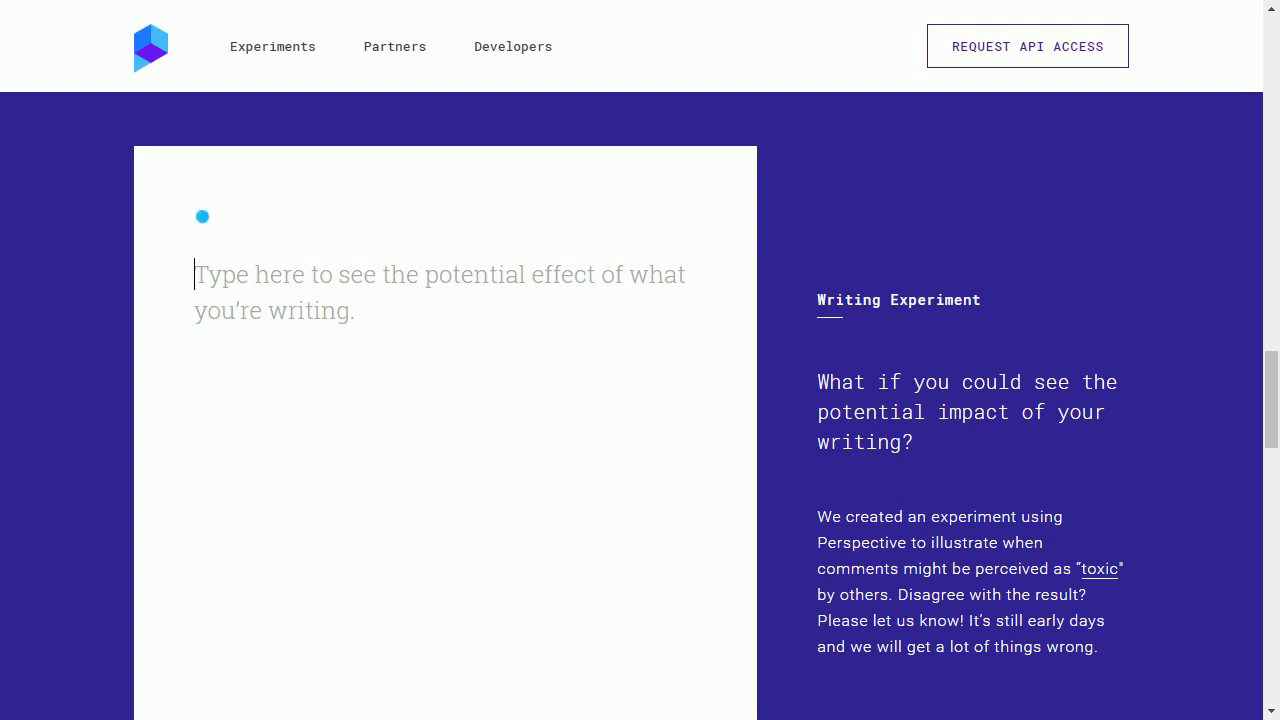
type("Pew")
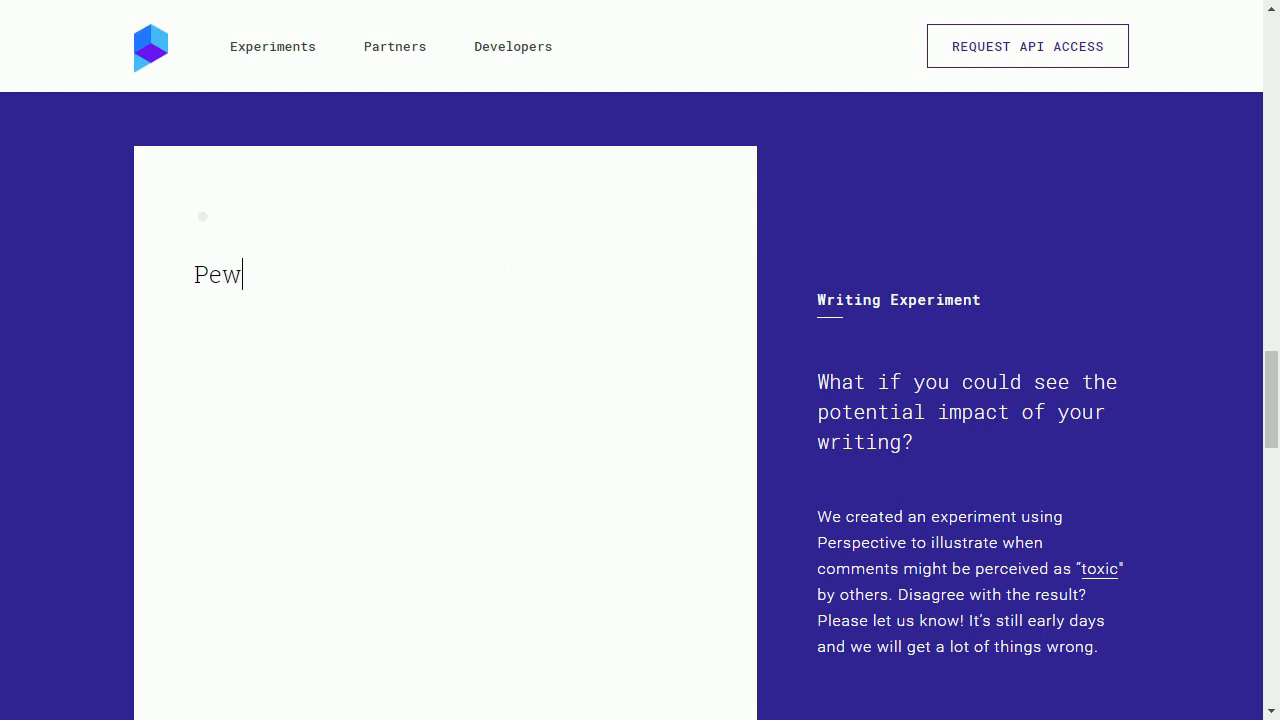
type("diepie did nothing w")
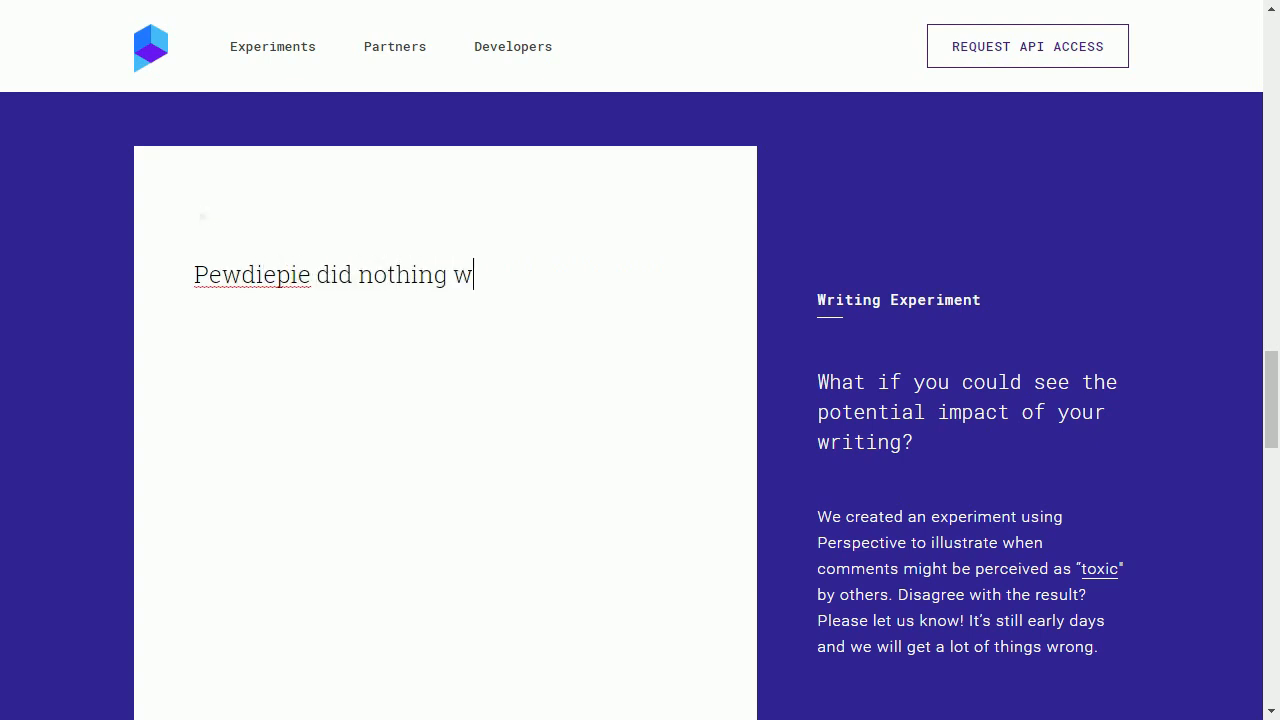
type("rong.")
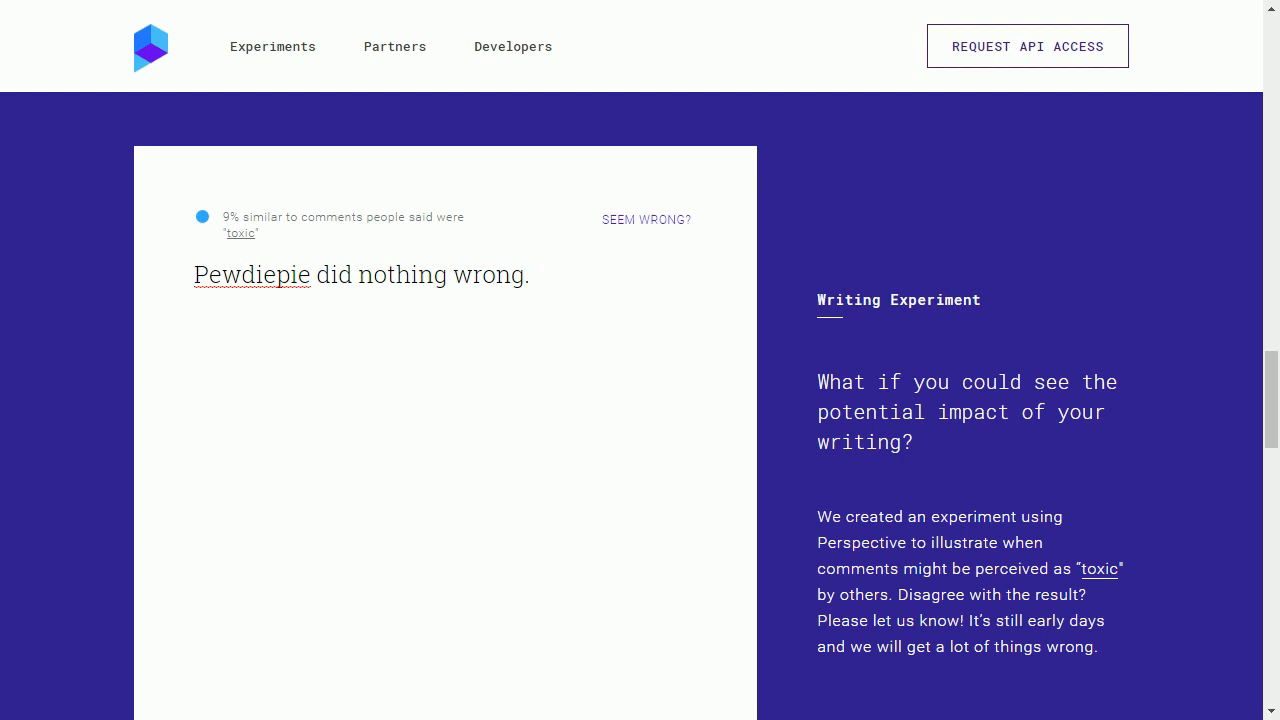
type("H")
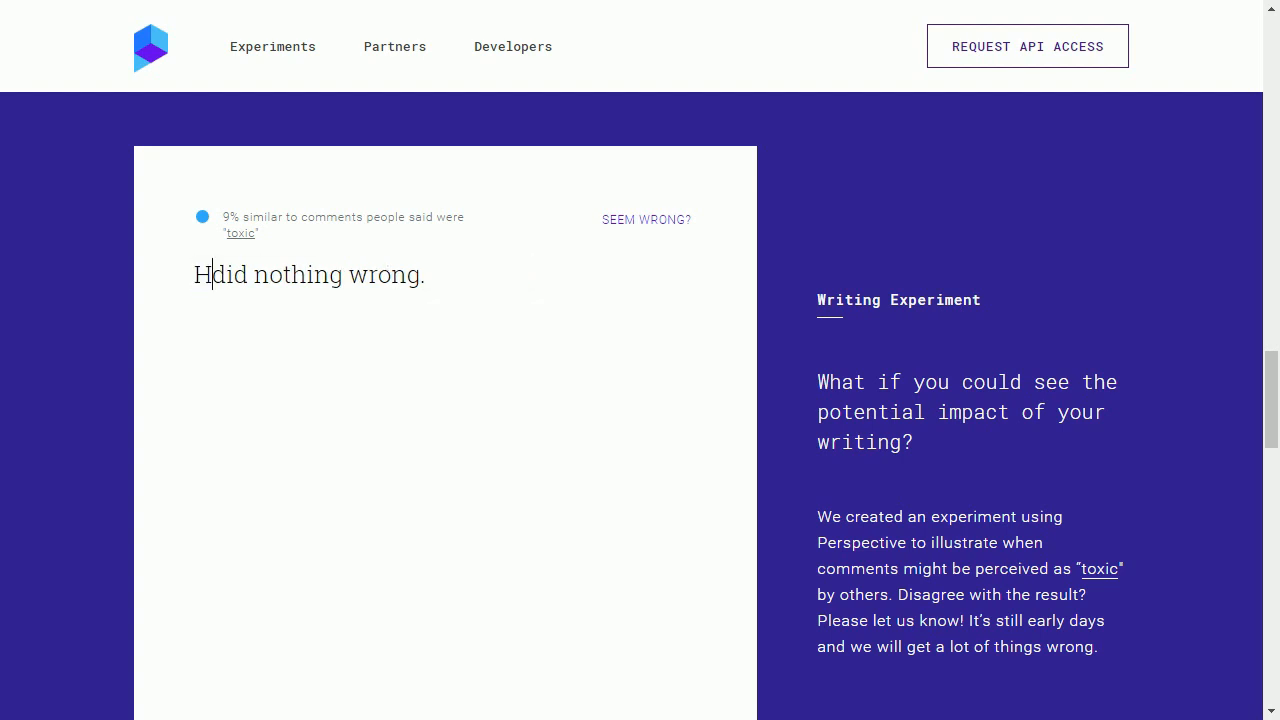
type("itler")
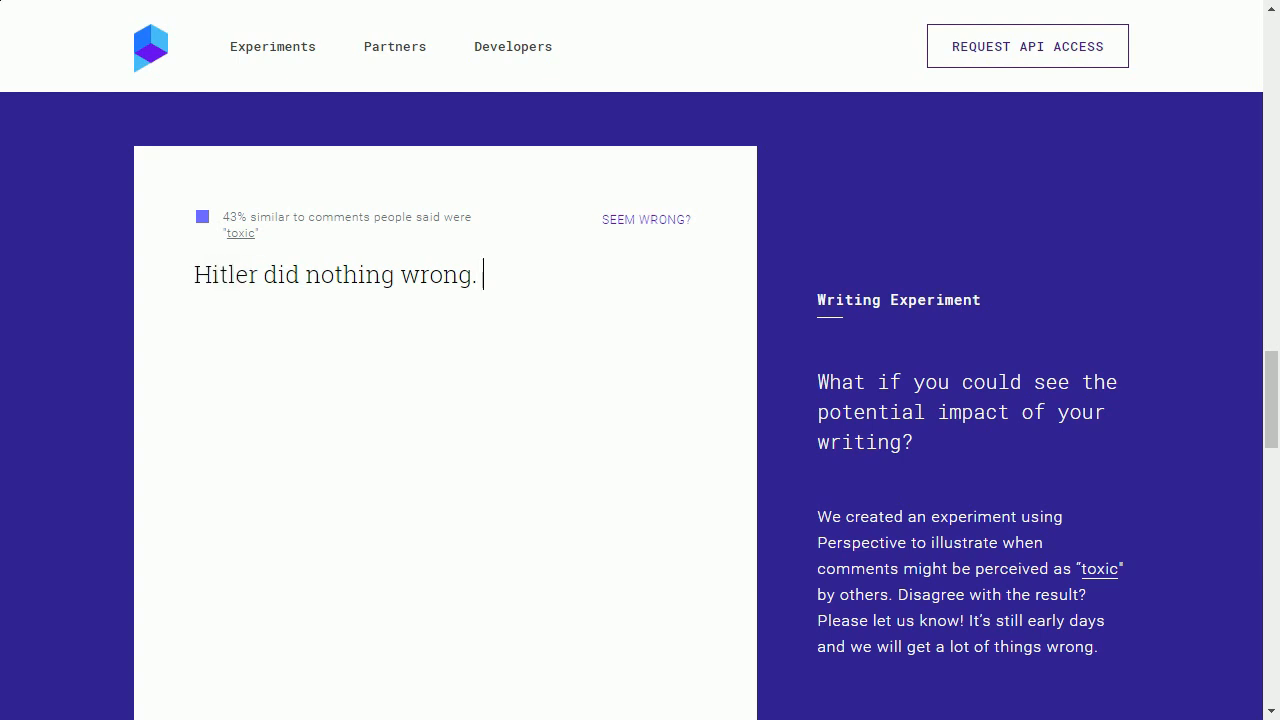
type("Jus tkidding")
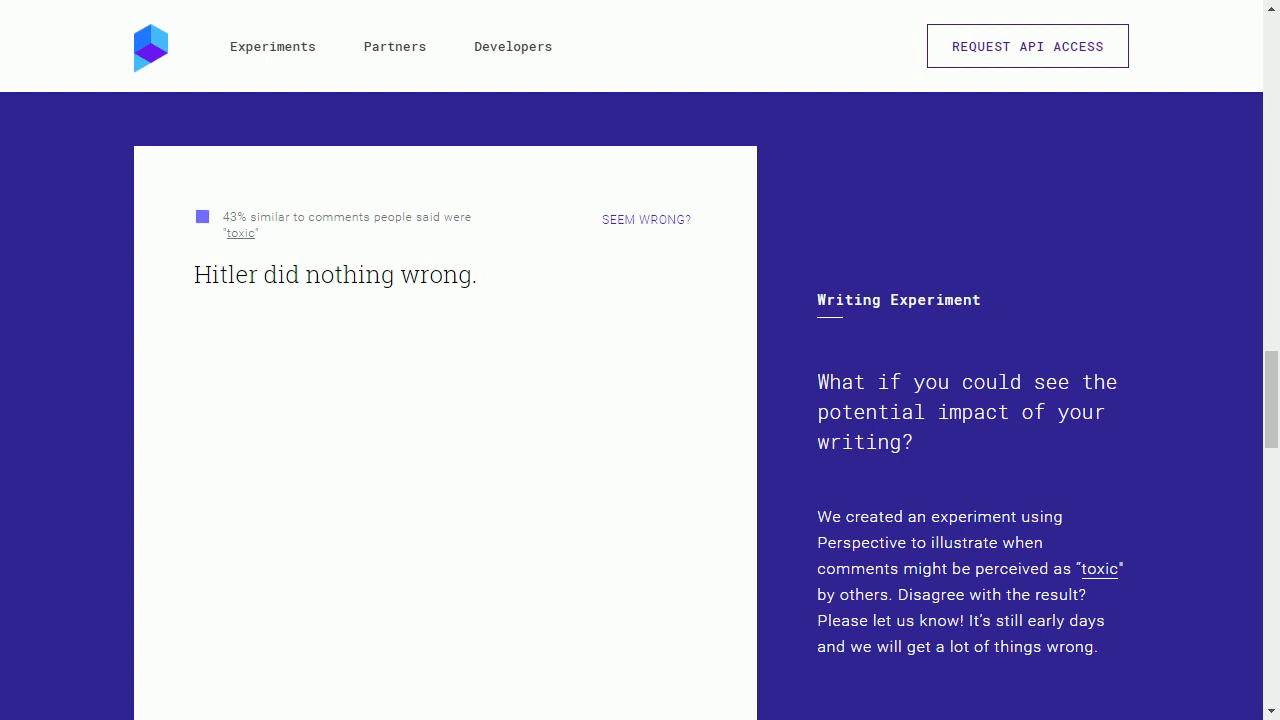
type("Just kidd")
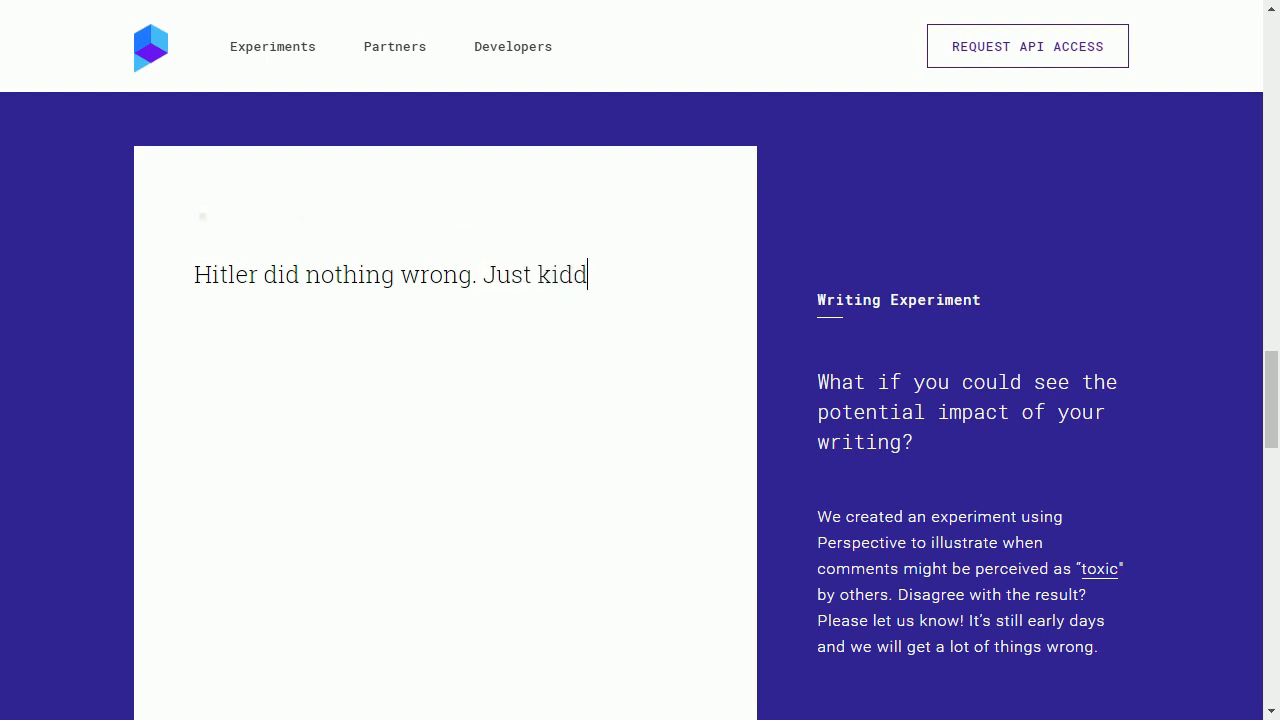
type("ing!")
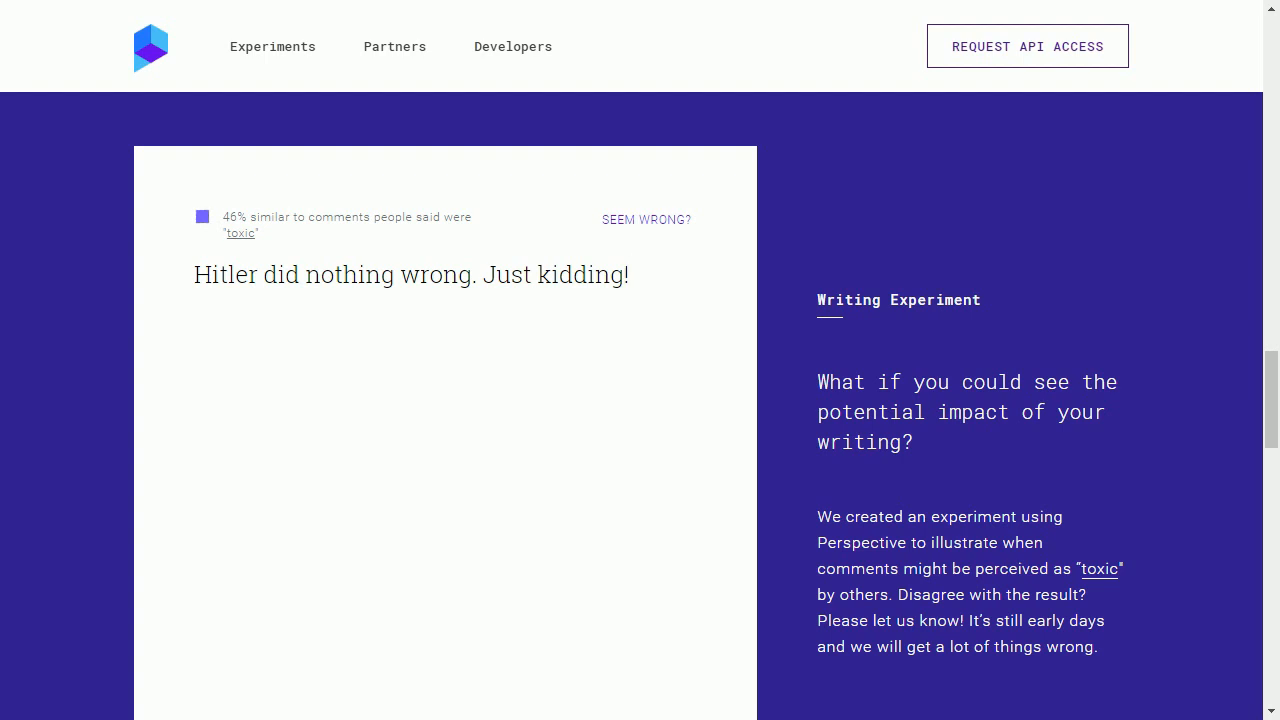
left_click(624, 274)
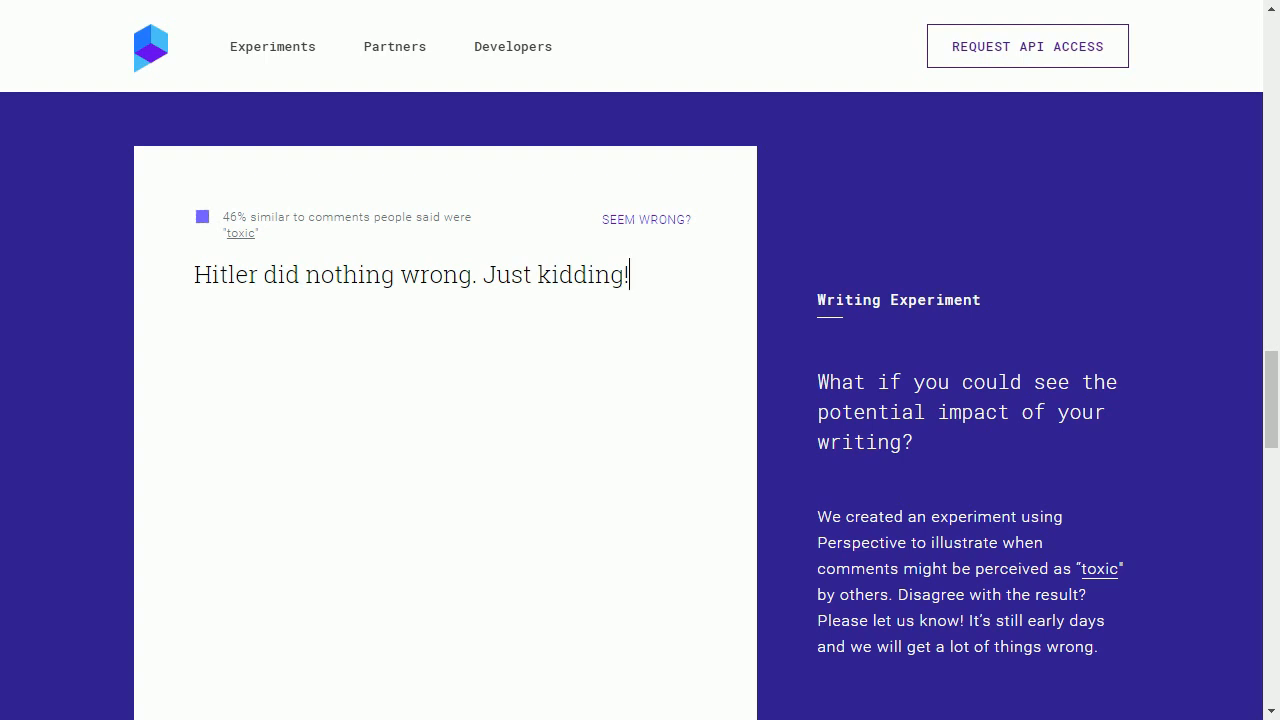
left_click_drag(482, 274, 630, 274)
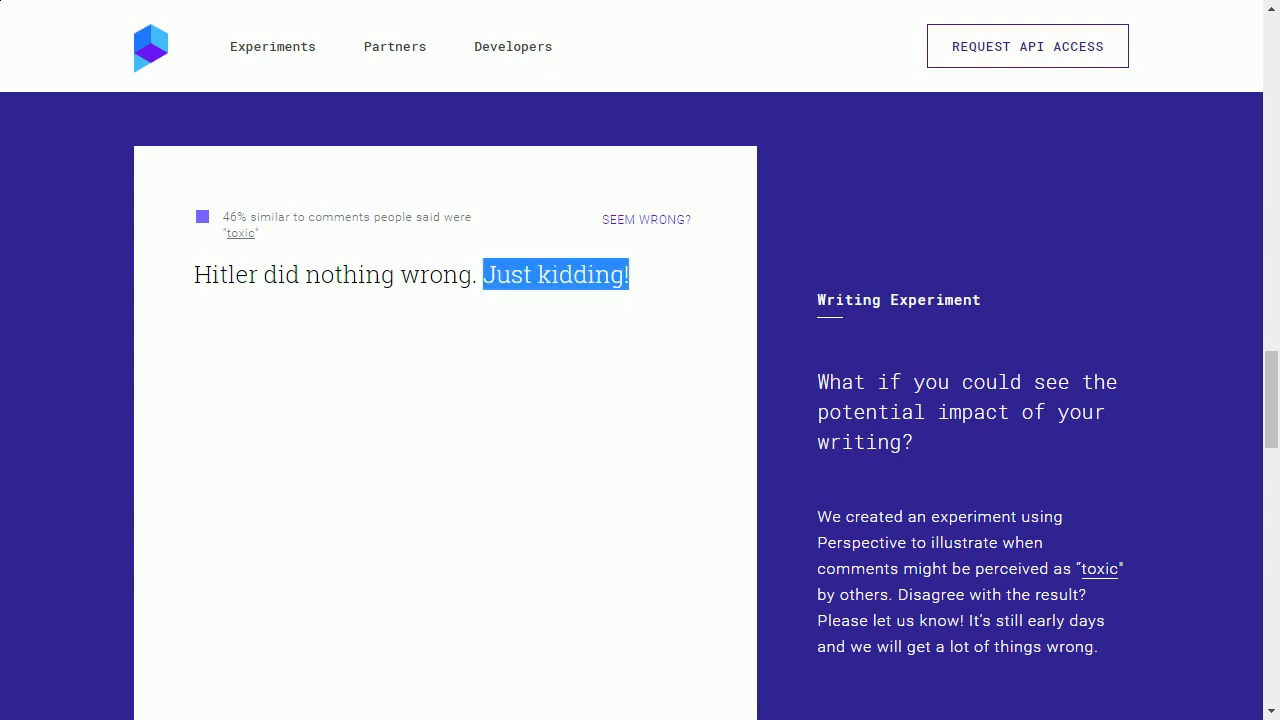
type("I'm serious")
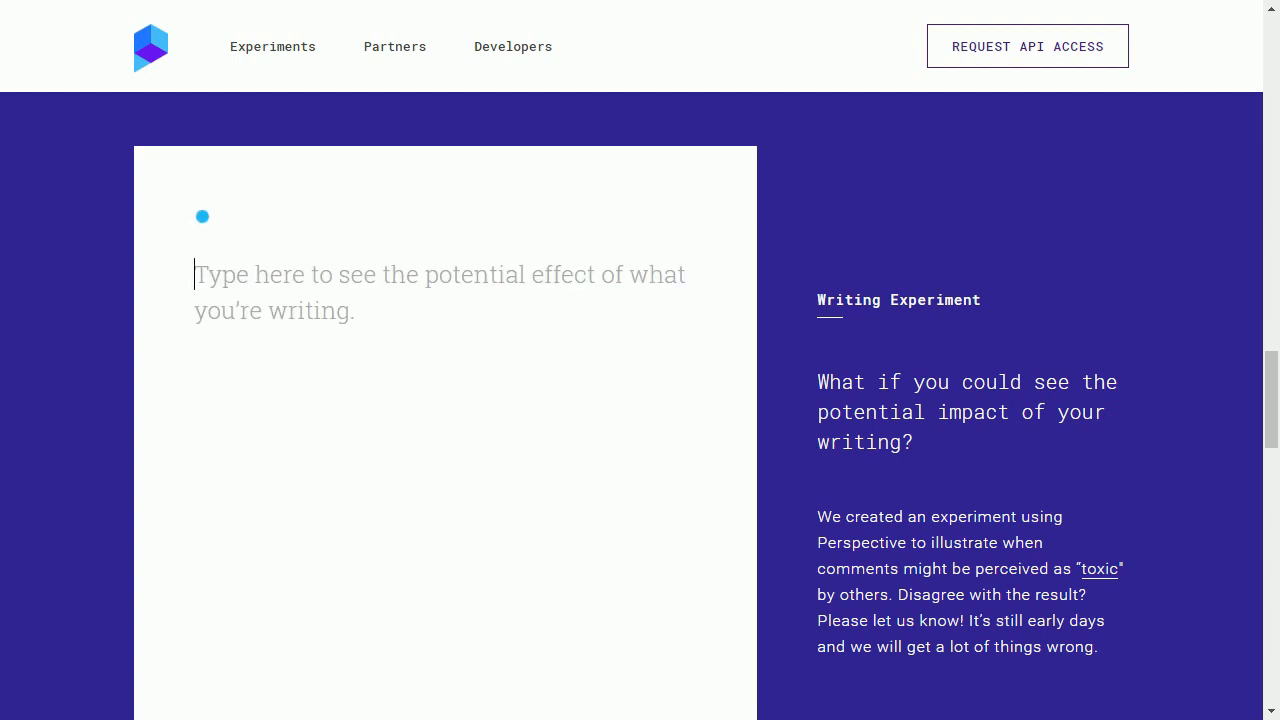
Step: Rate 'White people suck.' and its Asian and Hispanic variants, each scoring above 90% toxic
type("White people suck")
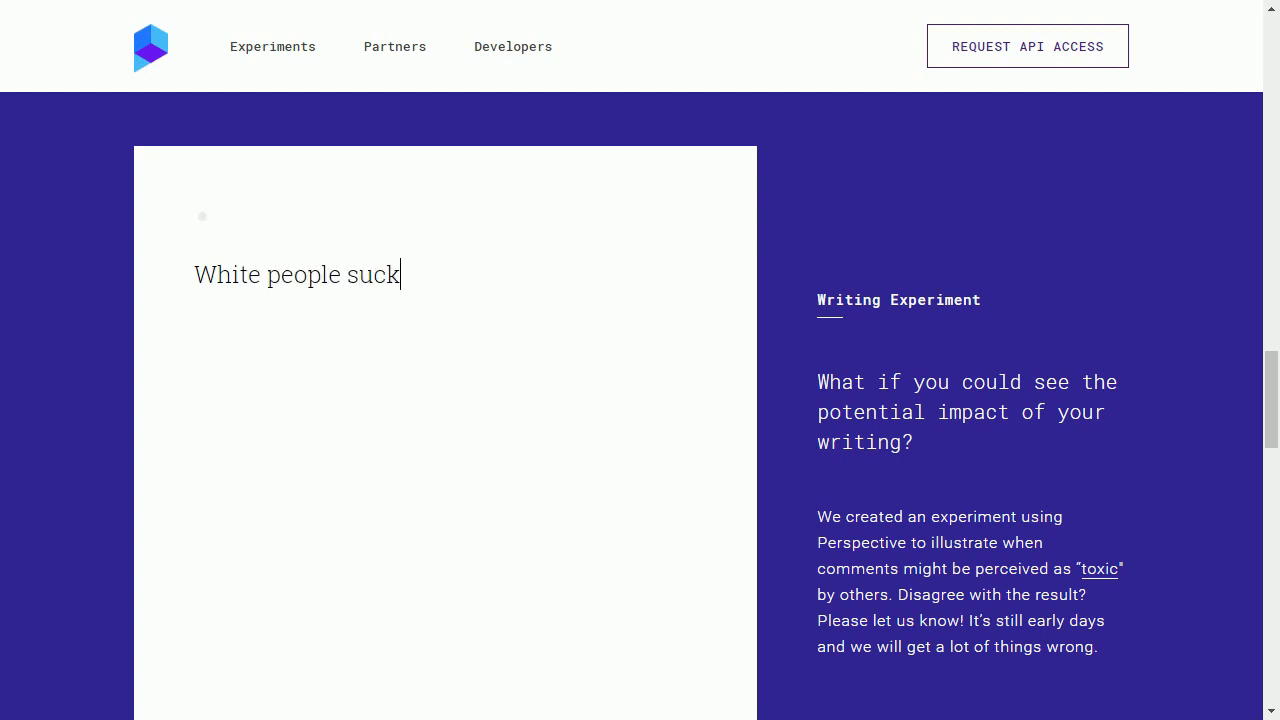
type(".")
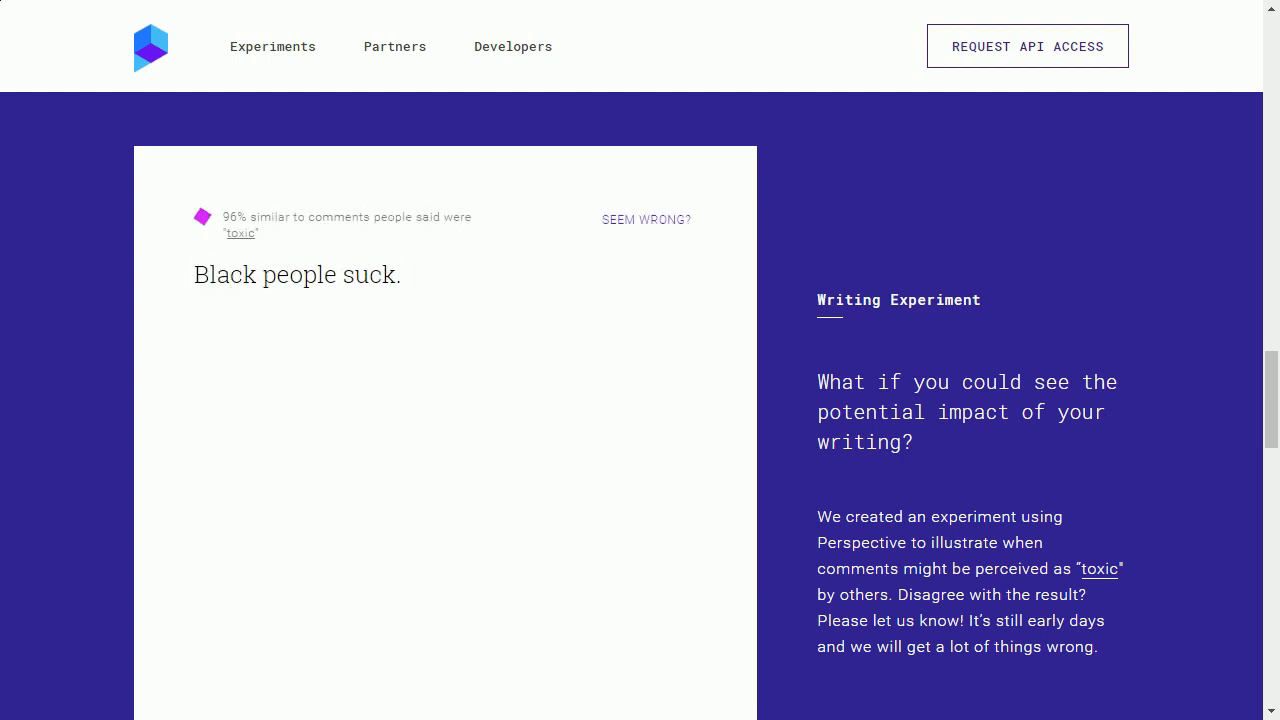
type("Asian")
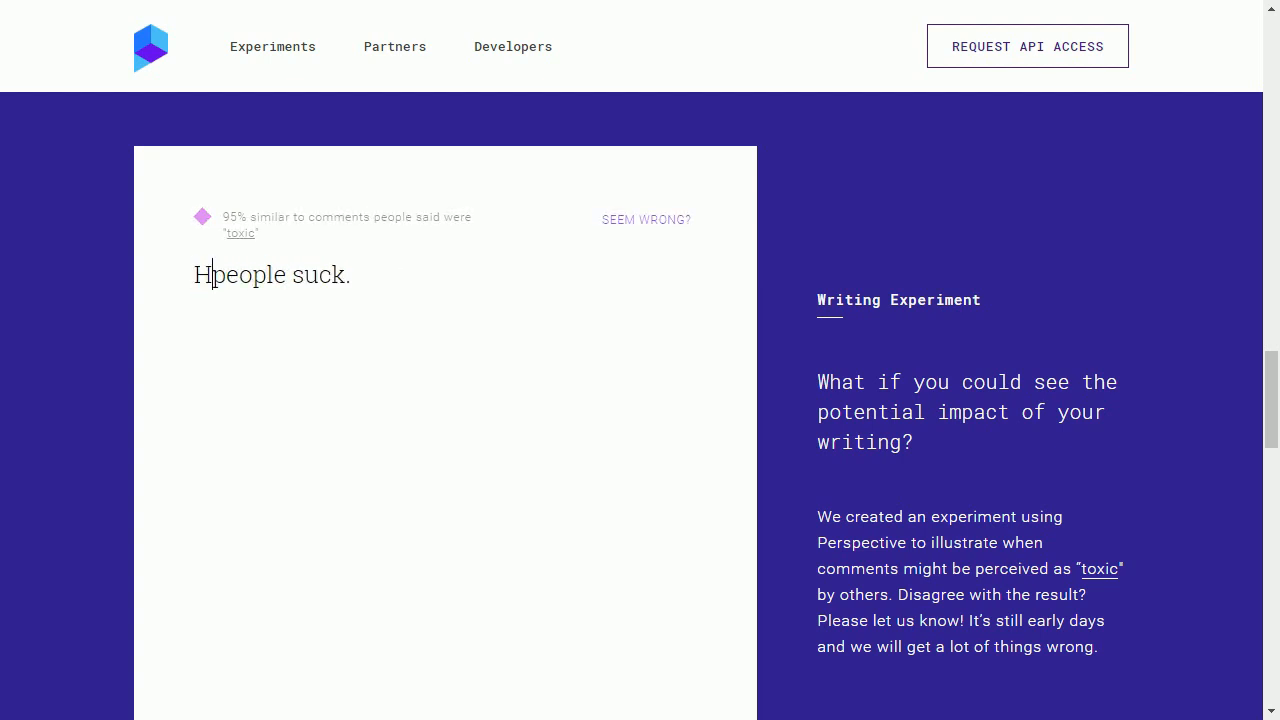
type("isp")
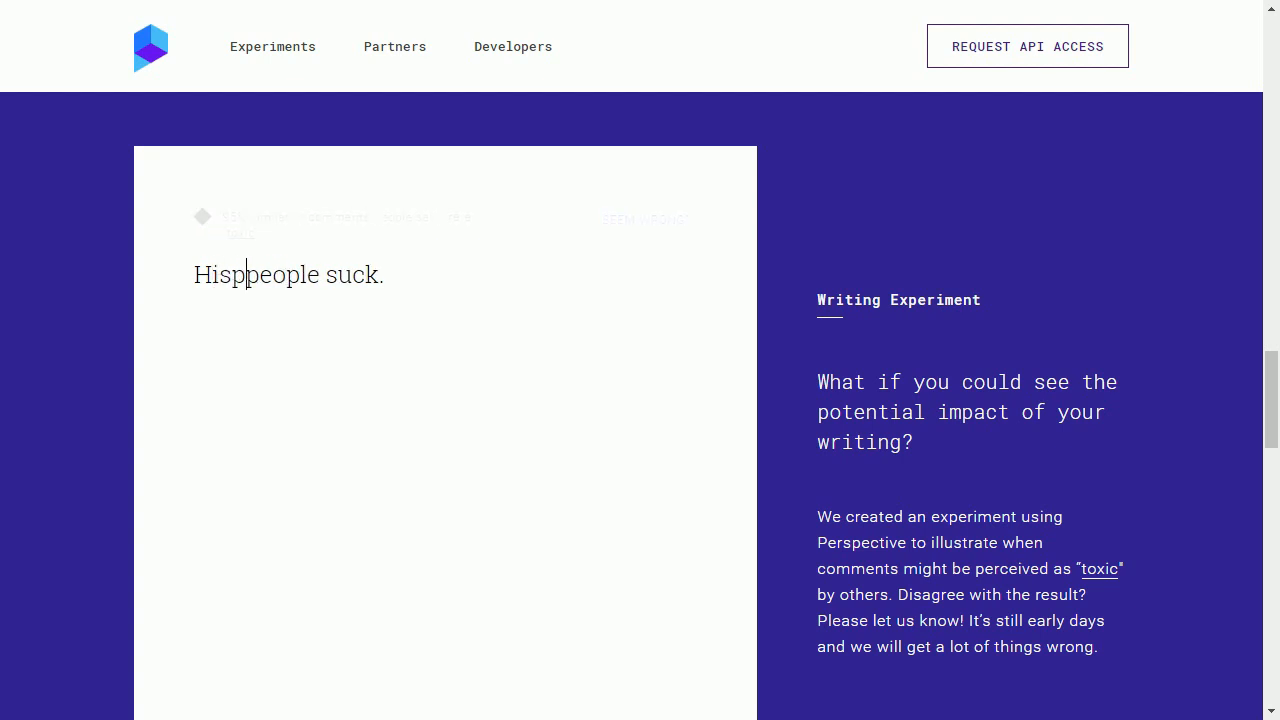
type("anic")
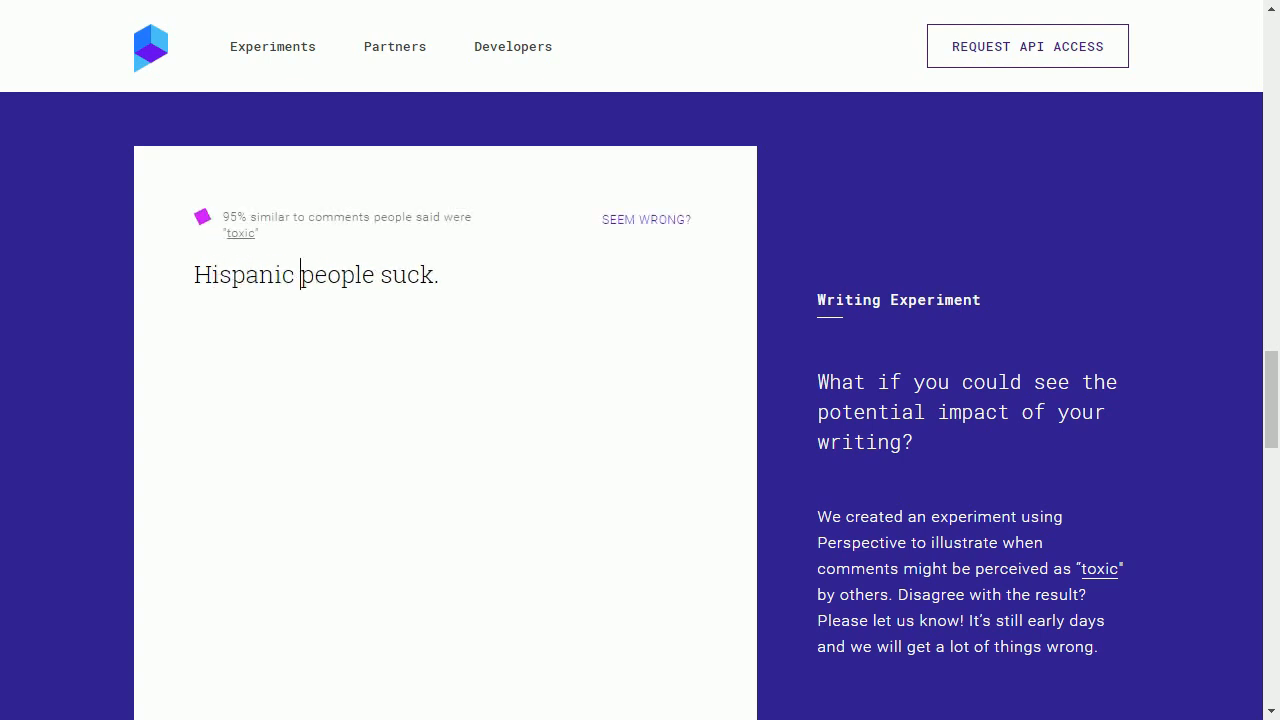
key("Backspace")
type("P")
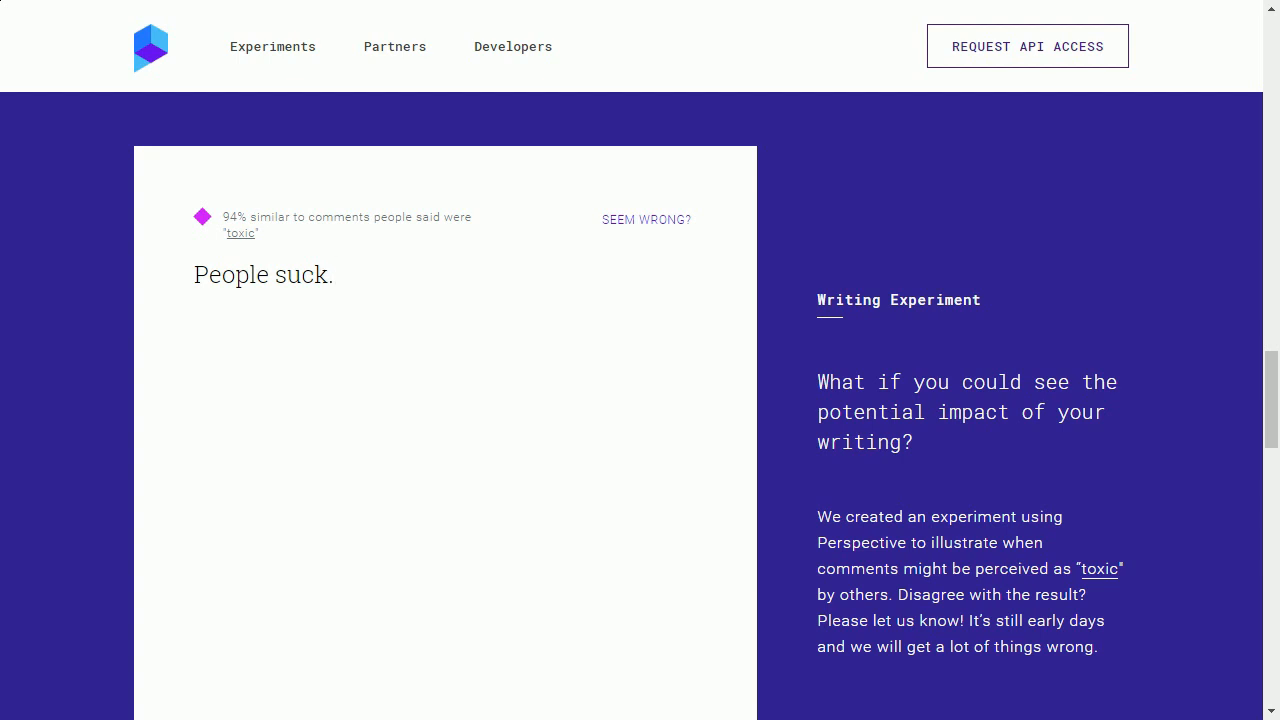
left_click(280, 274)
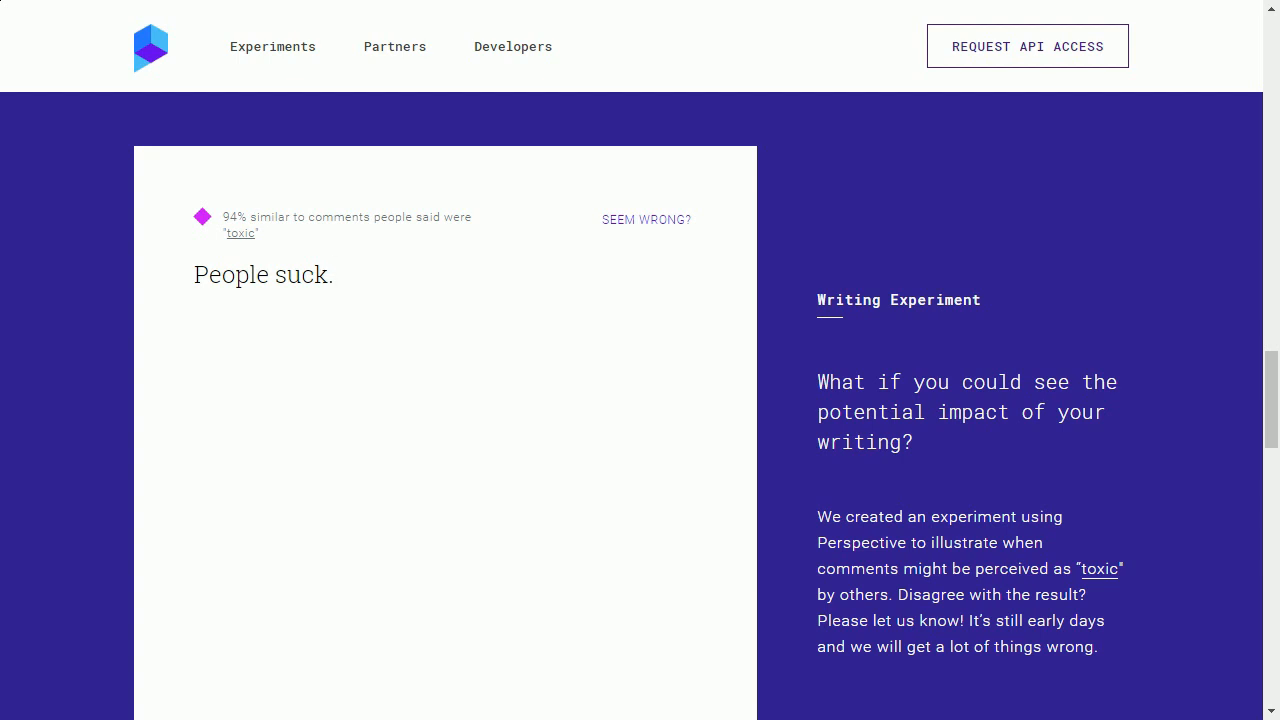
Step: Rate 'Men are stupid.', 'Women are stupid.', 'You are stupid.' and 'I am stupid.', all above 90% toxic
type("Men are")
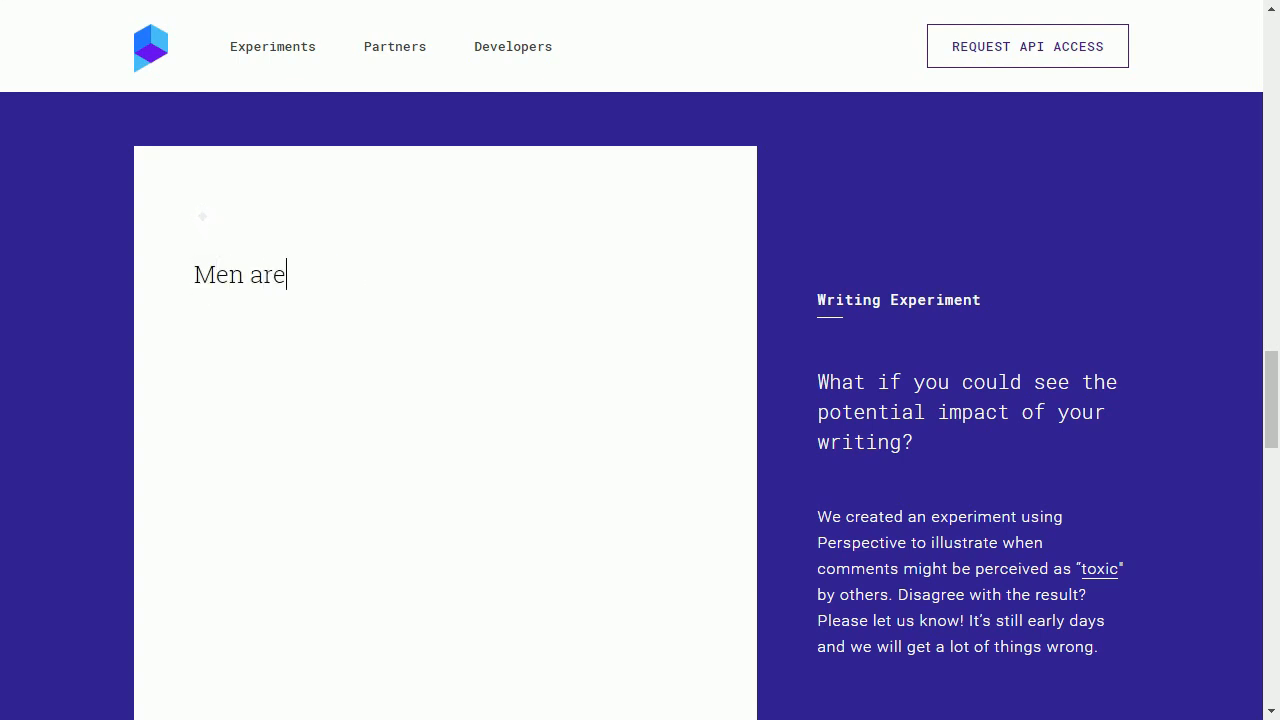
type("stupid.")
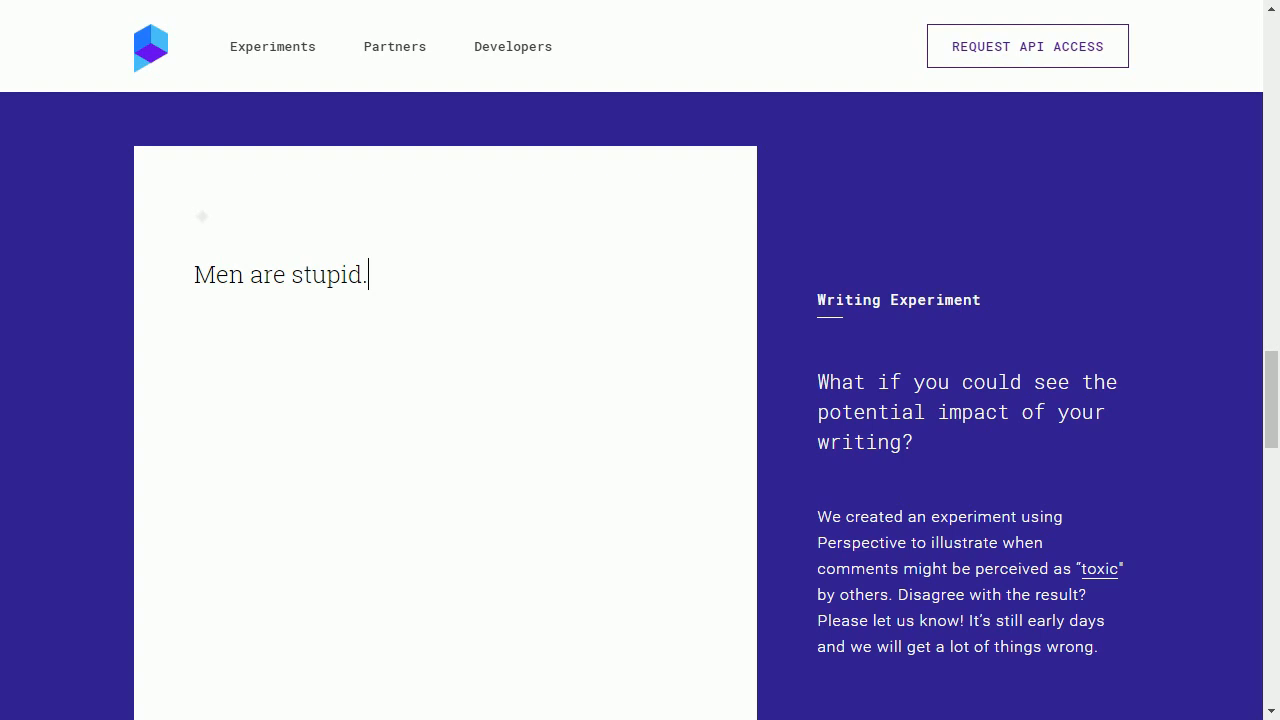
type("Wome")
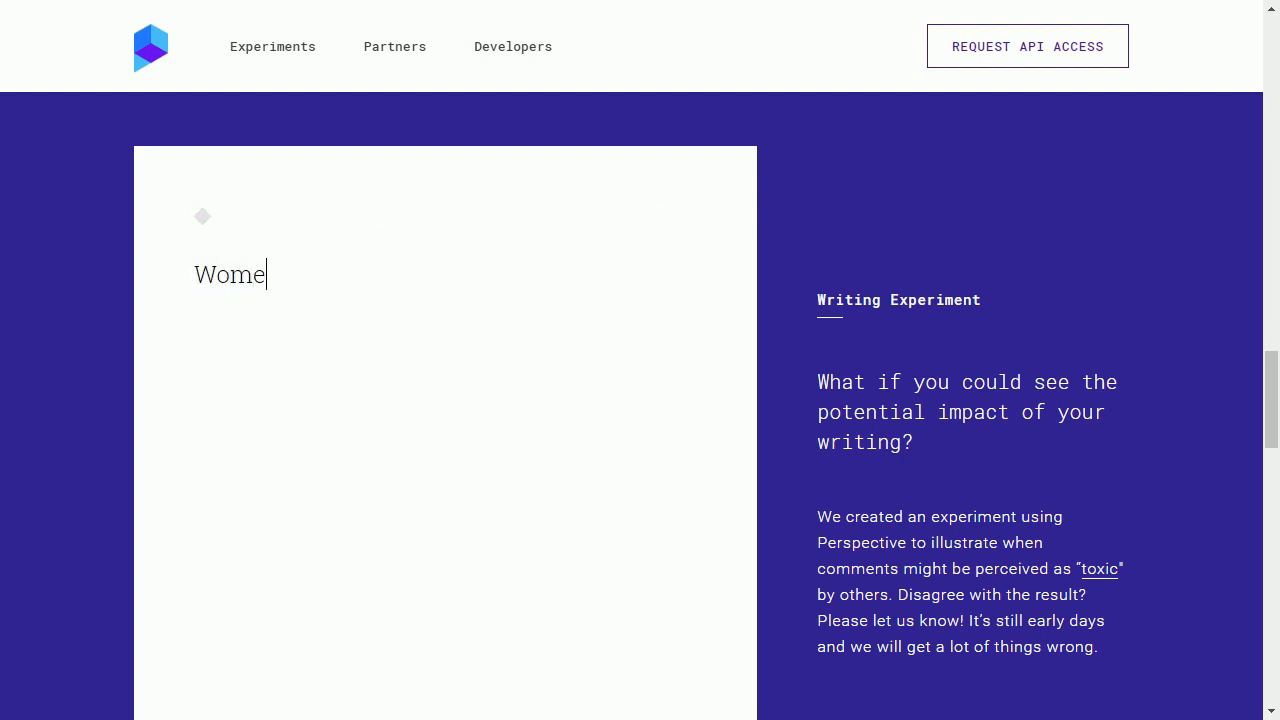
type("n are stupid.")
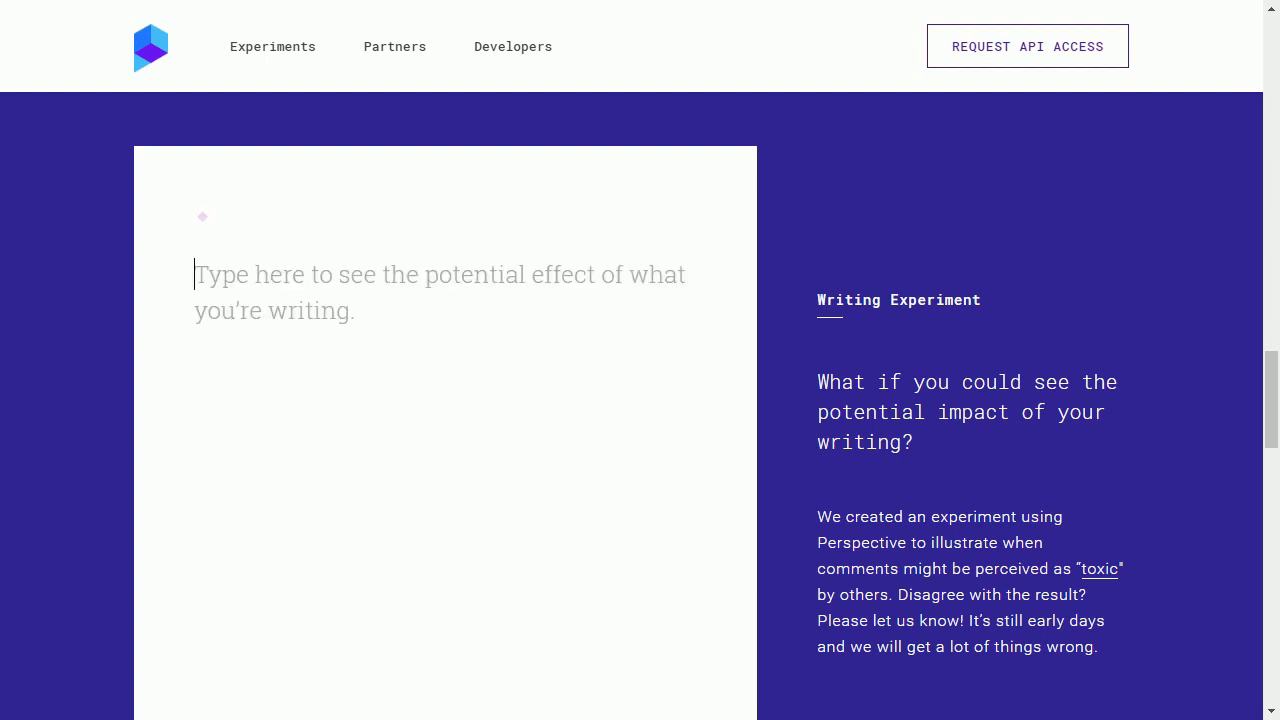
type("Y")
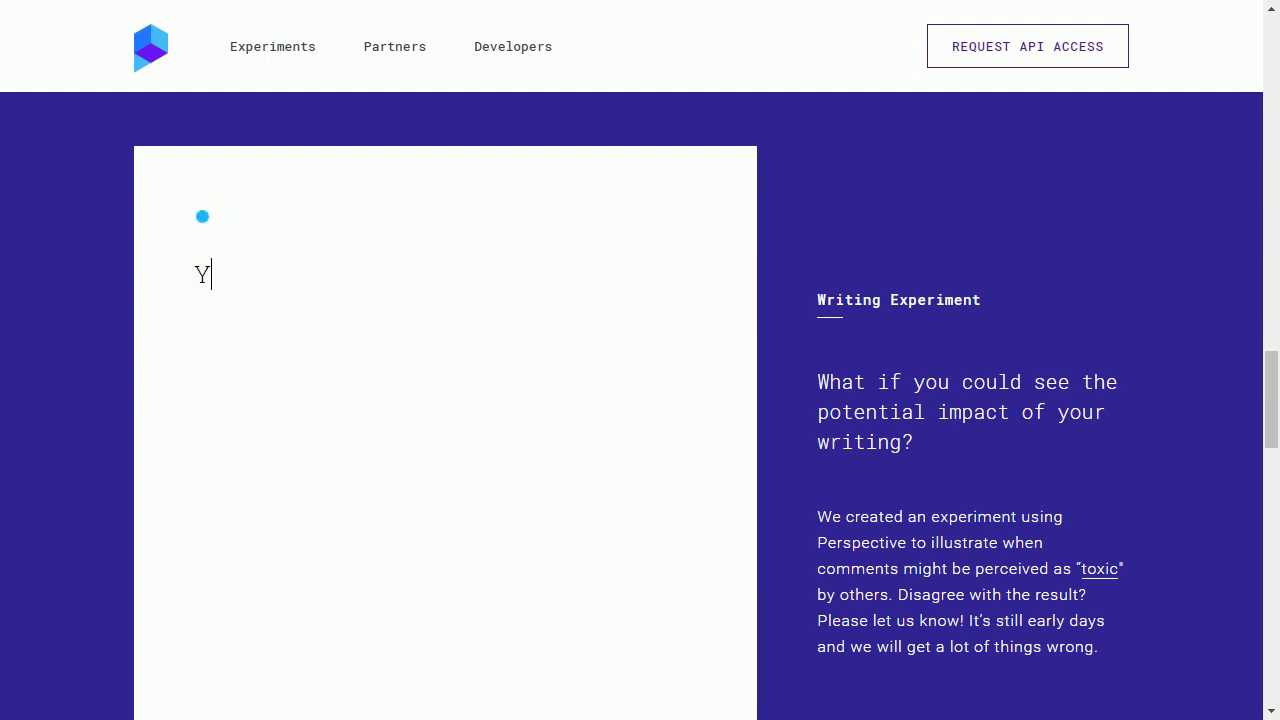
type("ou are stupid.")
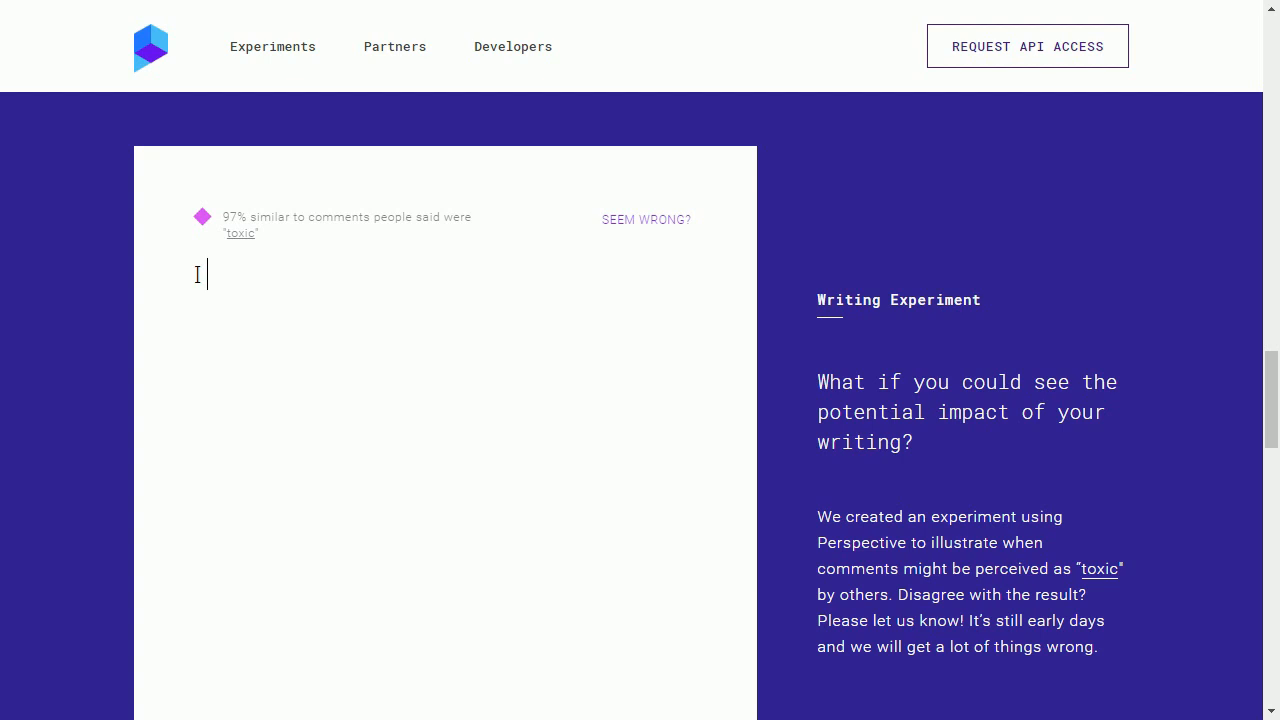
type("I am stupid.")
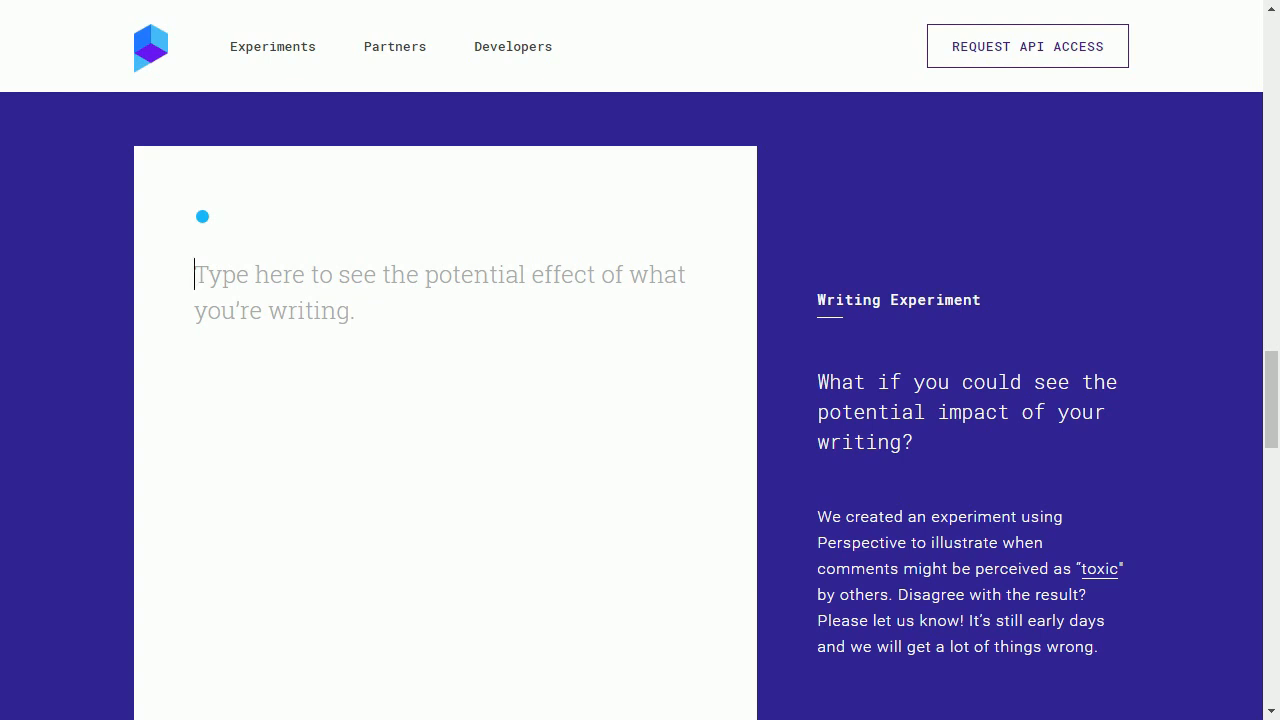
Step: Rate a short 'I hate…' sentence at 95% toxic, then select it to clear the box
type("I hate you.")
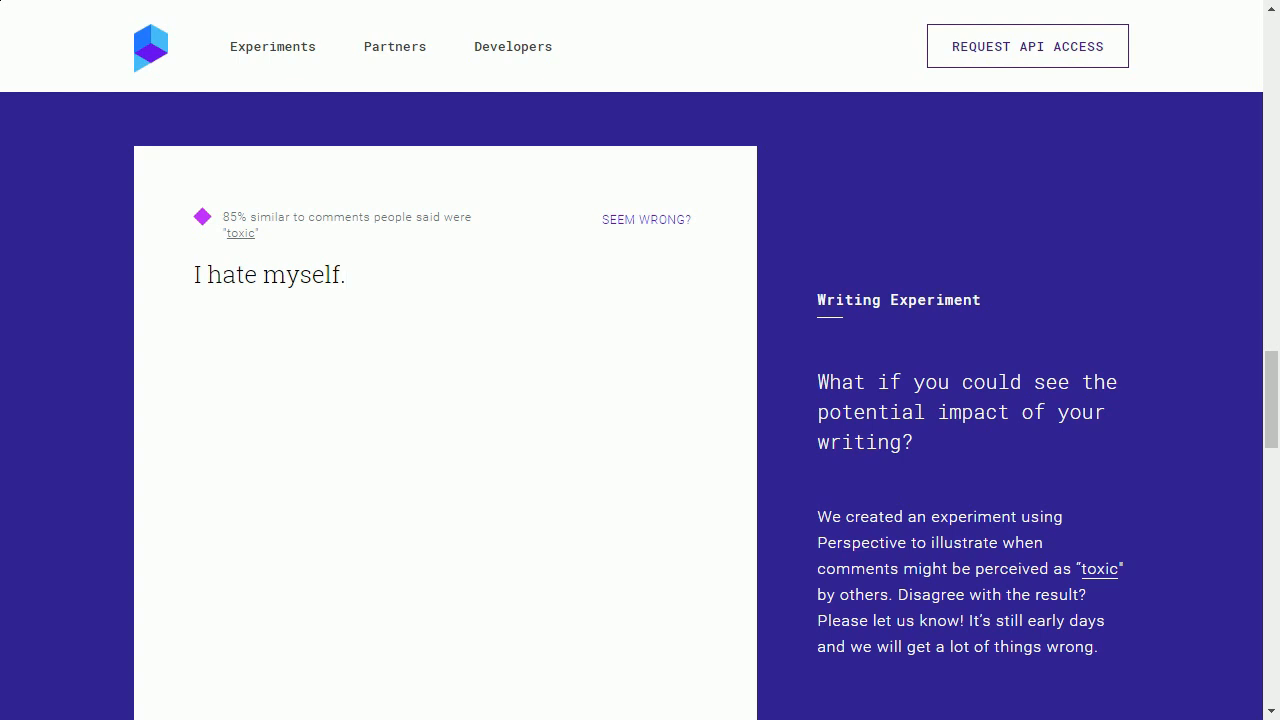
left_click(270, 276)
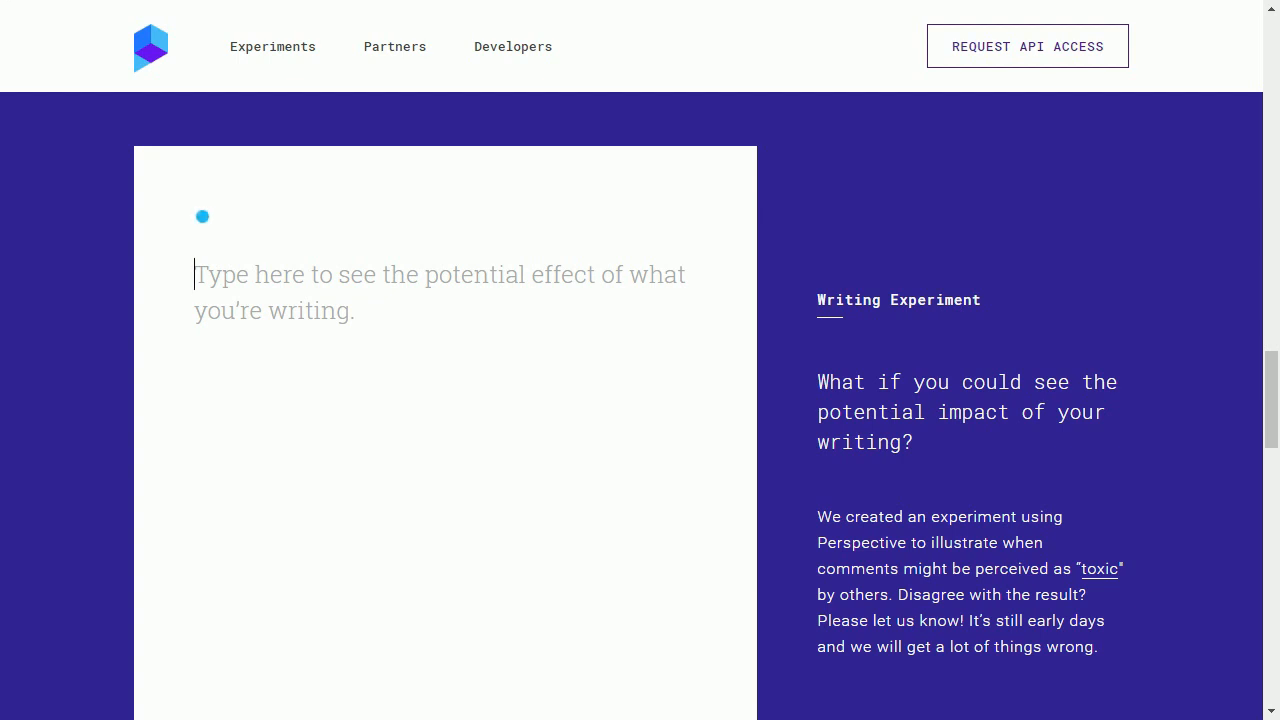
Step: Rate 'Coke is better than Pepsi.' and 'Pepsi is better than Coke.', scoring 33% and 23% toxic
type("Coke is")
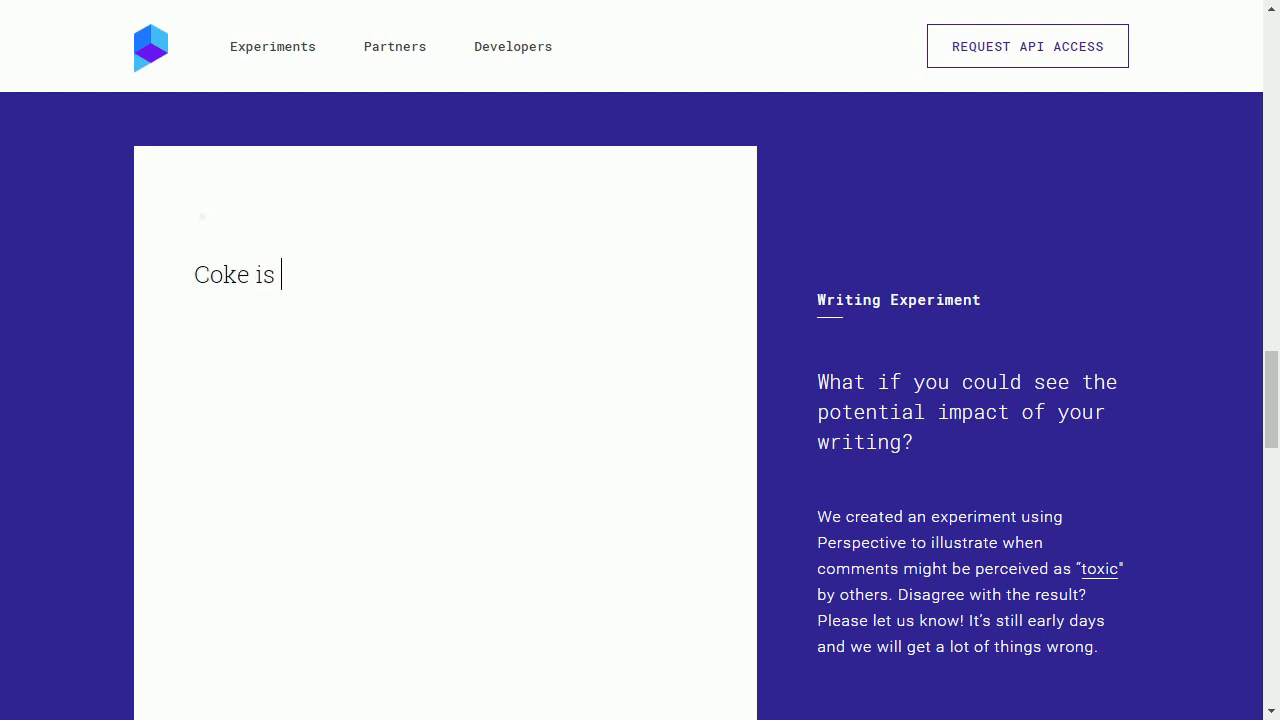
type("better than Pepsi")
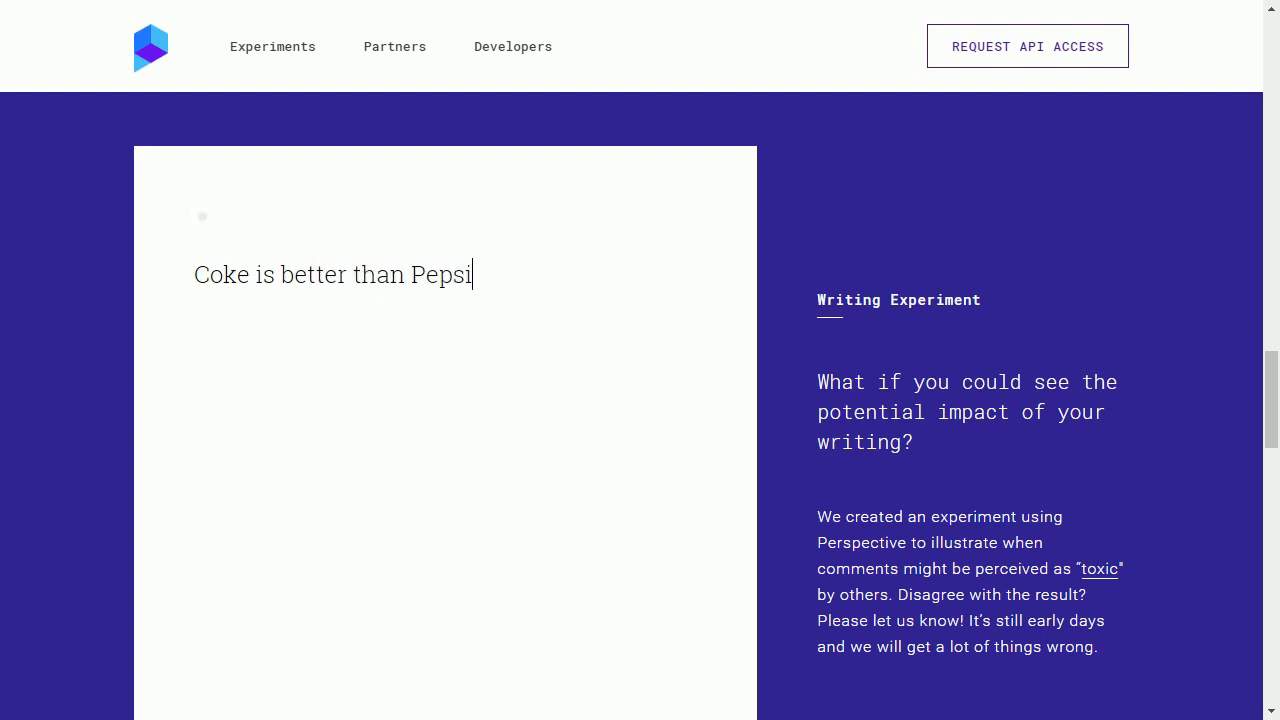
type(".")
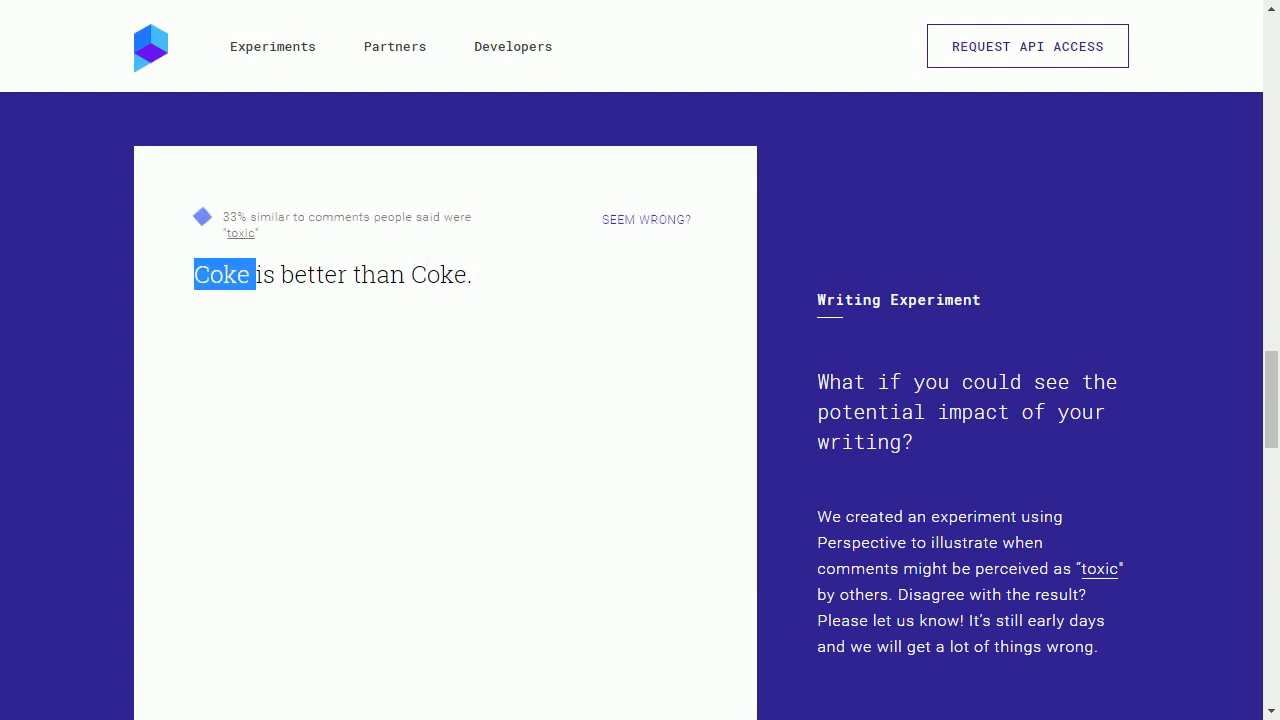
type("Pepsi")
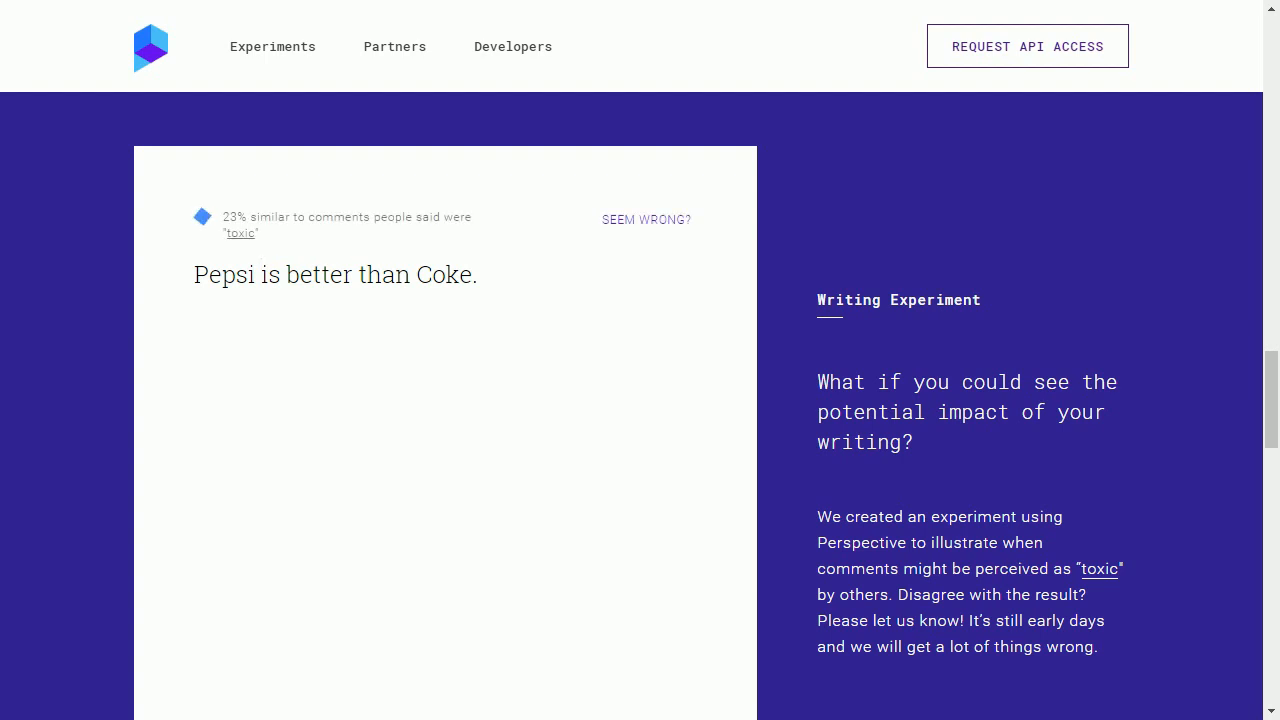
type("C")
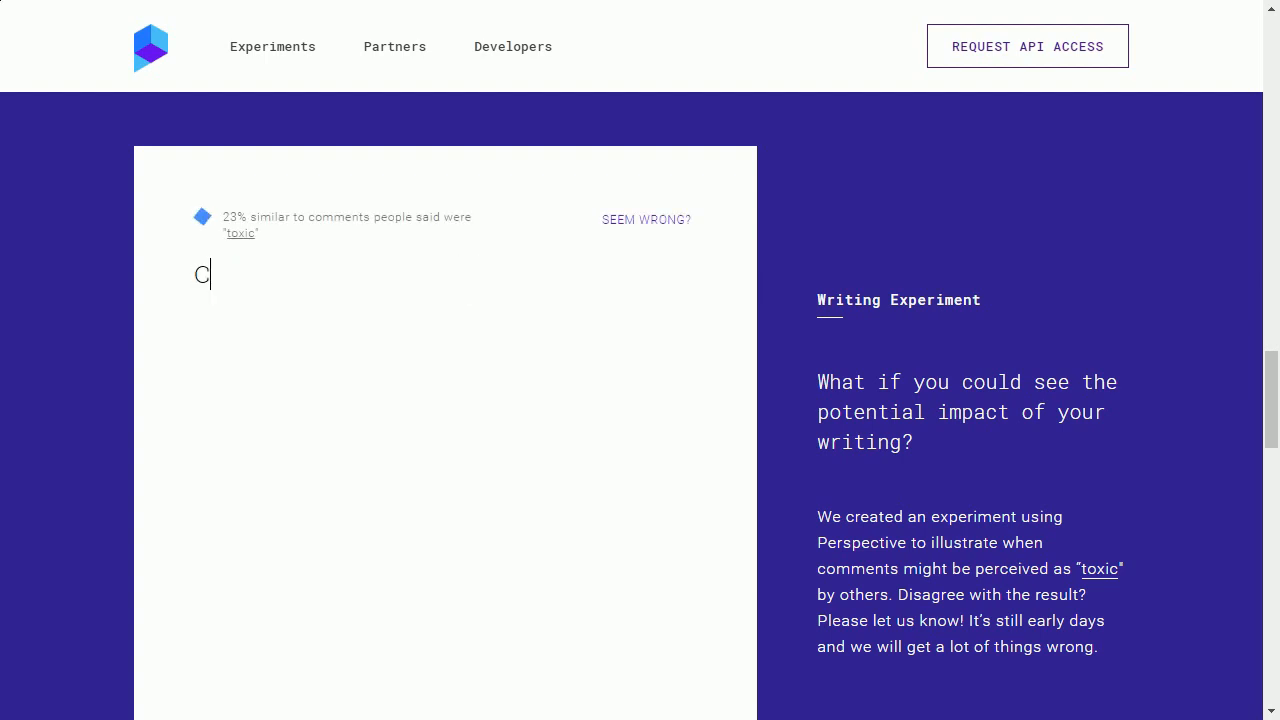
type("oke is bett")
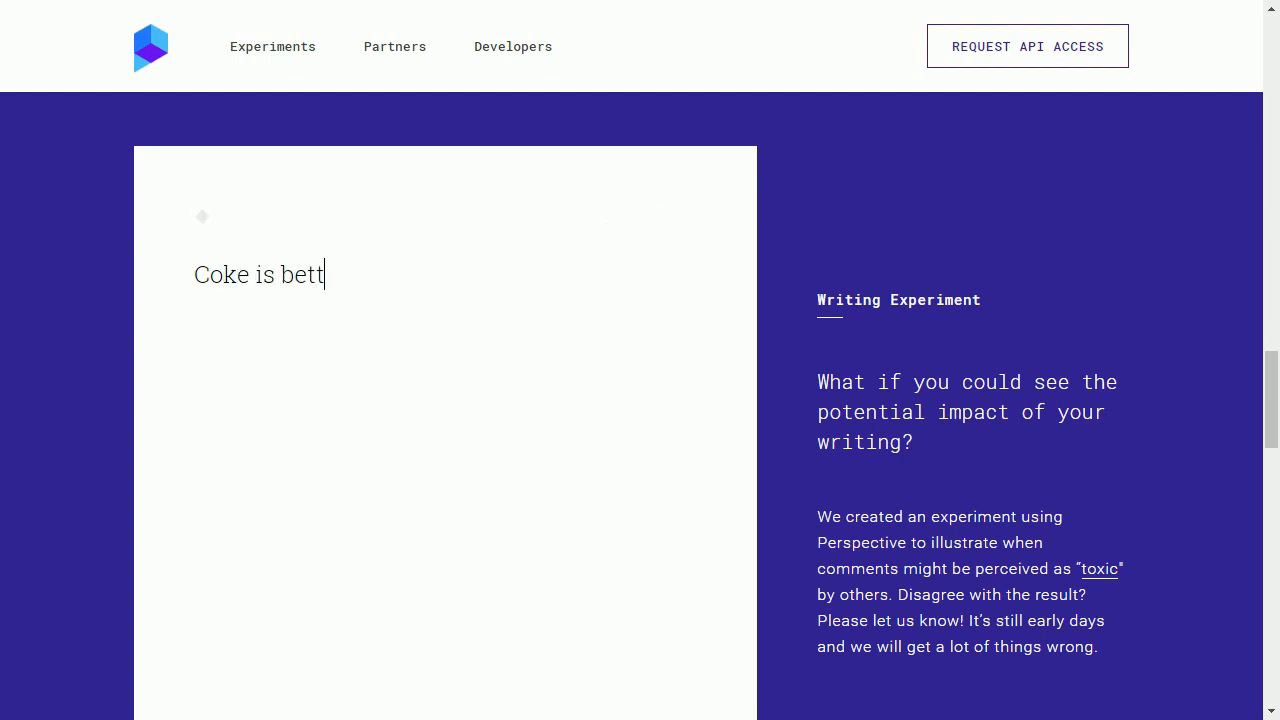
type("er than Pepsi.")
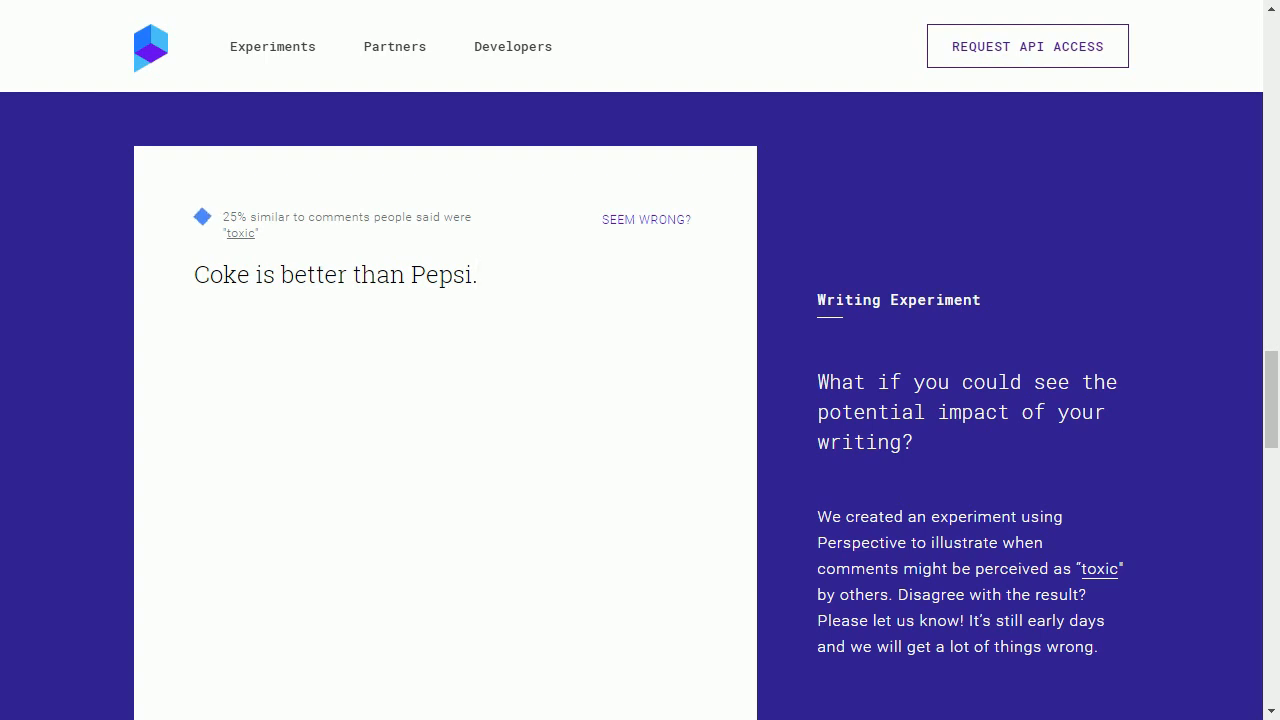
Step: Rate 'Coke and Pepsi are the same.', which scores 25% toxic
type("Cok and")
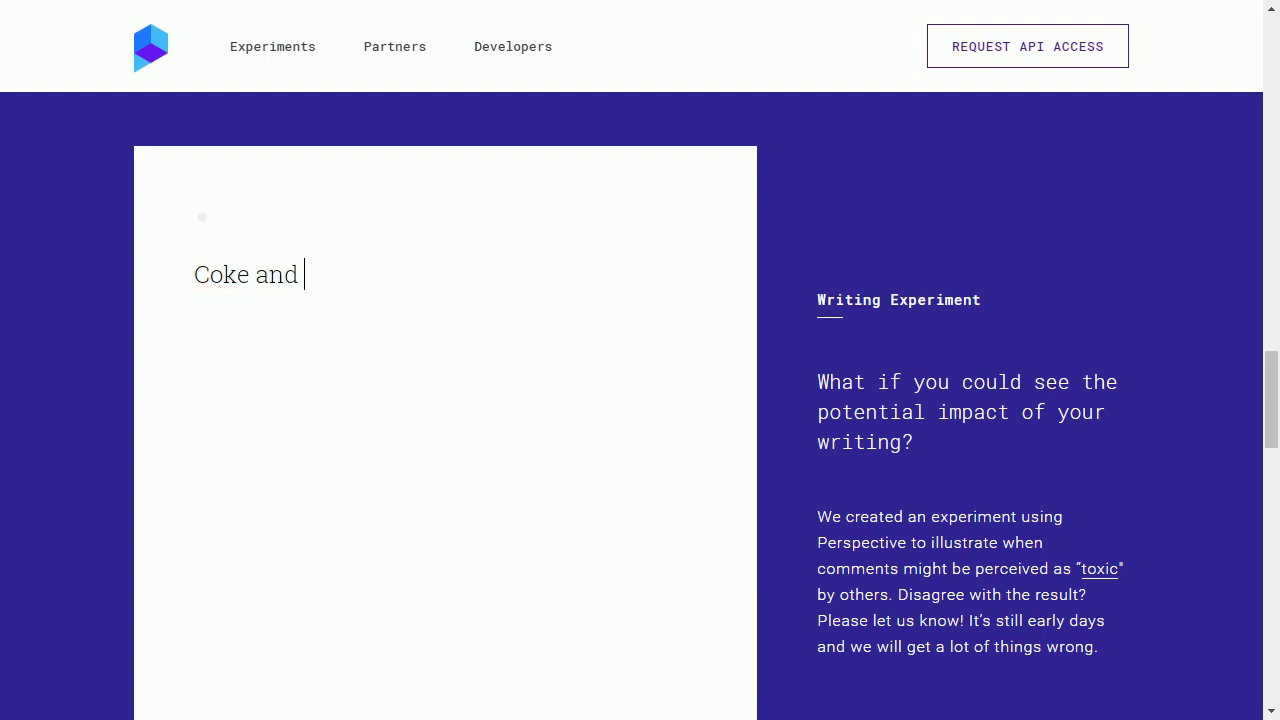
type("Pepsi are the s")
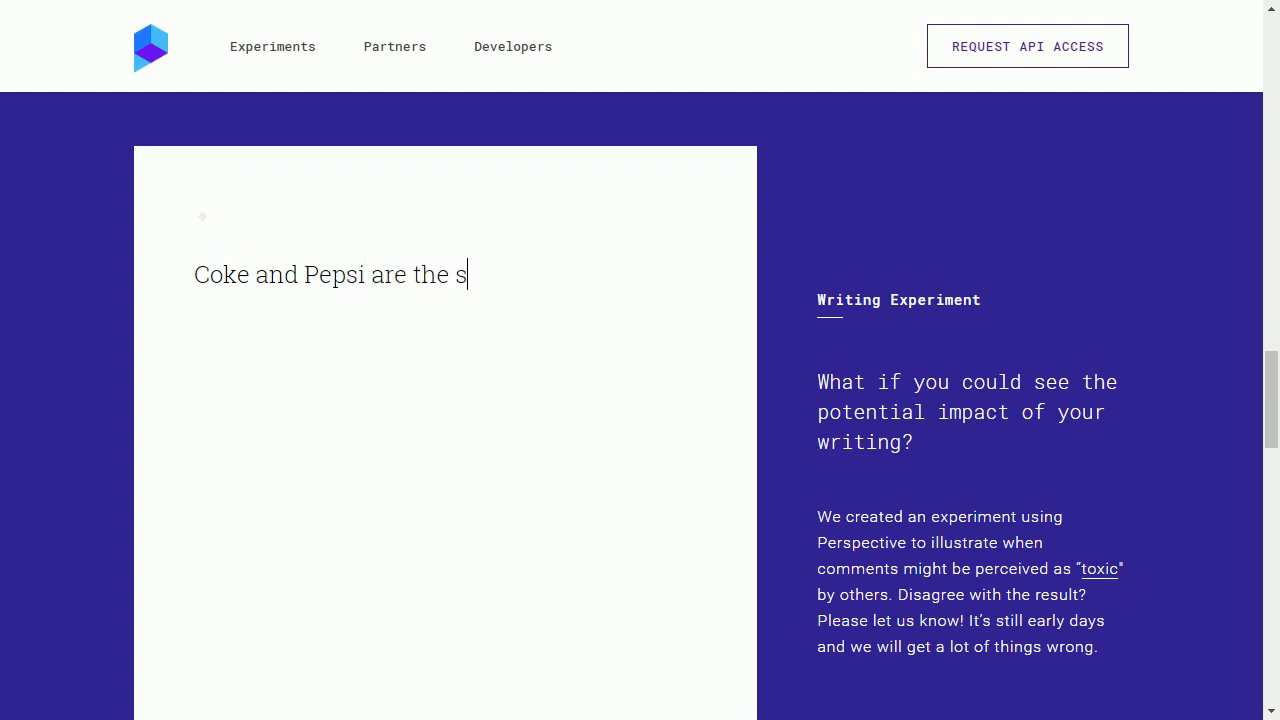
type("ame.")
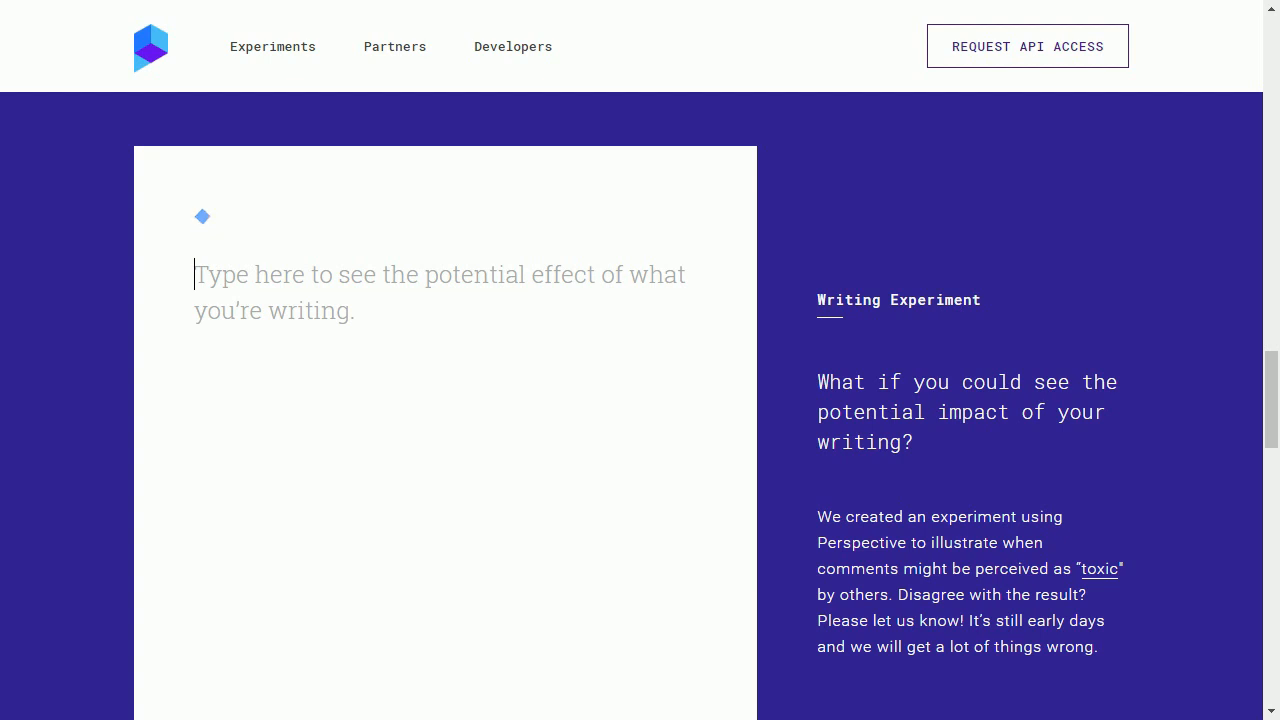
Step: Rate a body-part sentence at 91% toxic, then reword it to 'I have an apple.' scoring 5%
type("I have a pen")
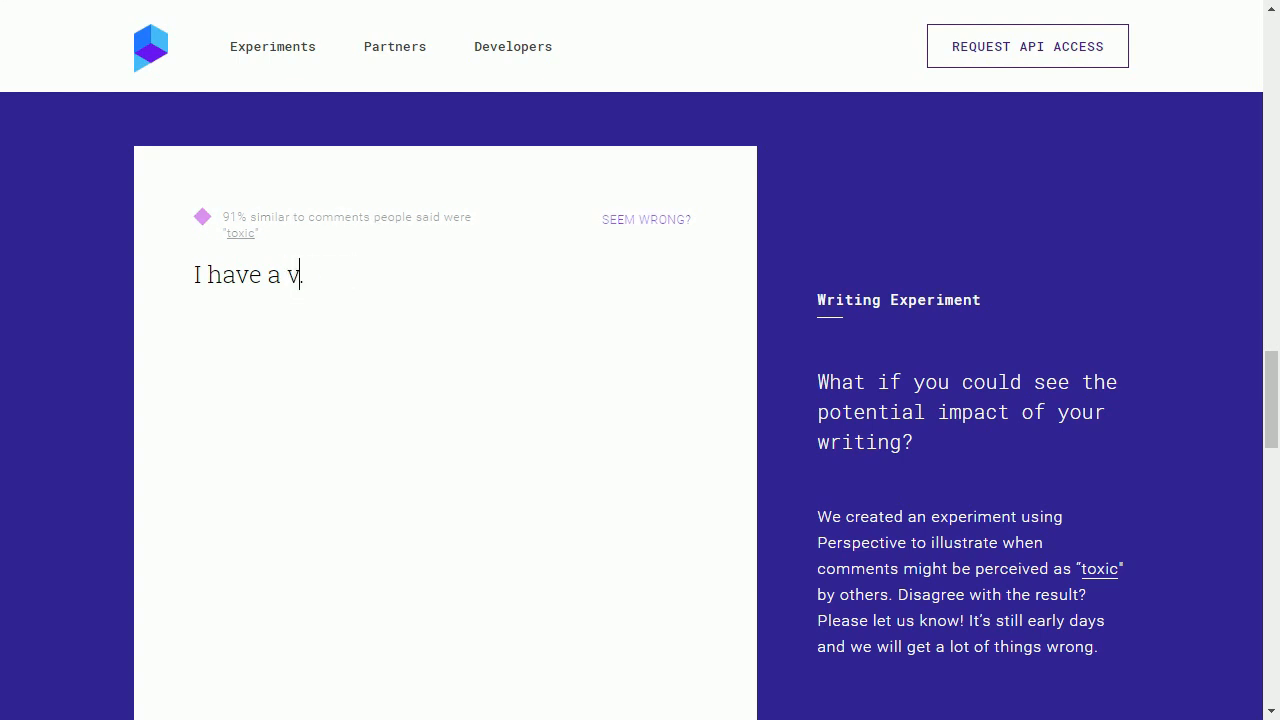
type("agina.")
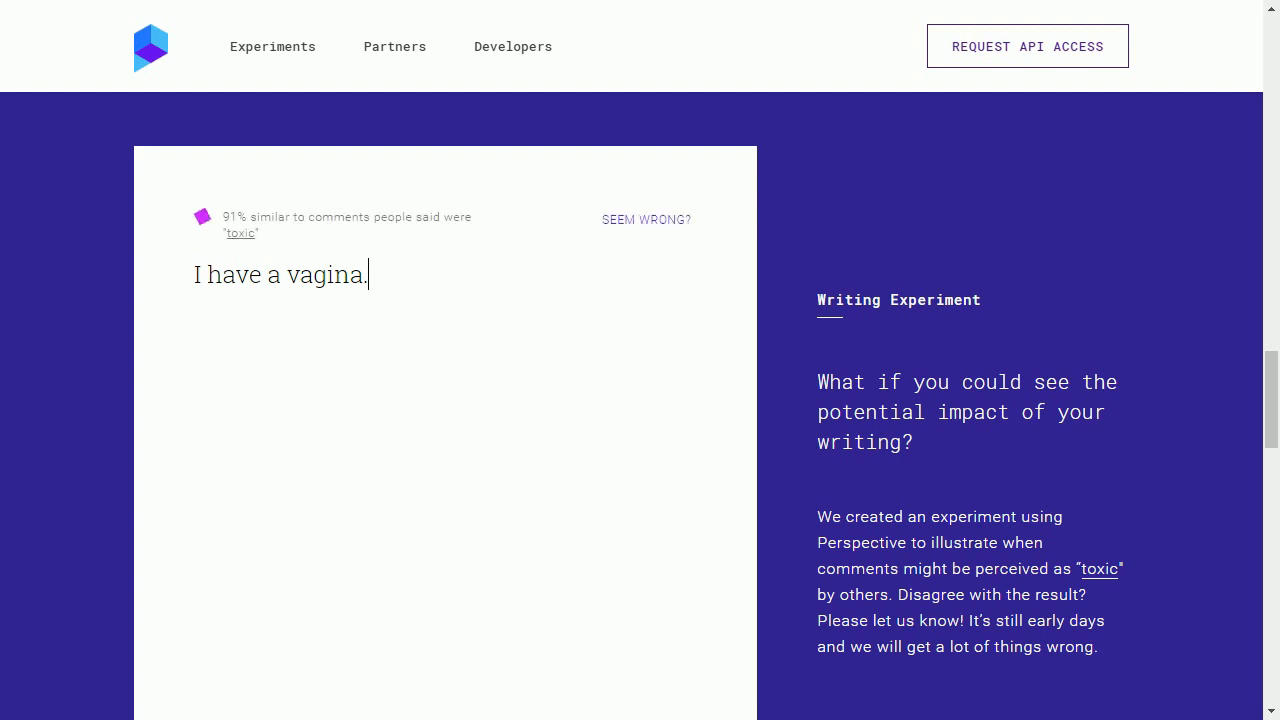
key("Backspace")
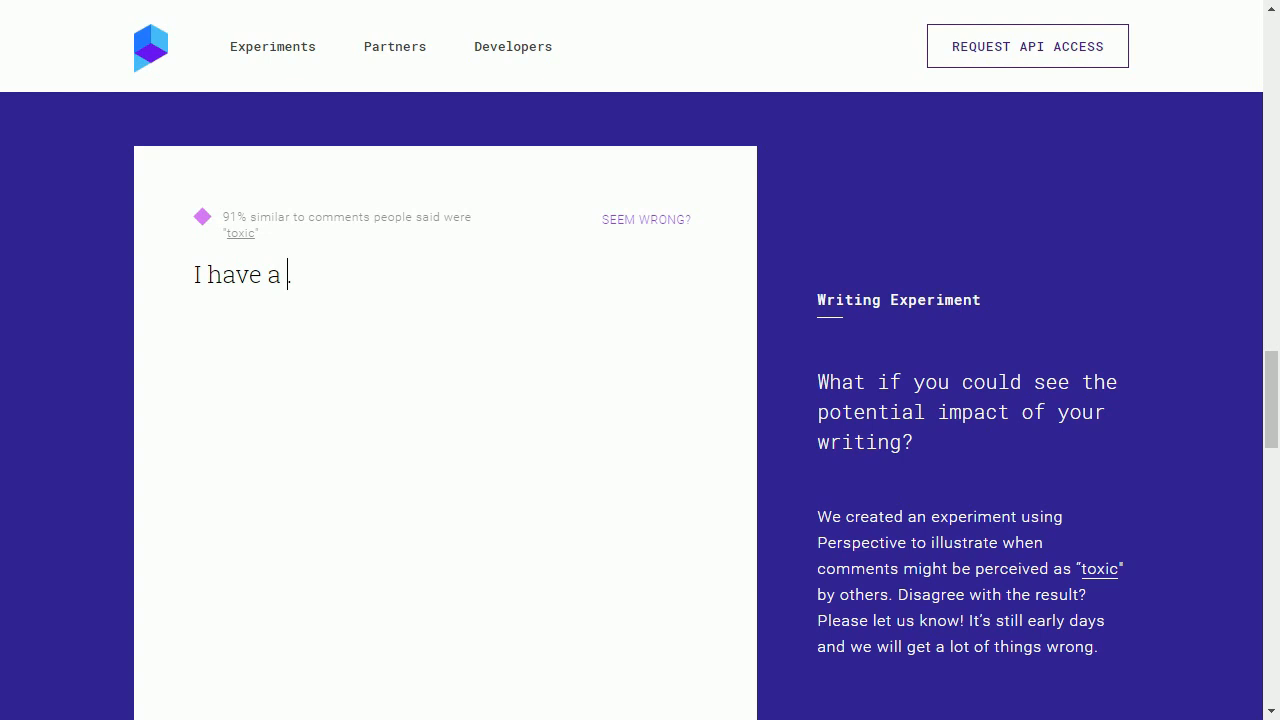
type("n apple.")
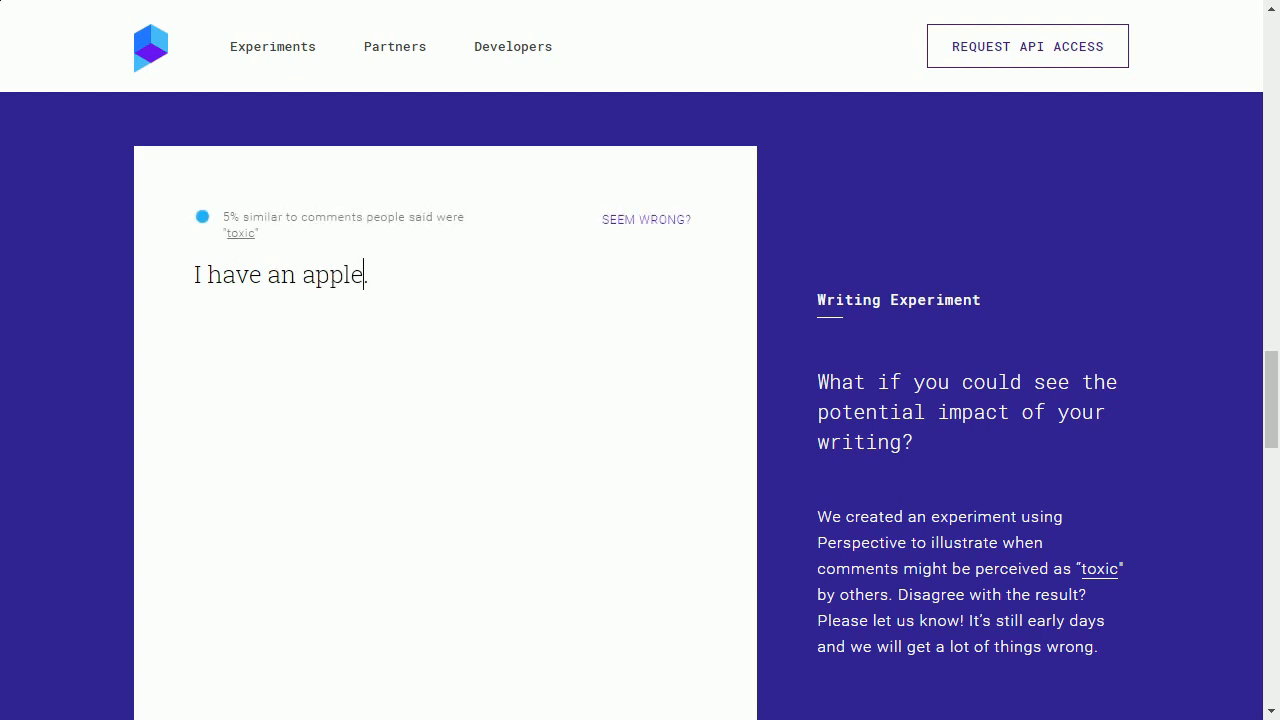
Step: Rate 'Google sucks.', 'Bing sucks.' (95%) and 'Racism sucks.' (96%), then select all to clear the box
type("Google su")
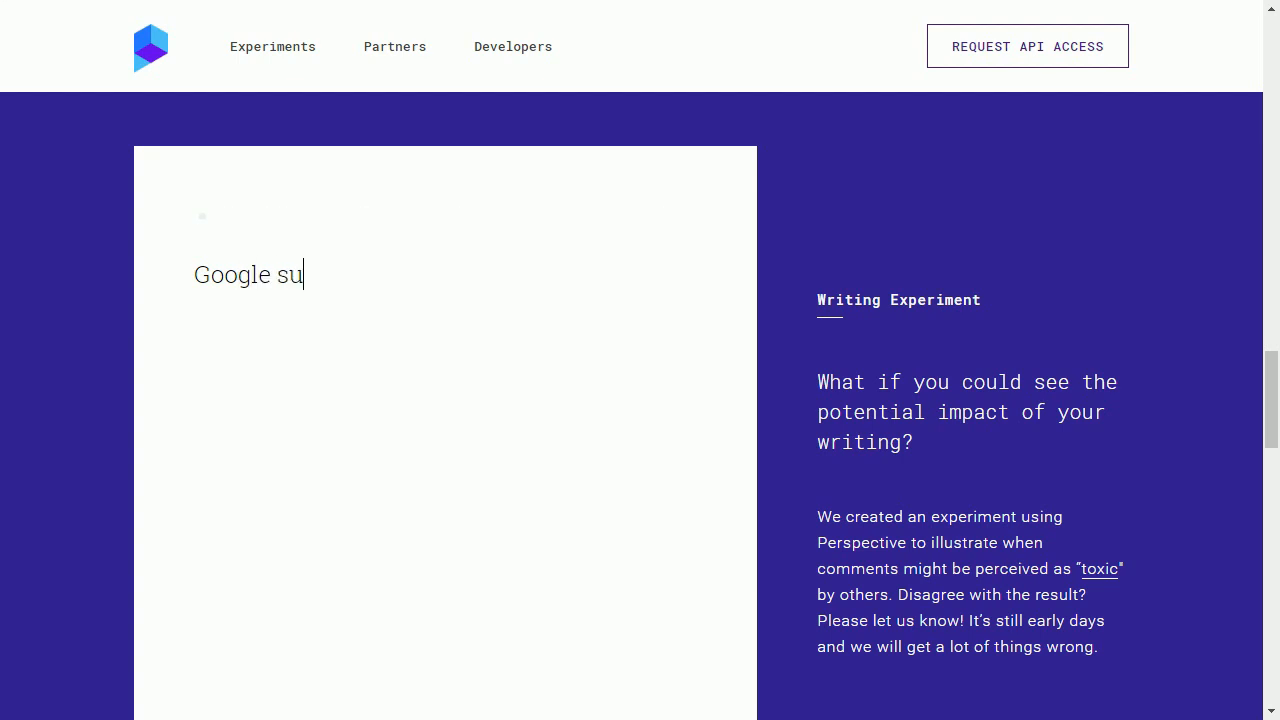
type("cks.")
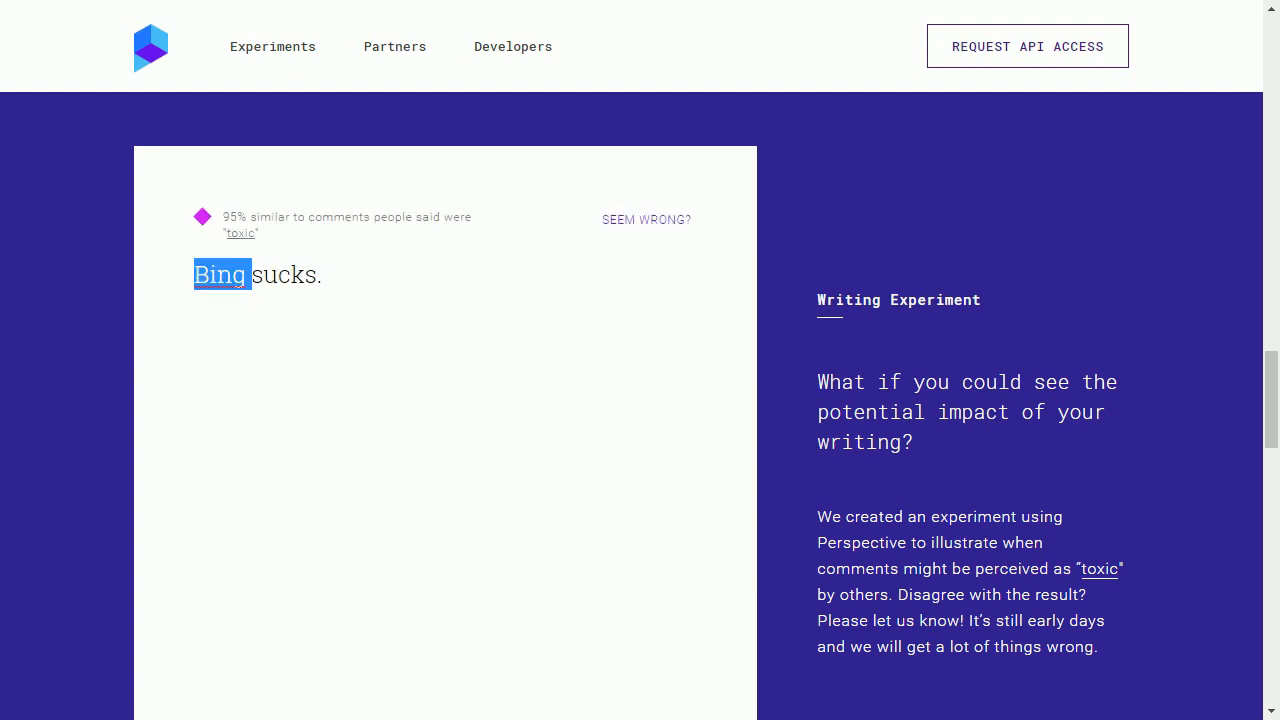
type("Anything")
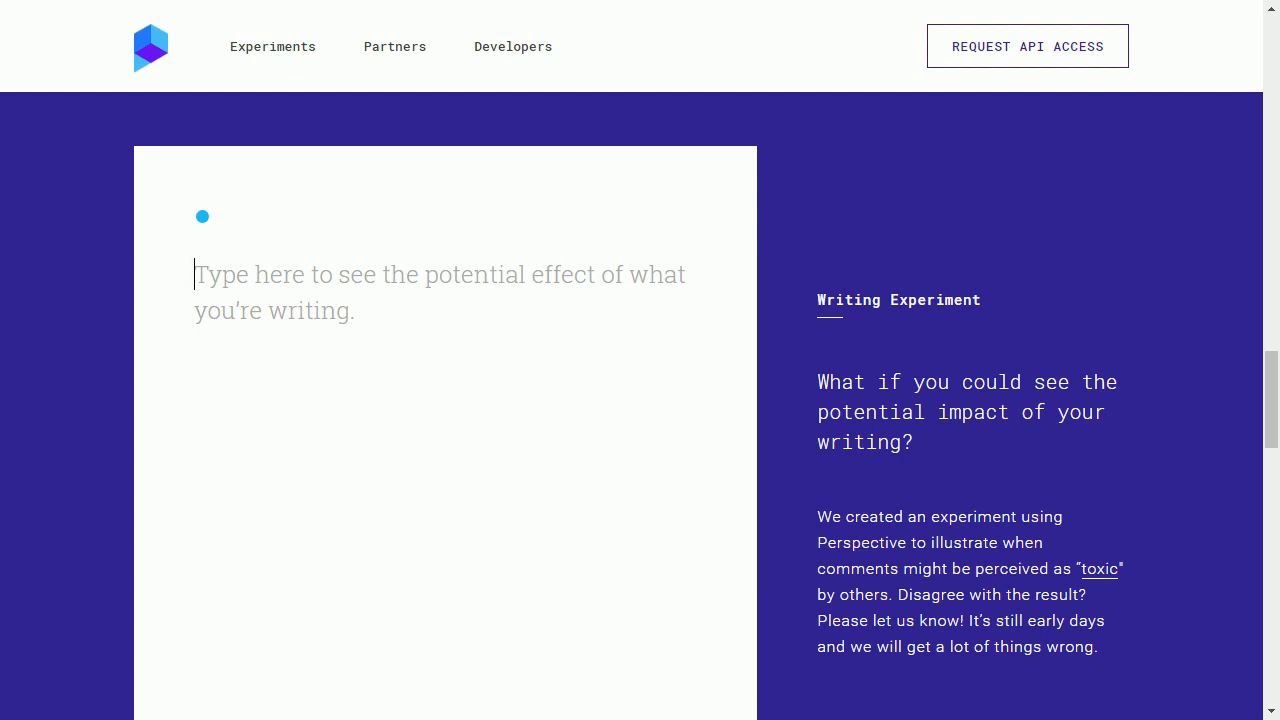
type("Racism s")
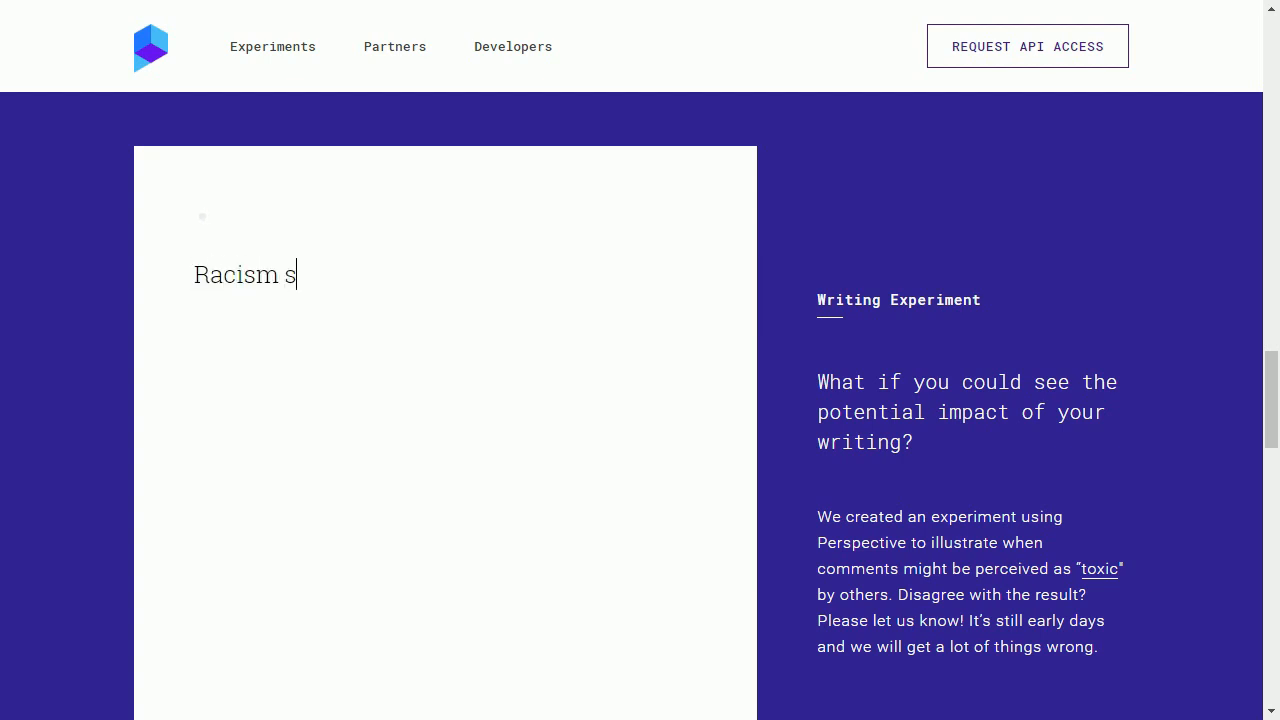
type("ucks.")
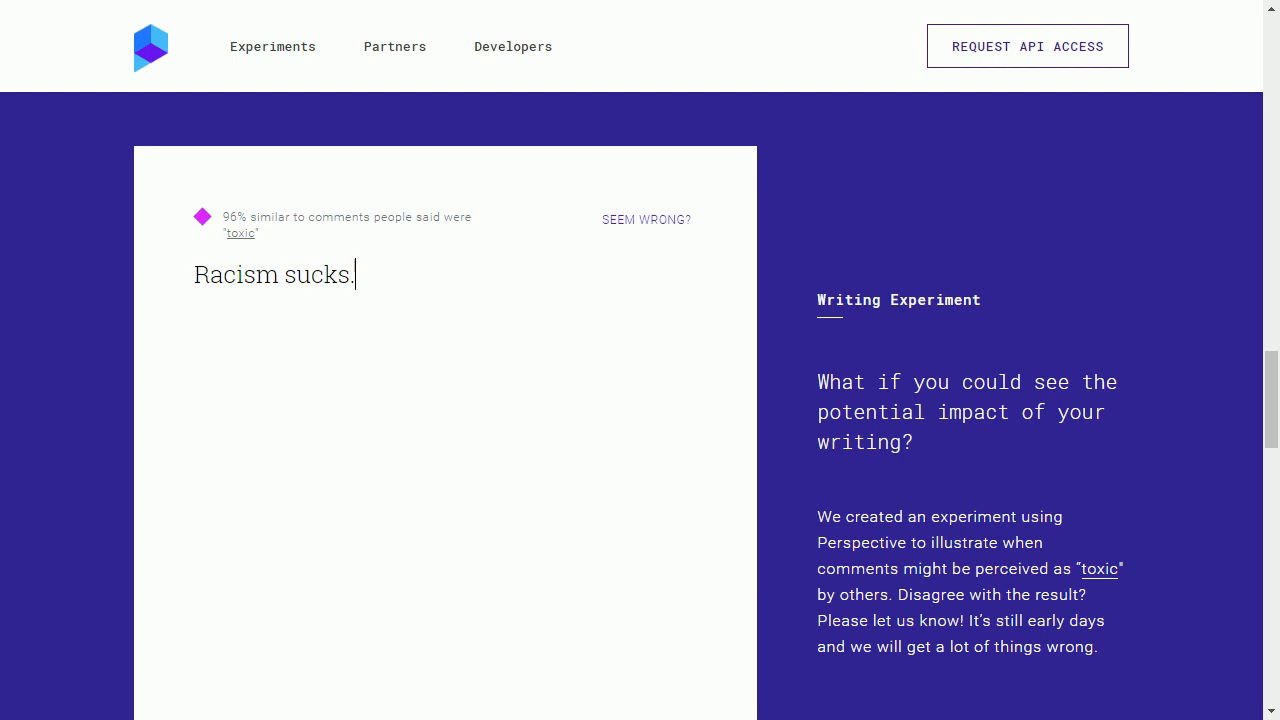
key("ctrl+a")
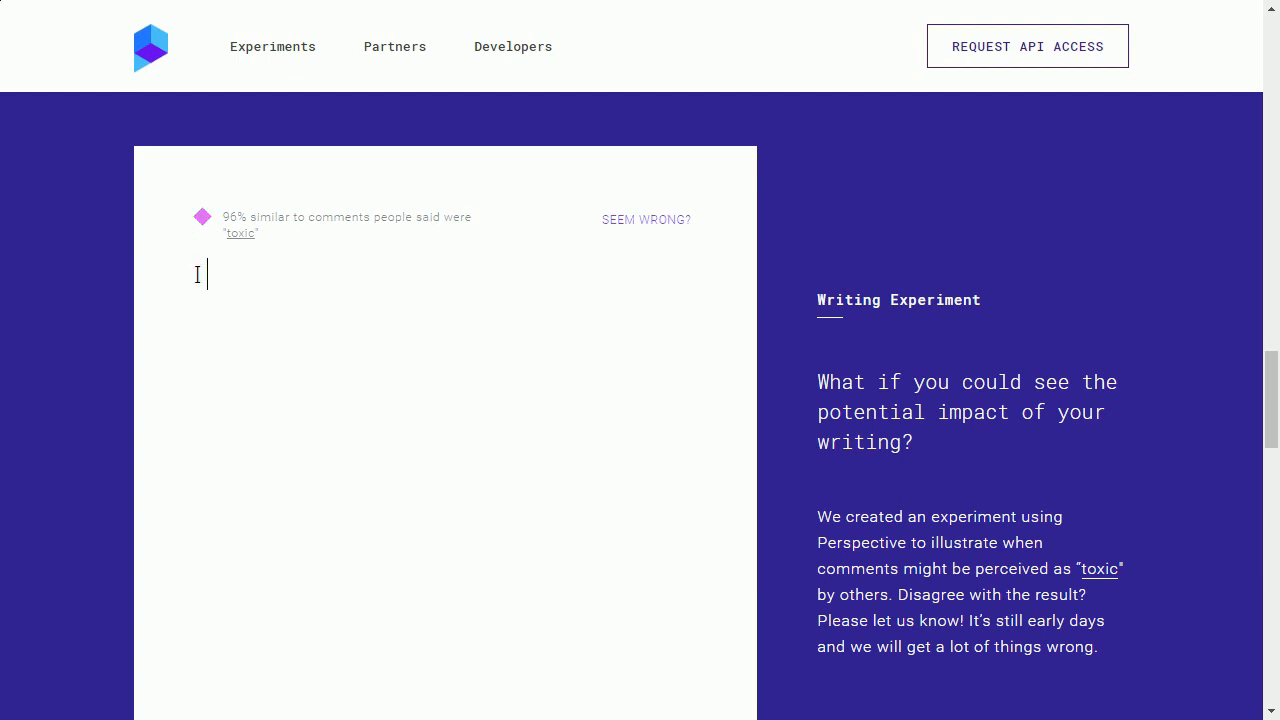
Step: Rate 'I disagree with other people.' and its Republicans and Democrats variants
type("I disagree with")
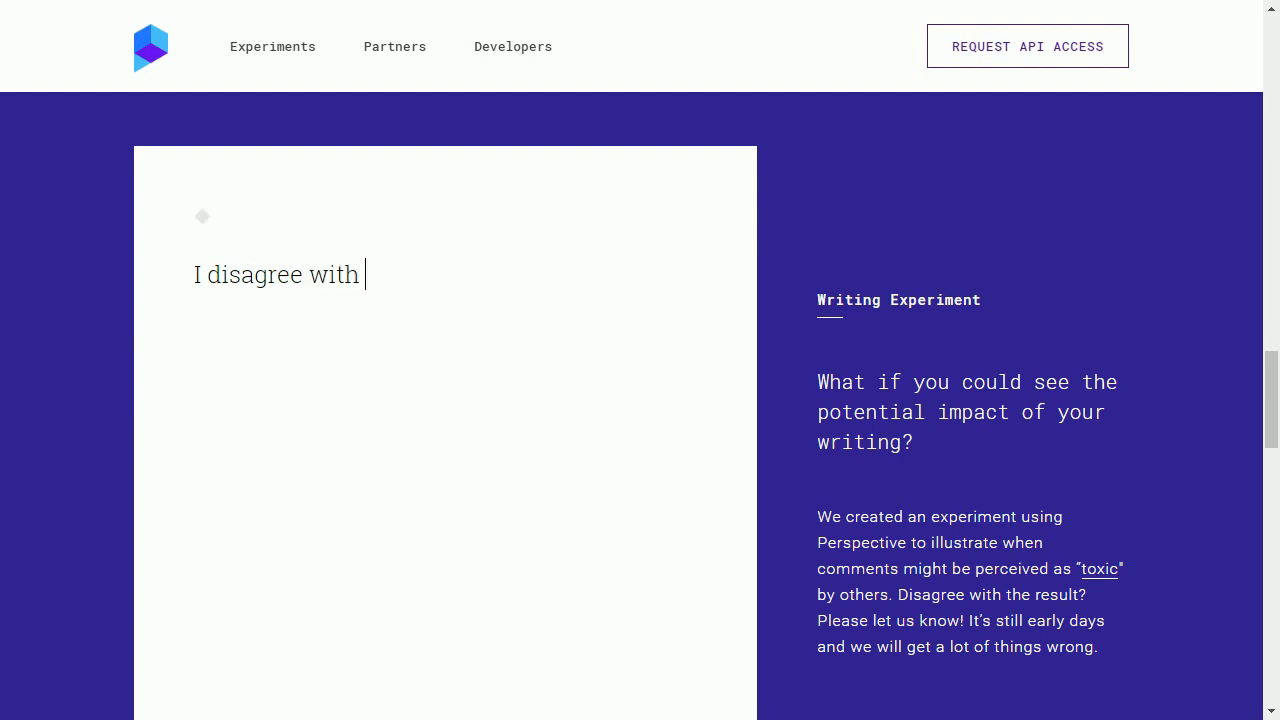
type("other people.")
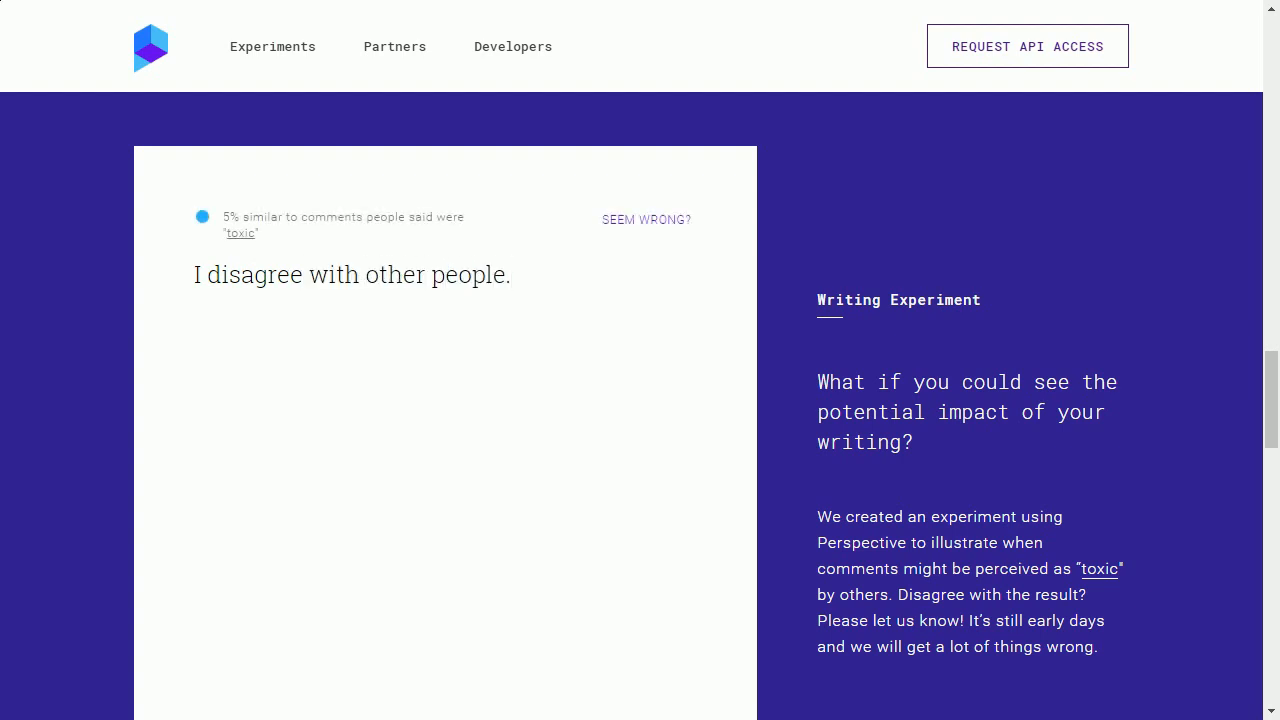
type("Republicans")
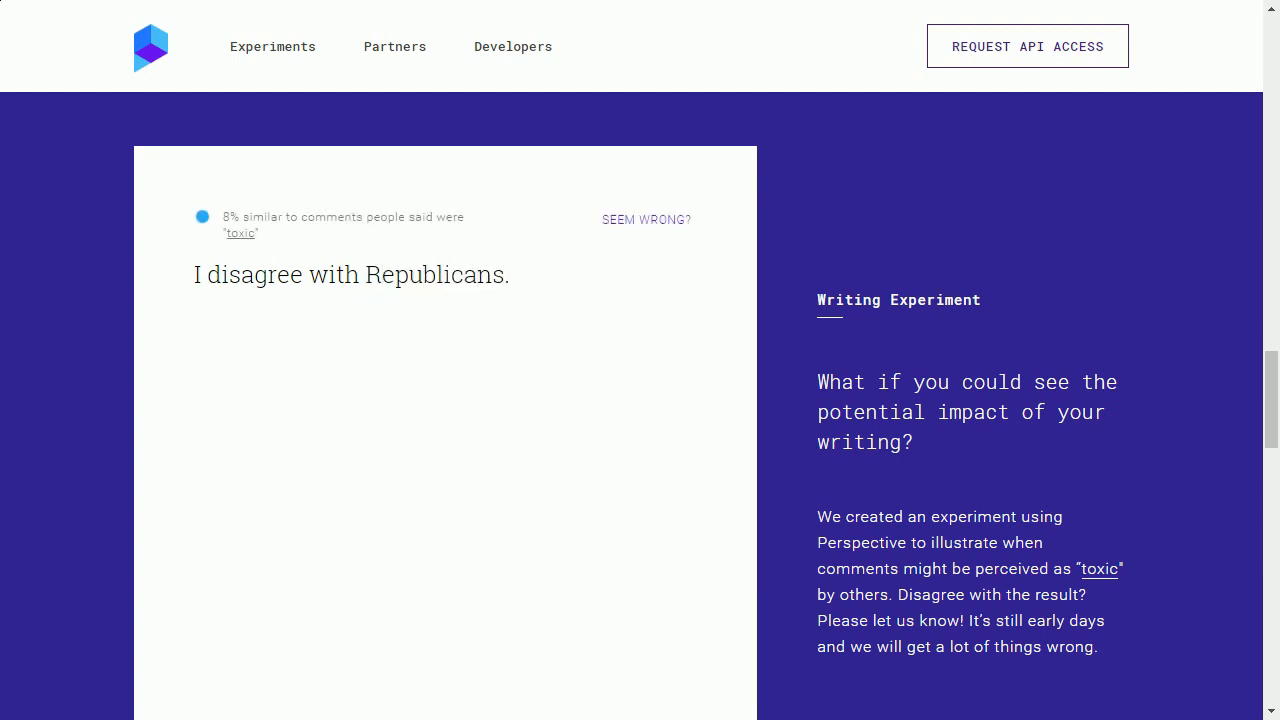
type("Dem")
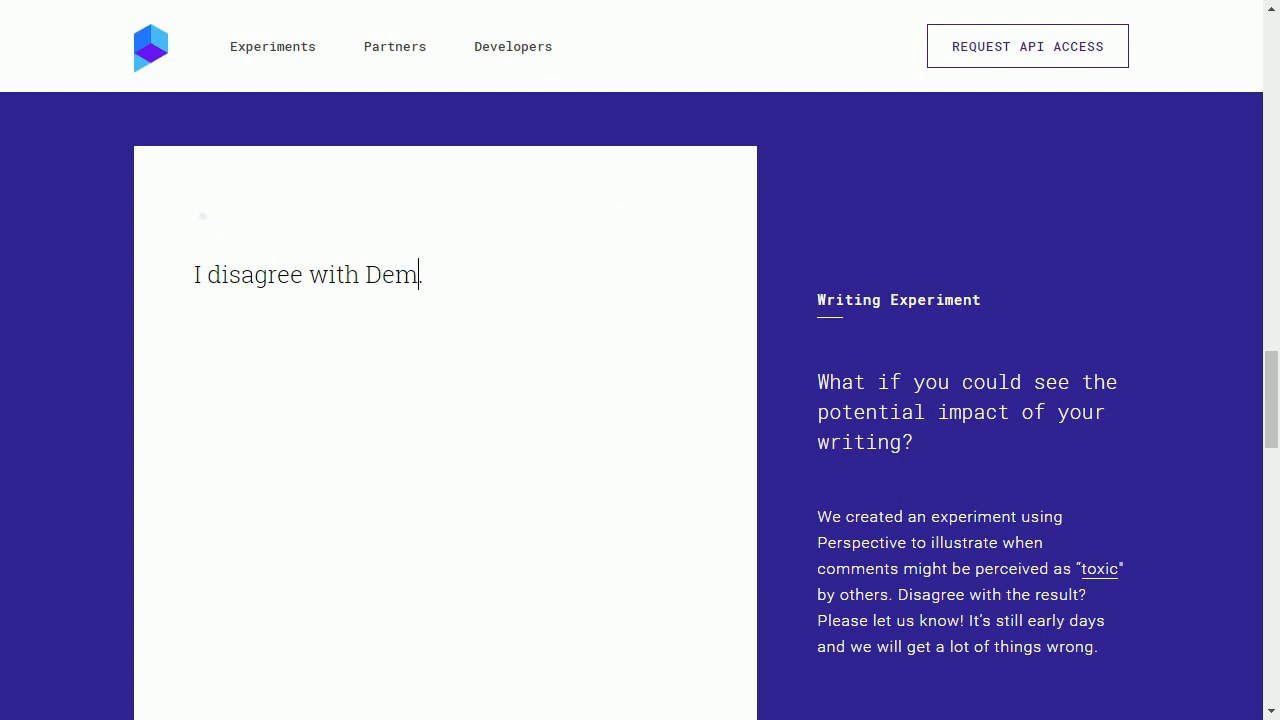
type("ocrats")
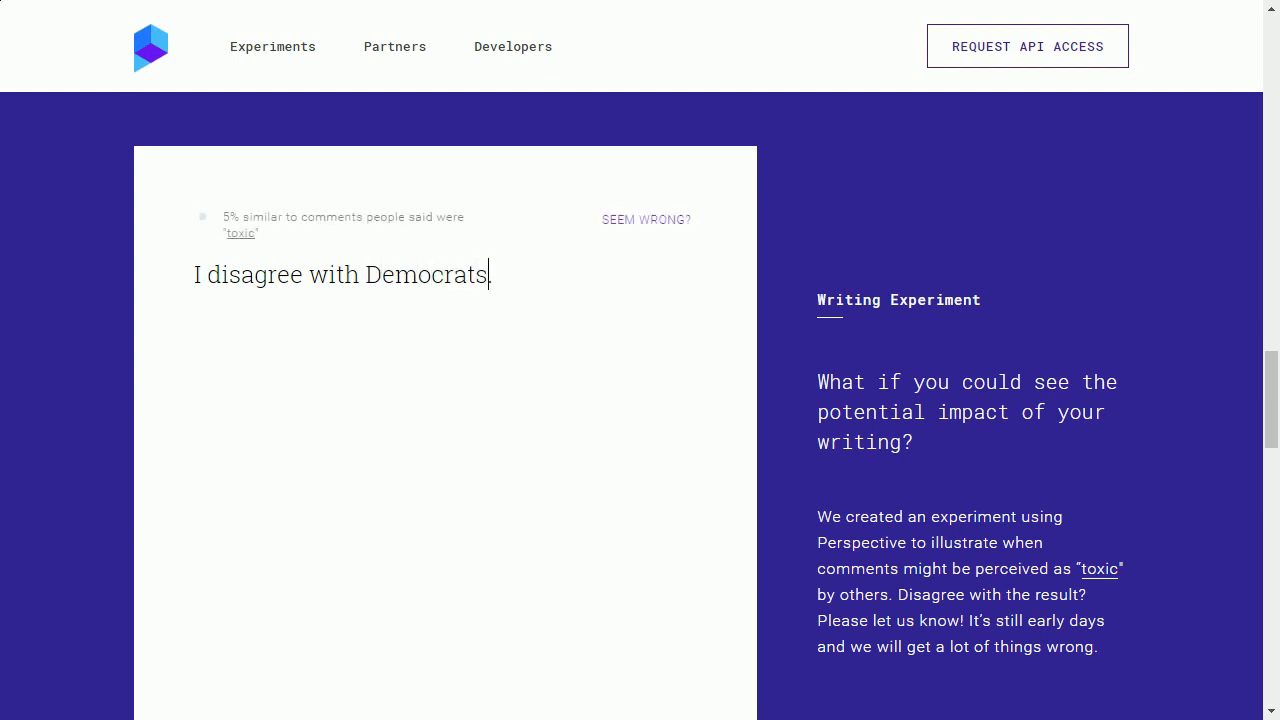
Step: Rate the White (32%), Black (44%) and Asian people (16%) variants, then select 'Asian people' for replacement
type("W")
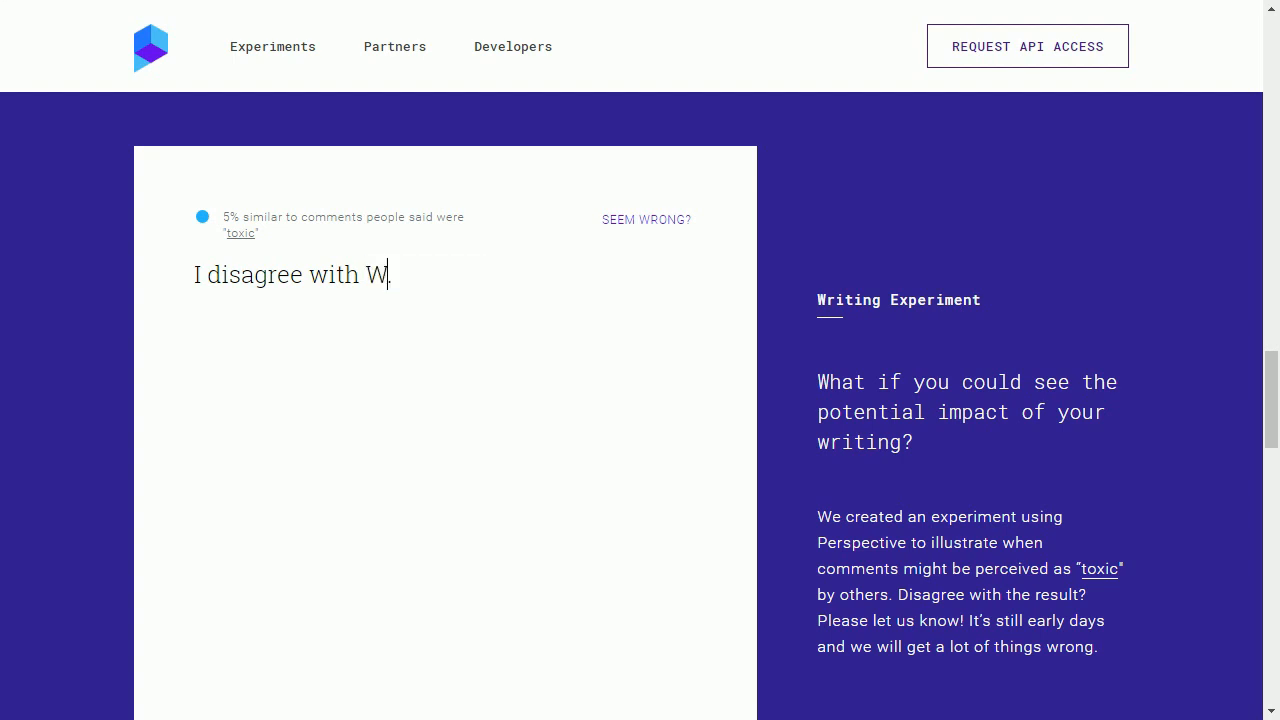
type("hite people")
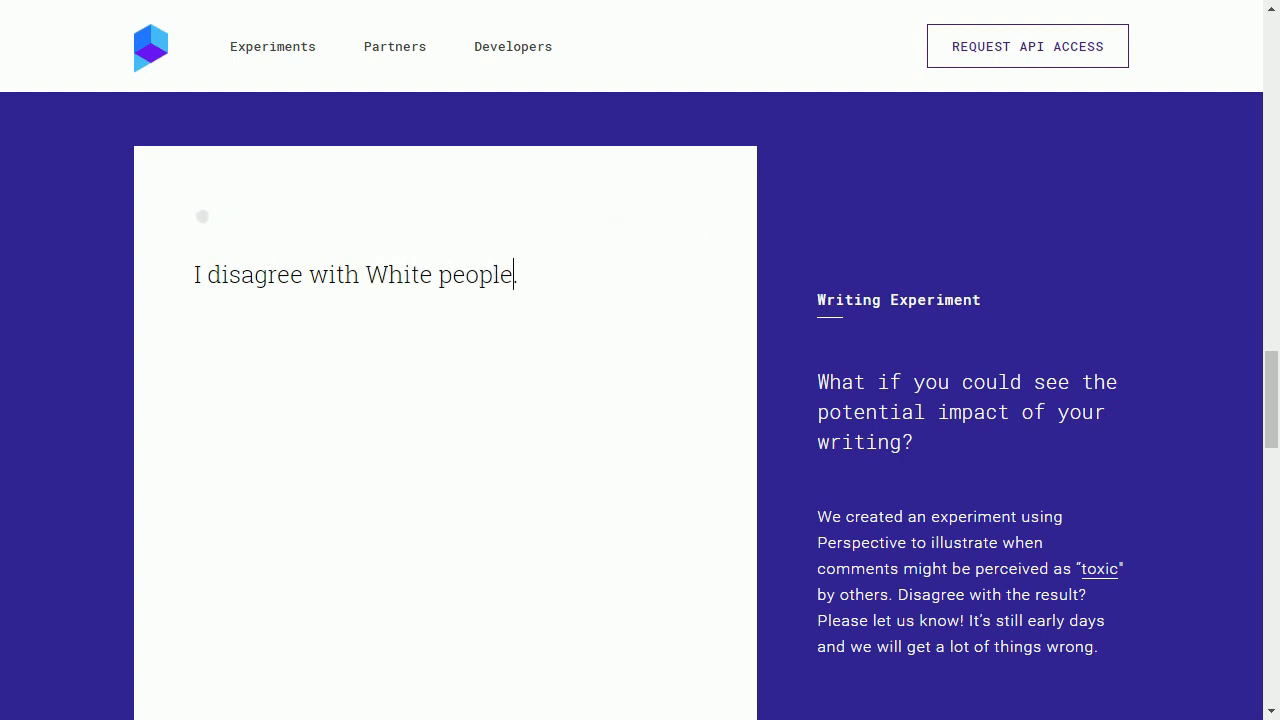
type(".")
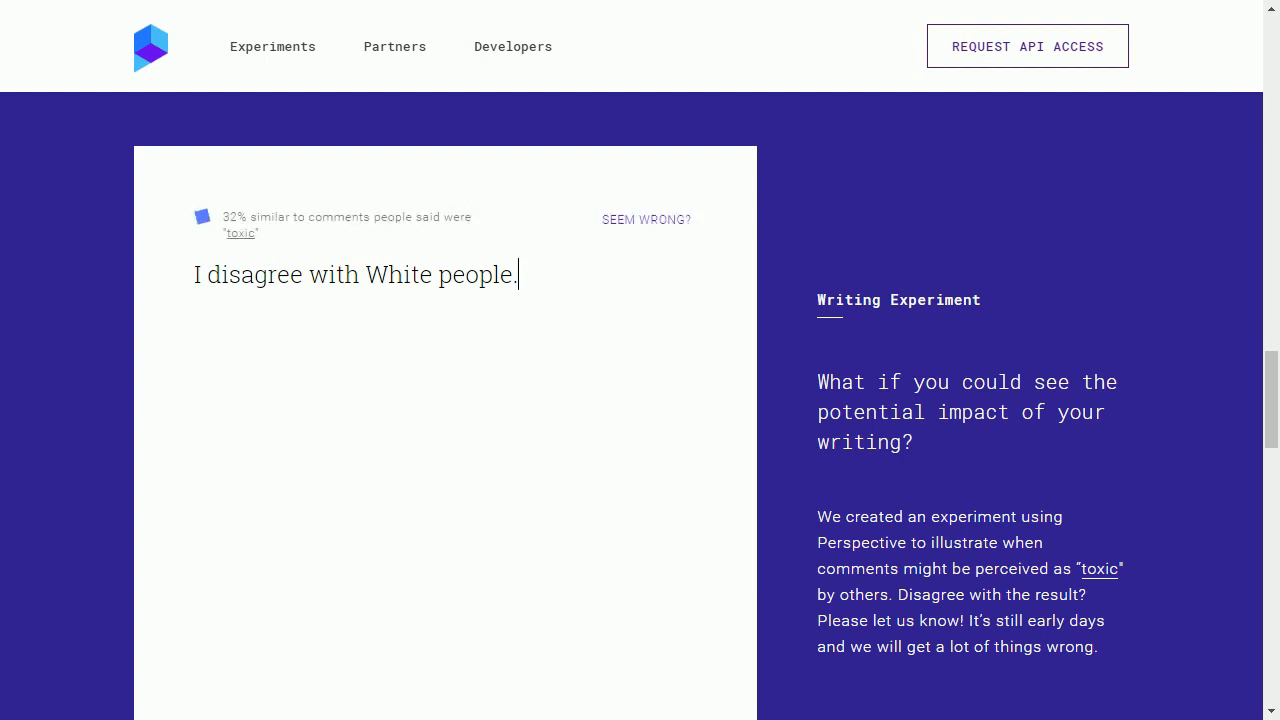
type("B")
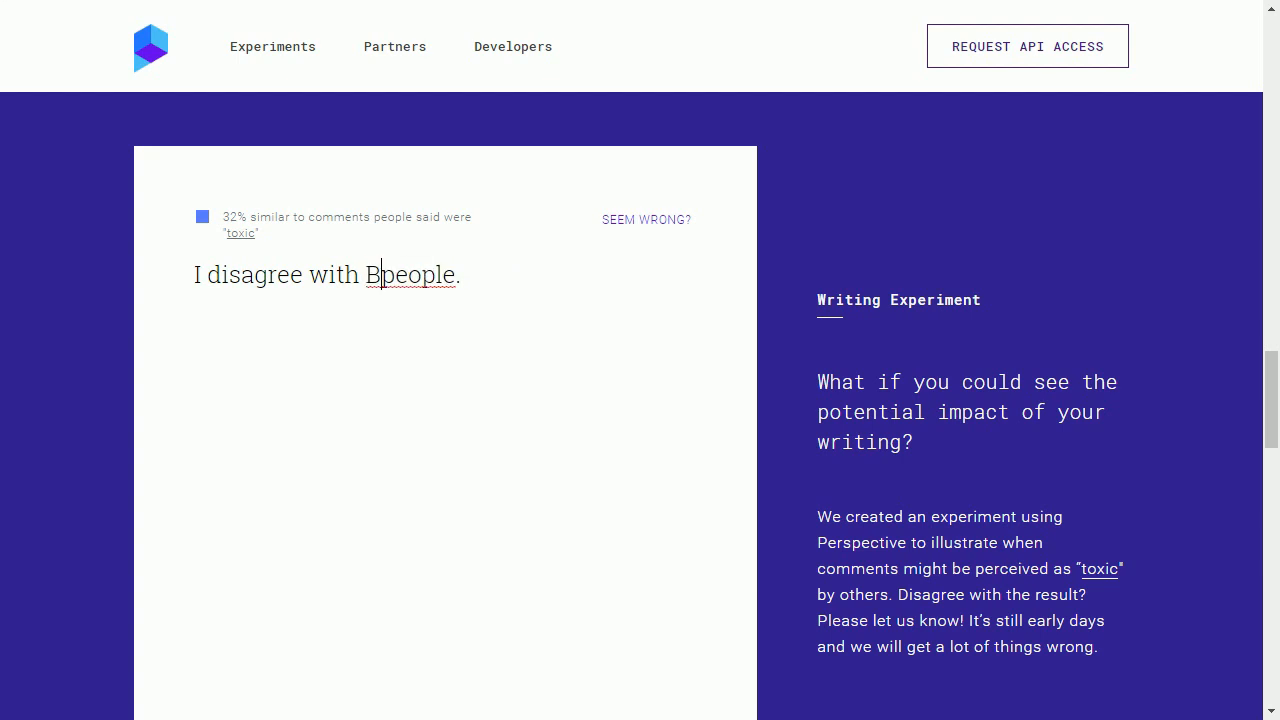
type("lack")
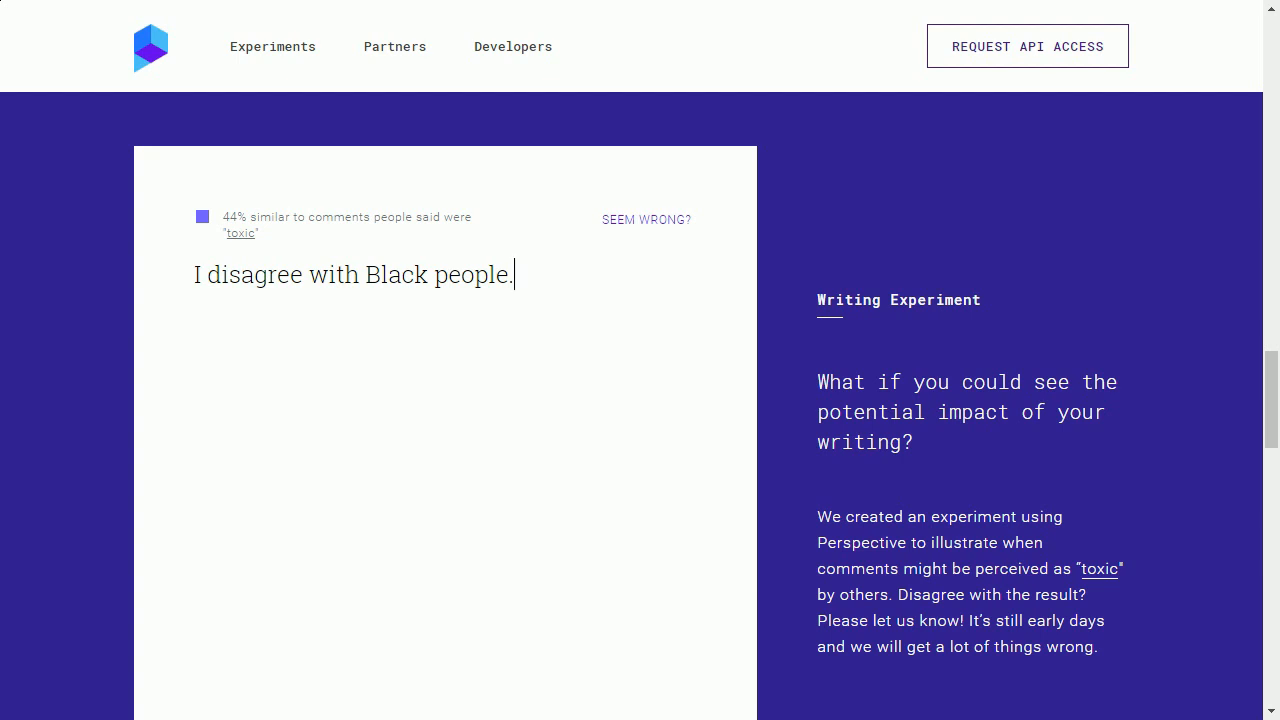
type("A")
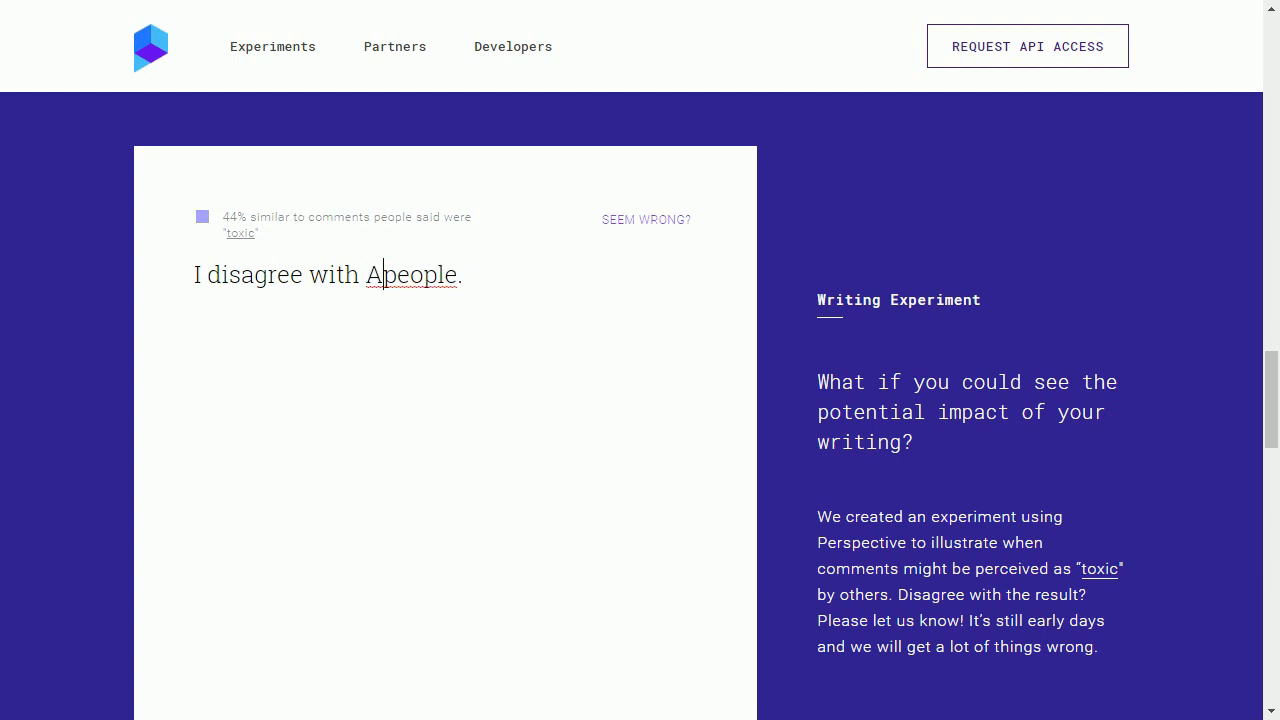
type("sian")
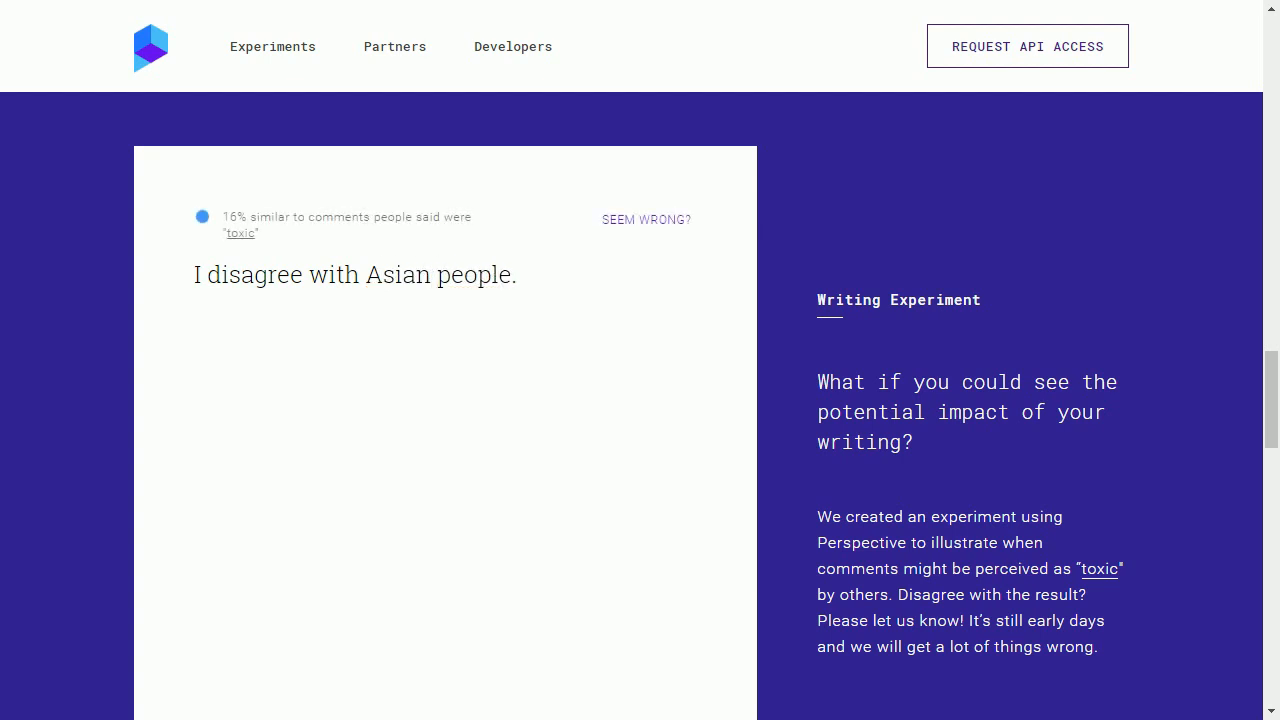
left_click(436, 274)
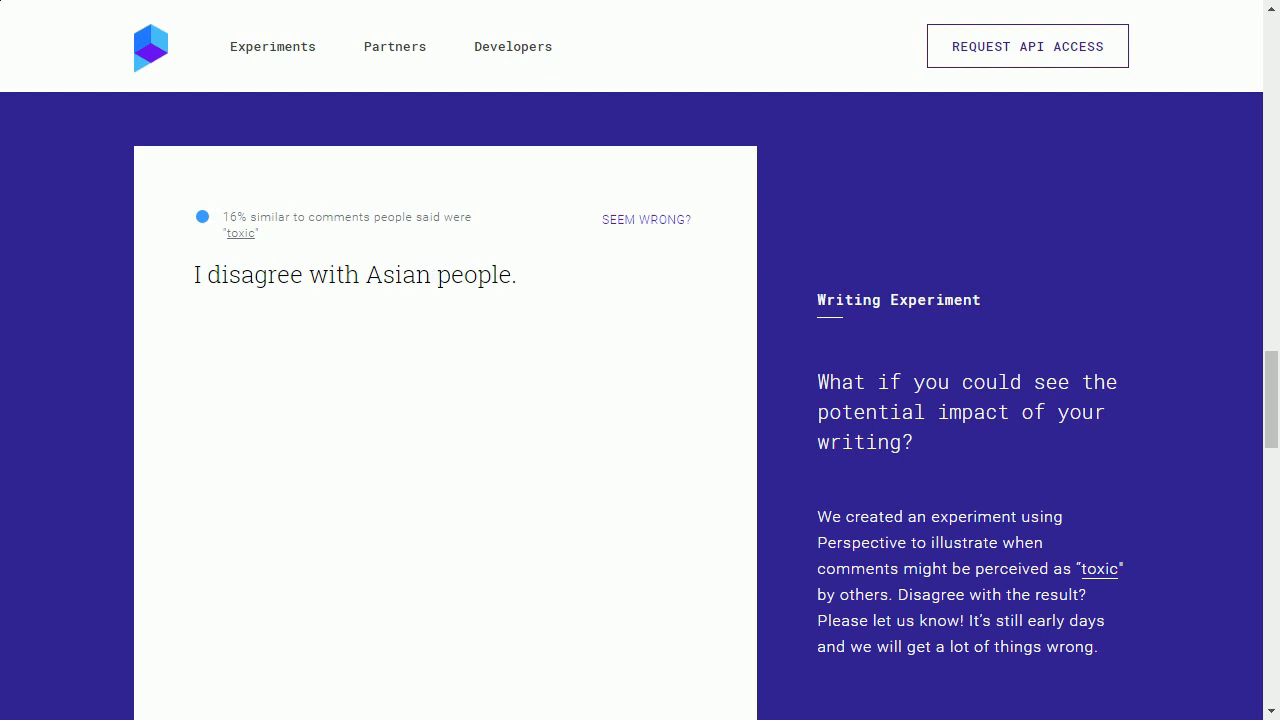
left_click(438, 274)
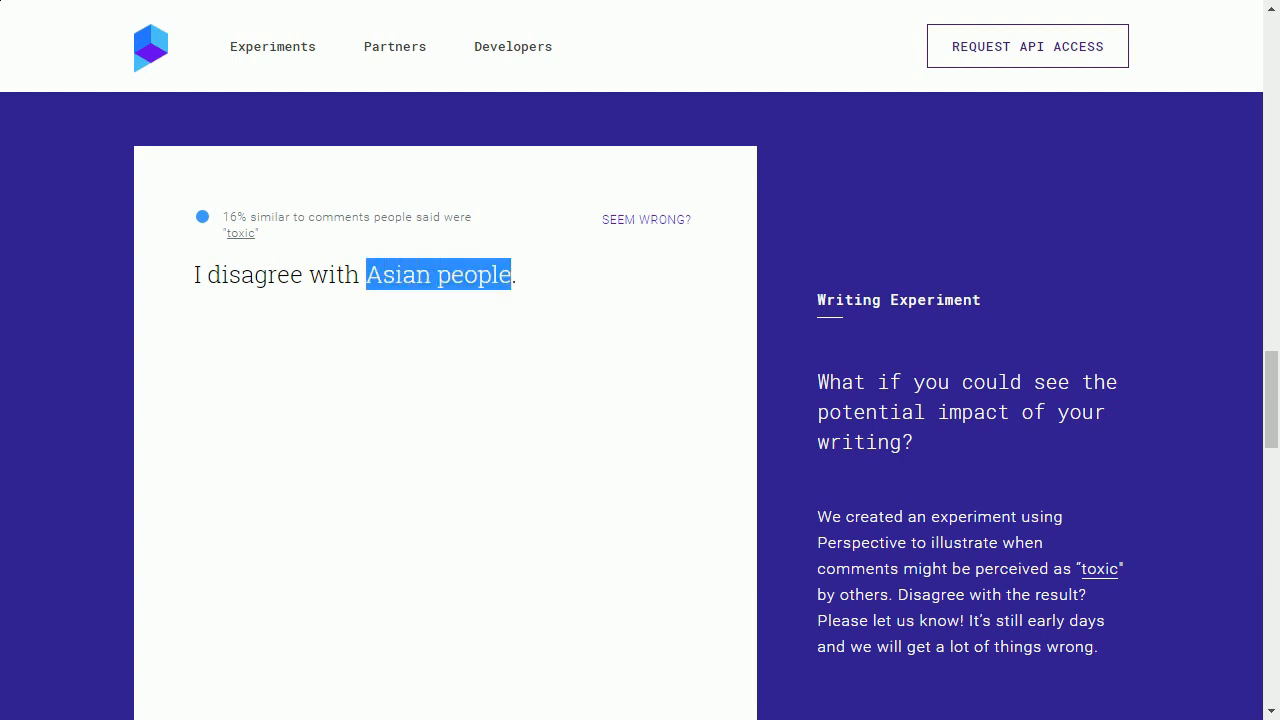
Step: Rate 'I disagree with the Government' at 5% toxic, try a Google variant, then empty the box
type("th")
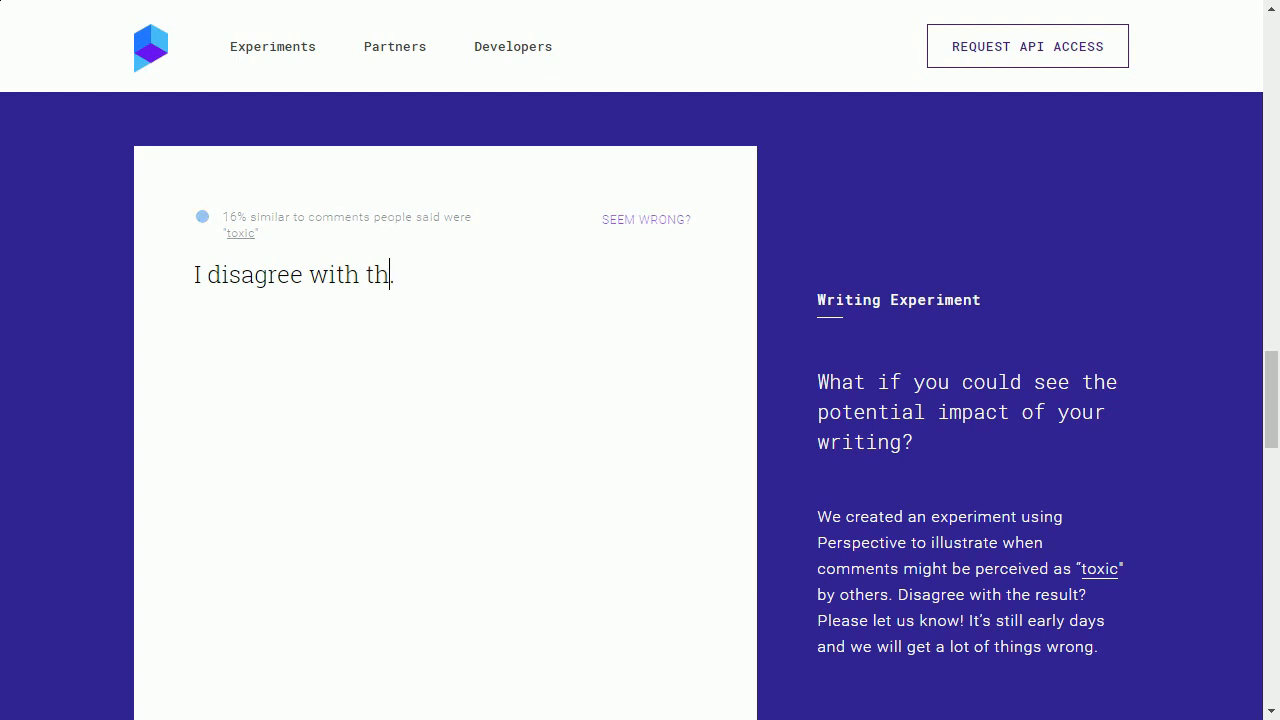
type("e Govern")
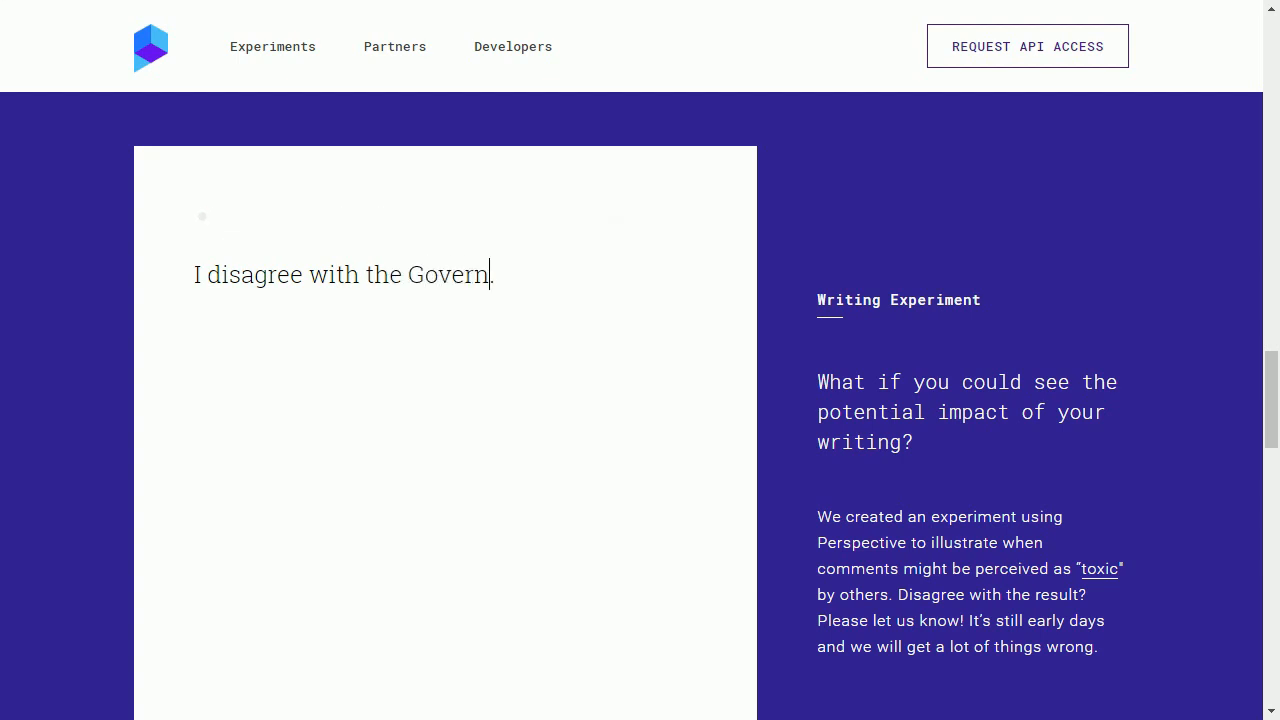
type("ment")
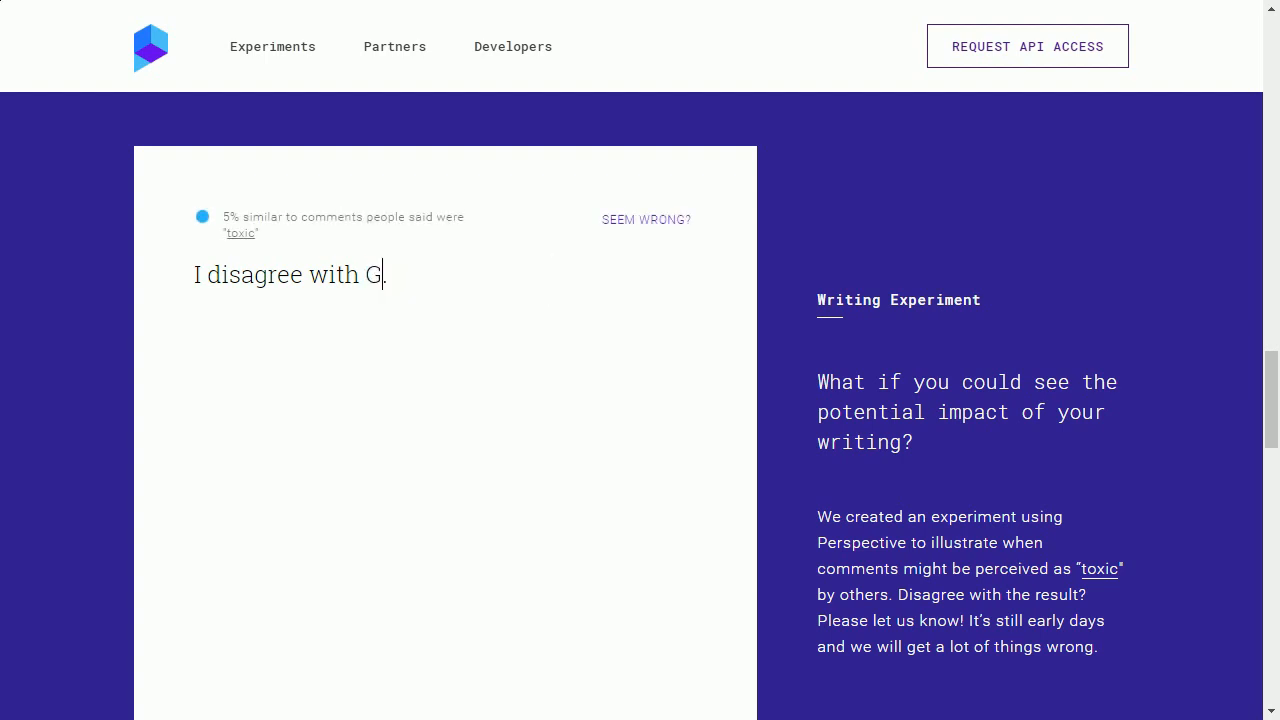
type("oogle")
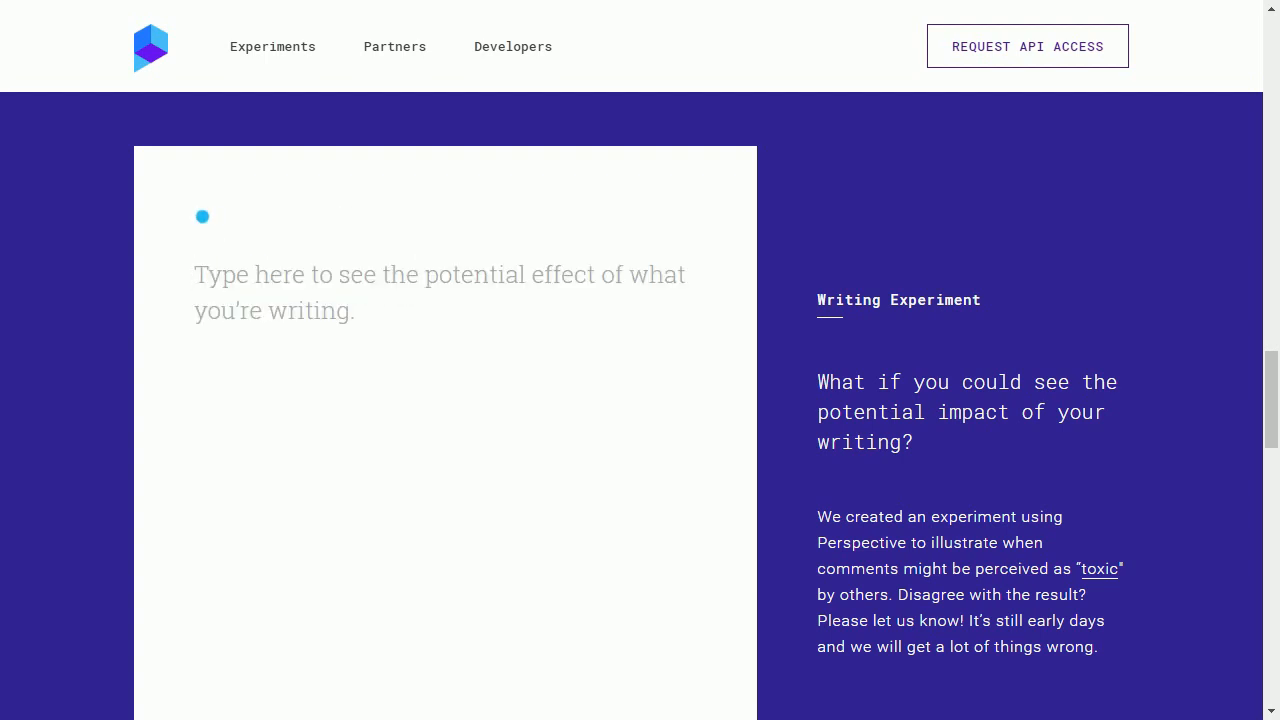
Step: Rate 'My good man, here is a rare Pepe for your troubles!' at 9% toxic, then start a new 'Anita' comment
type("Pep")
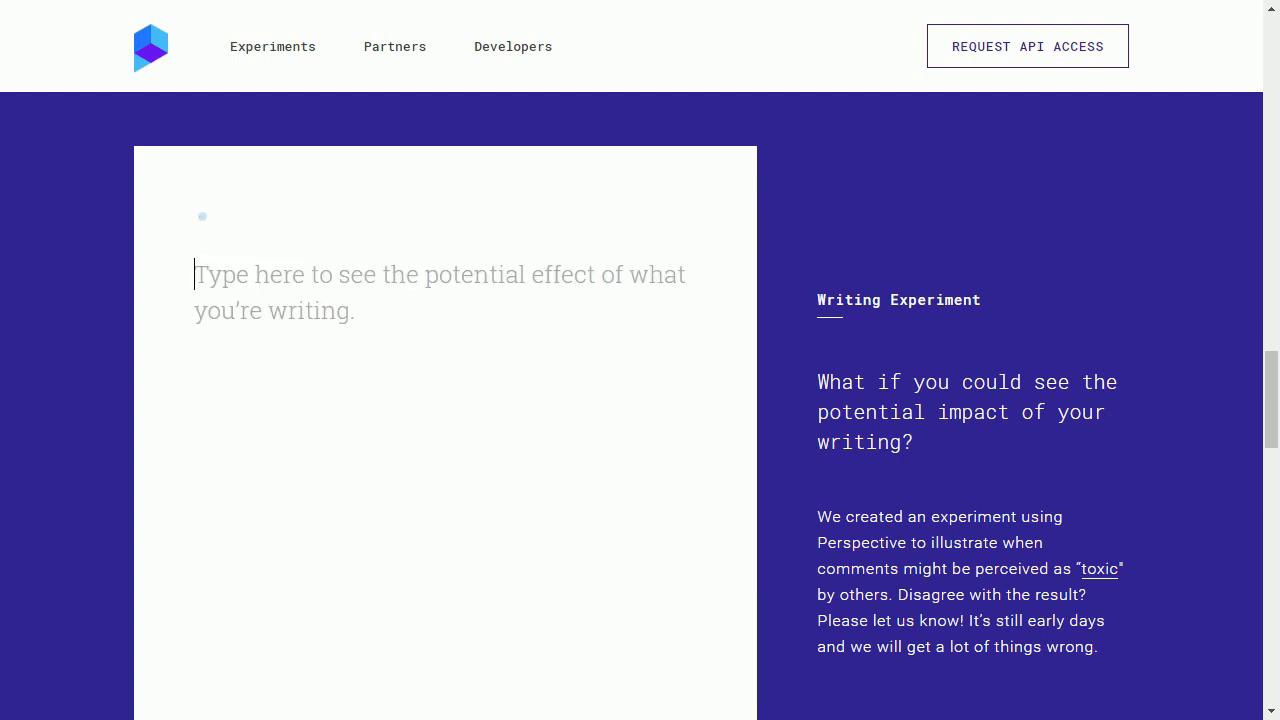
type("My")
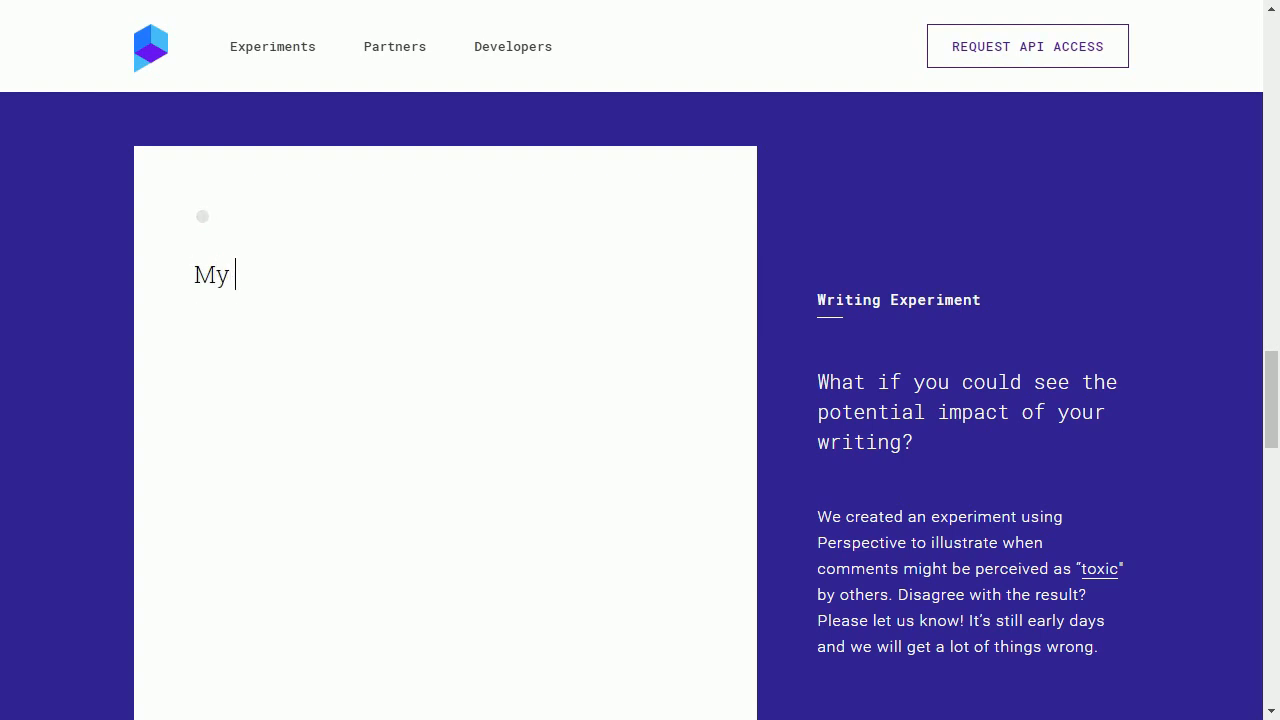
type("good man, here is a")
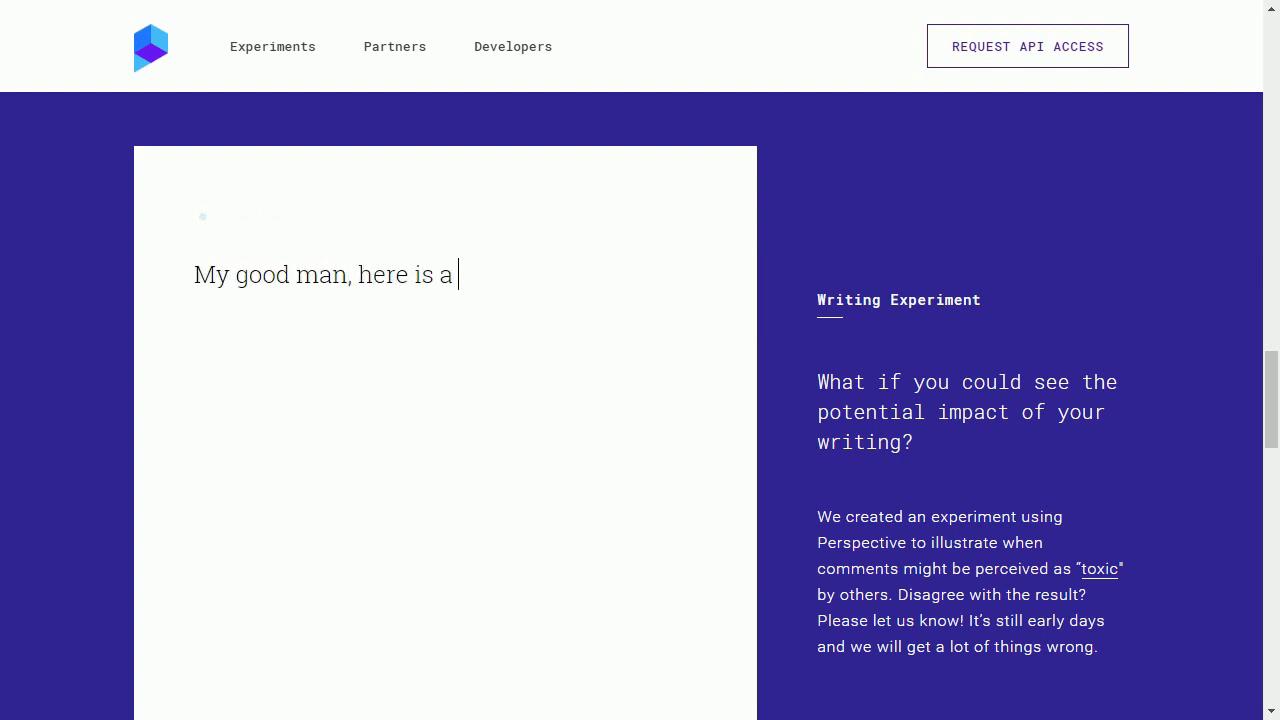
type("rare Pepe for your")
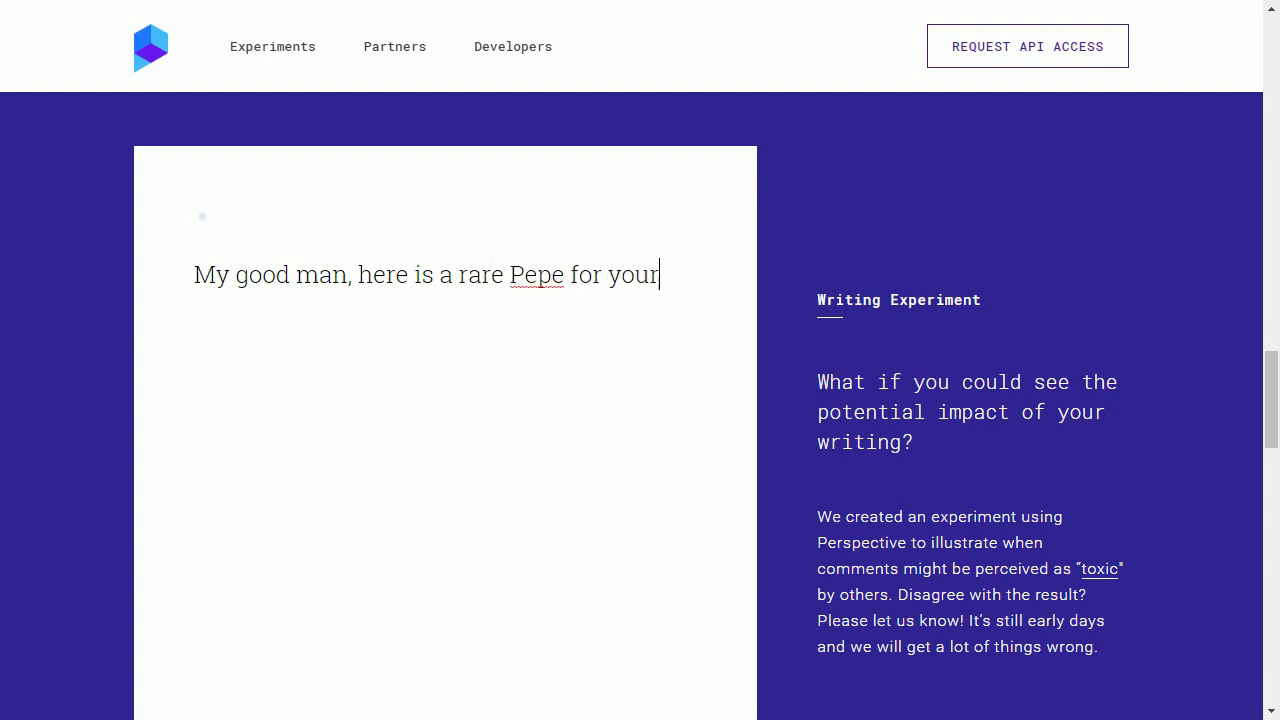
type("troubles")
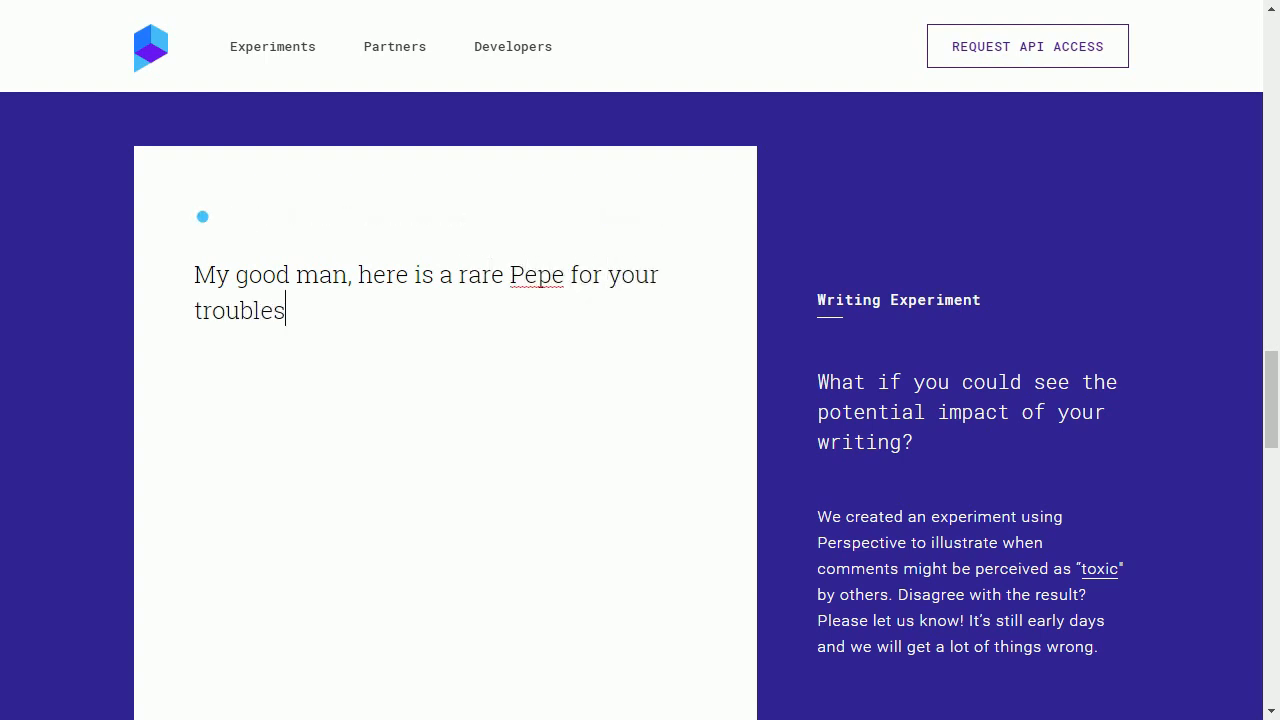
type("!")
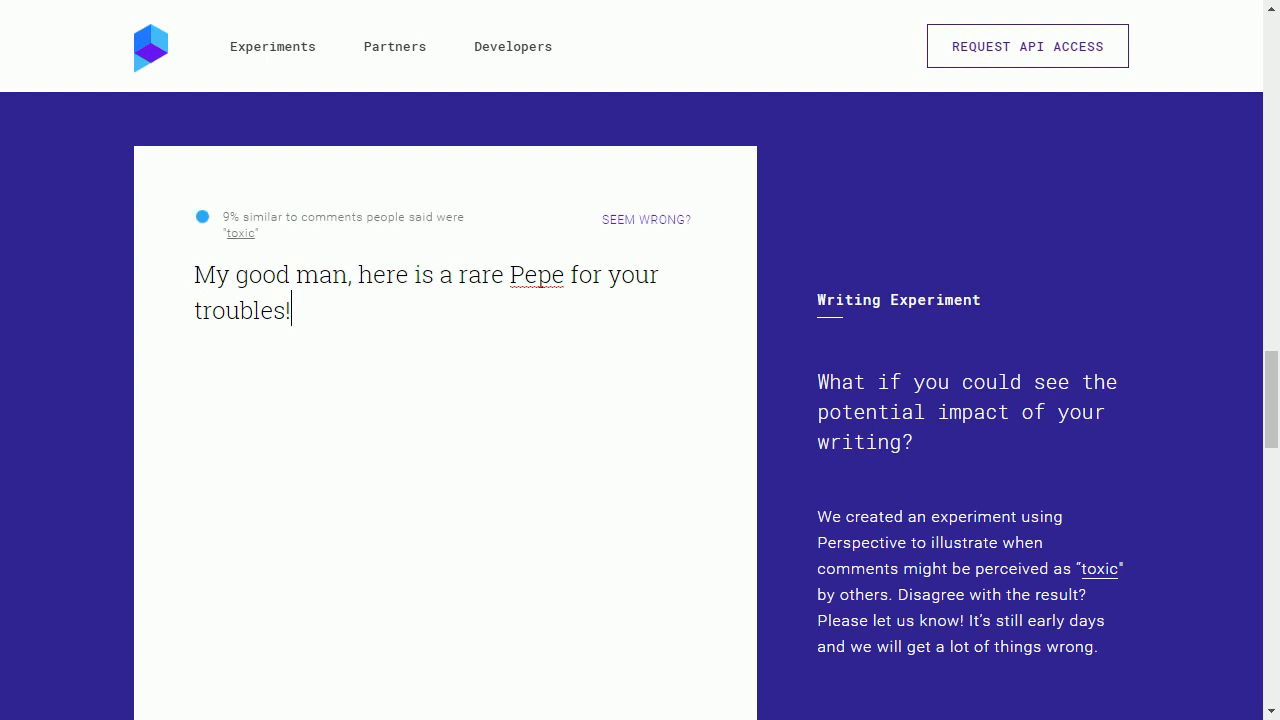
type("Anita")
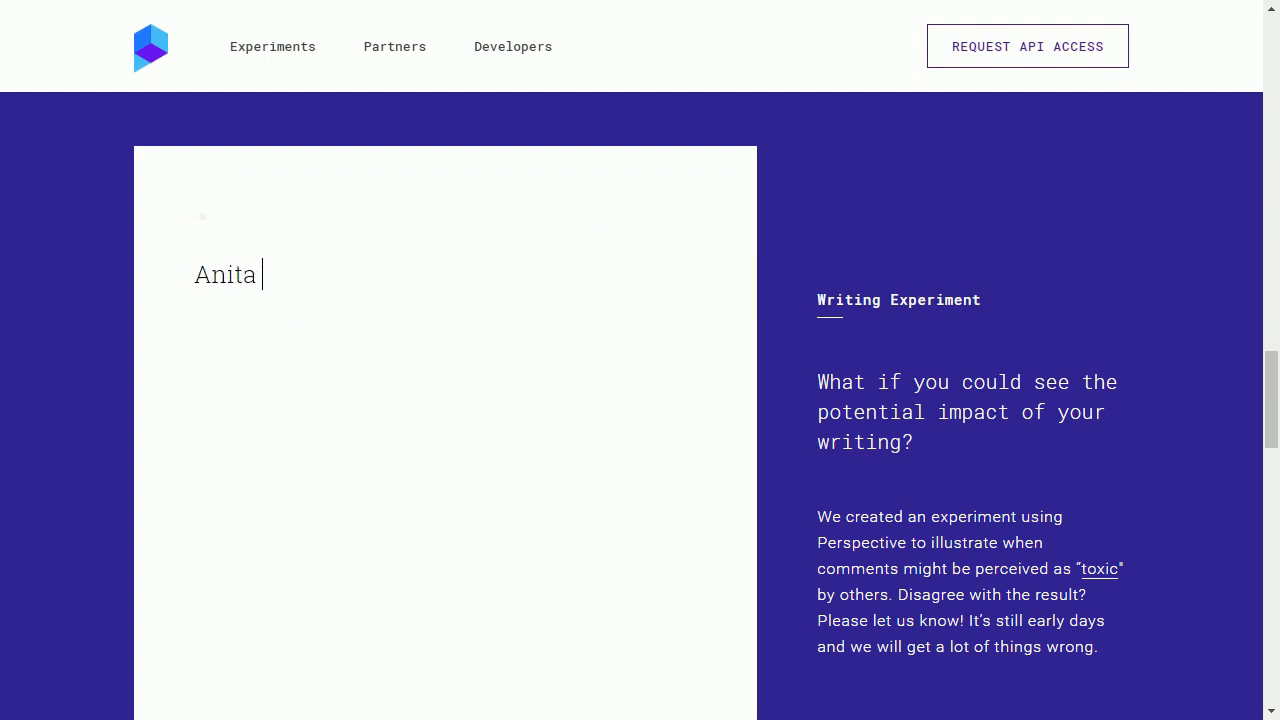
Step: Rate 'Anita Sarkeesian is wrong.' at 12% toxic, edit it, then empty the box
type("Sarkeesian")
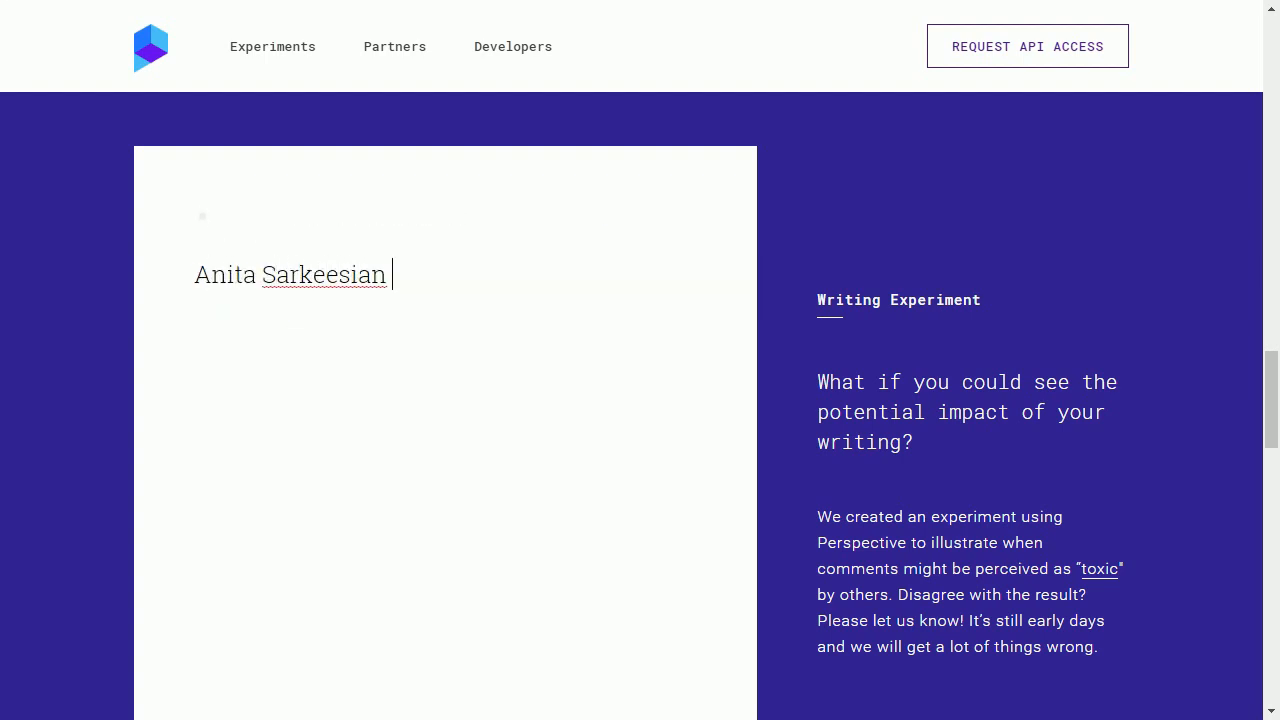
type("is wrong.")
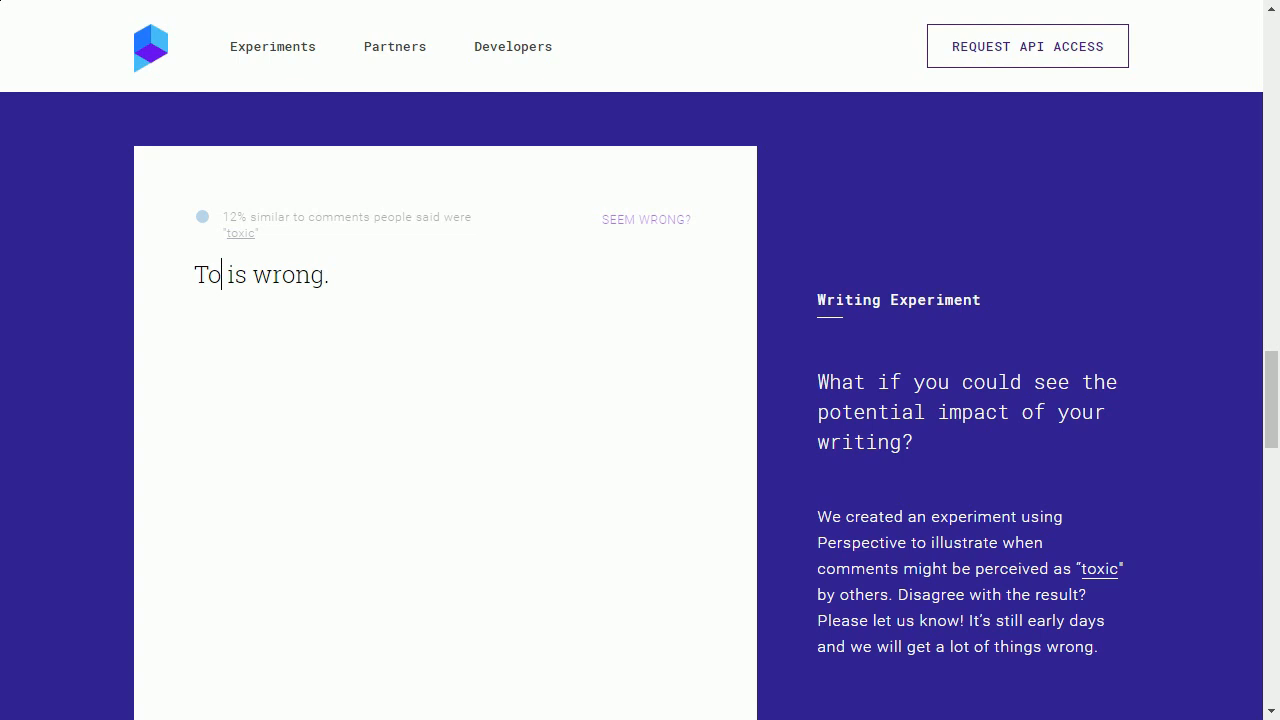
type("rmental")
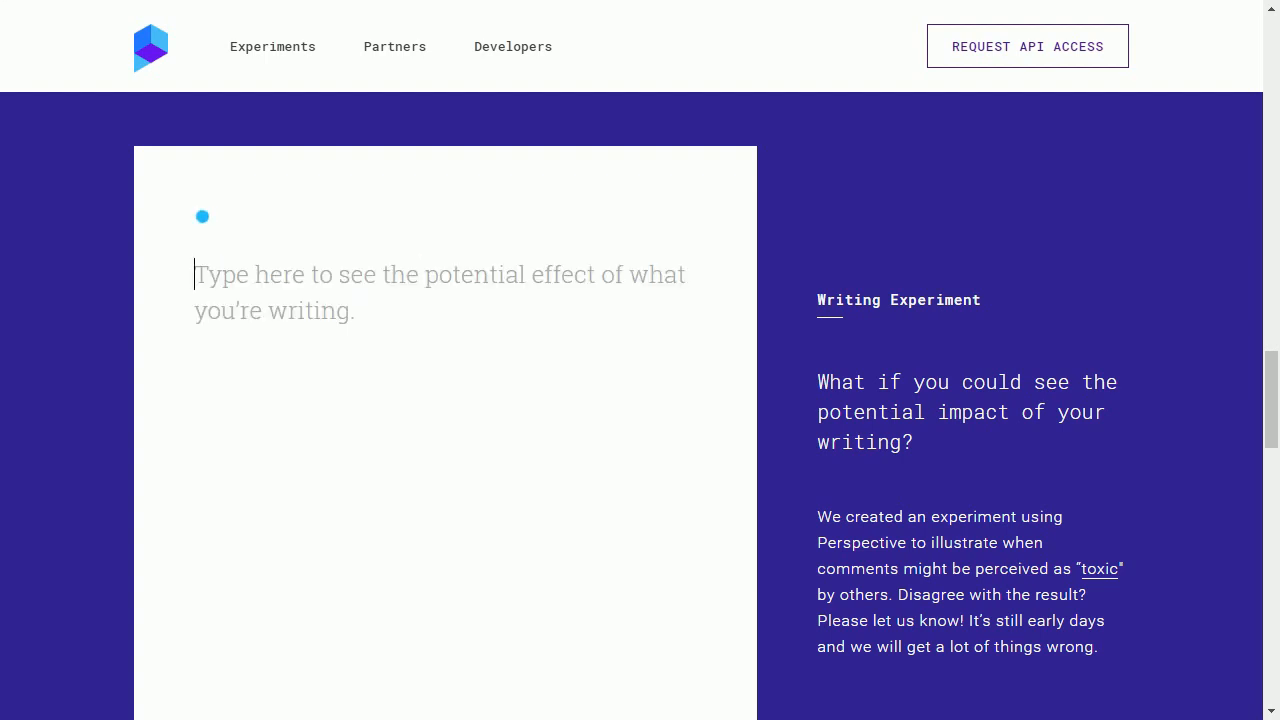
Step: Enter 'Hitler was wrong.' in the writing experiment box and check its toxicity score
type("H")
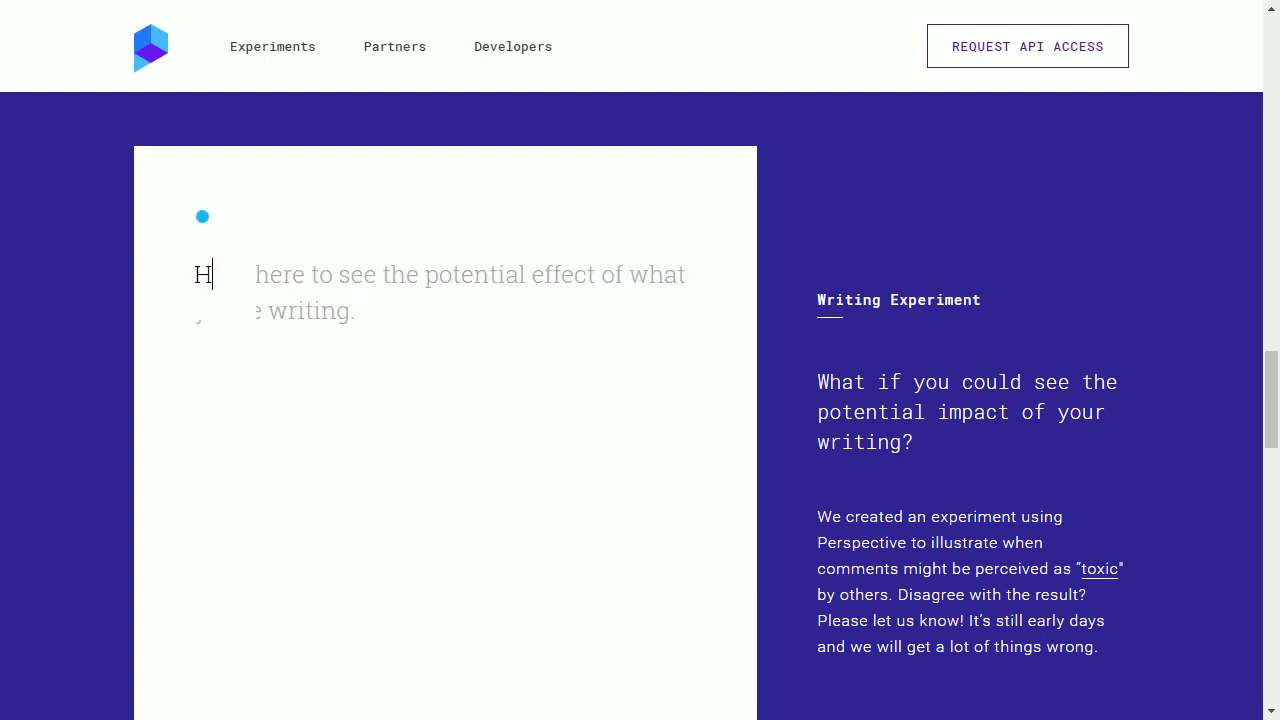
type("Hitler was wrong.")
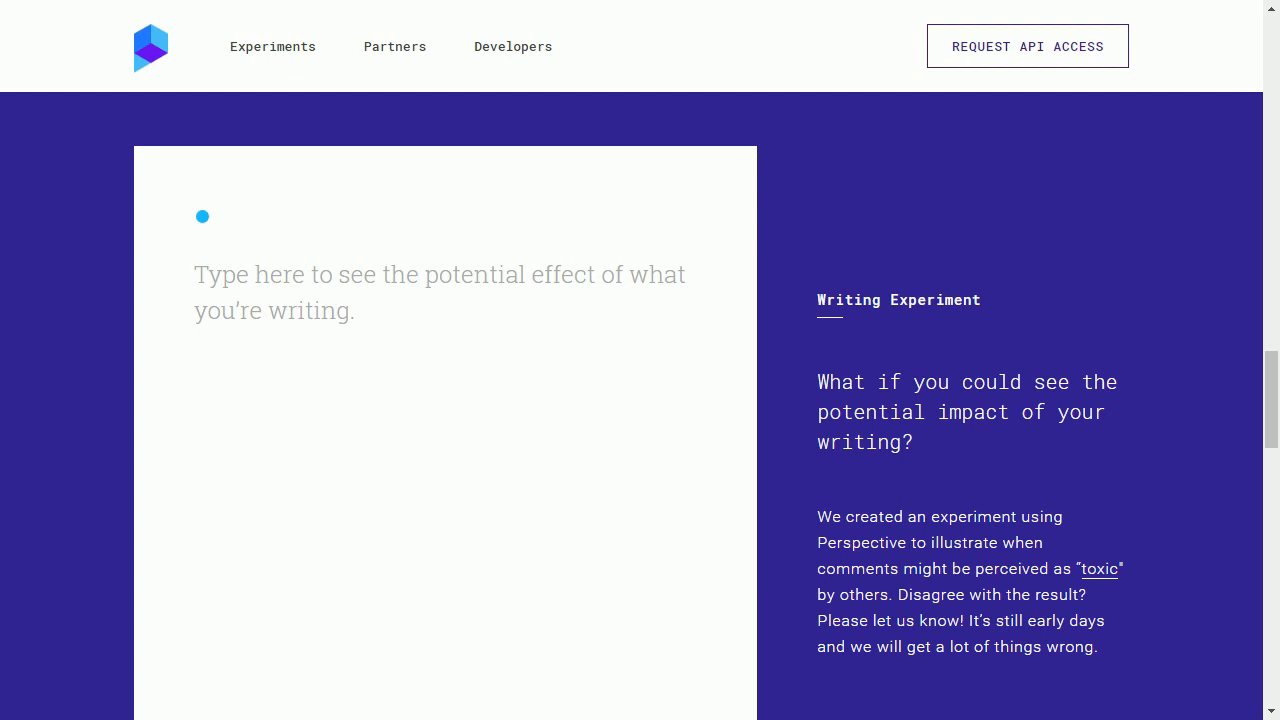
left_click(300, 290)
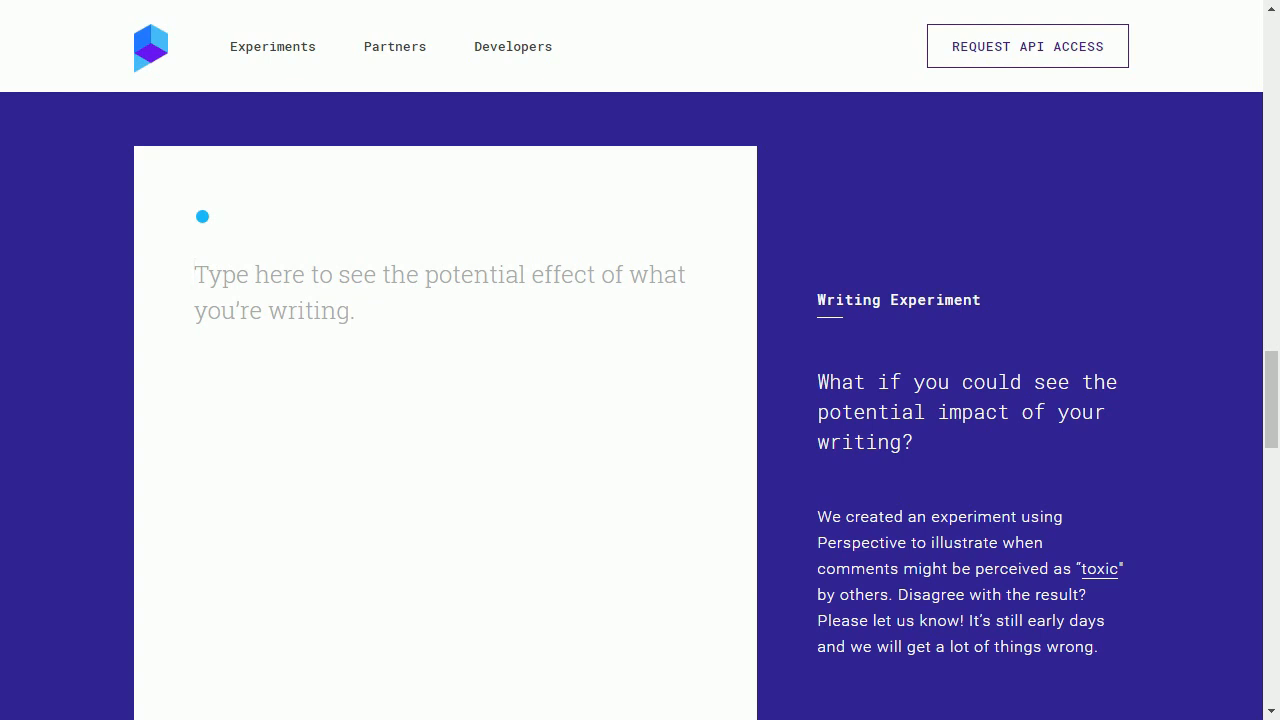
left_click(300, 290)
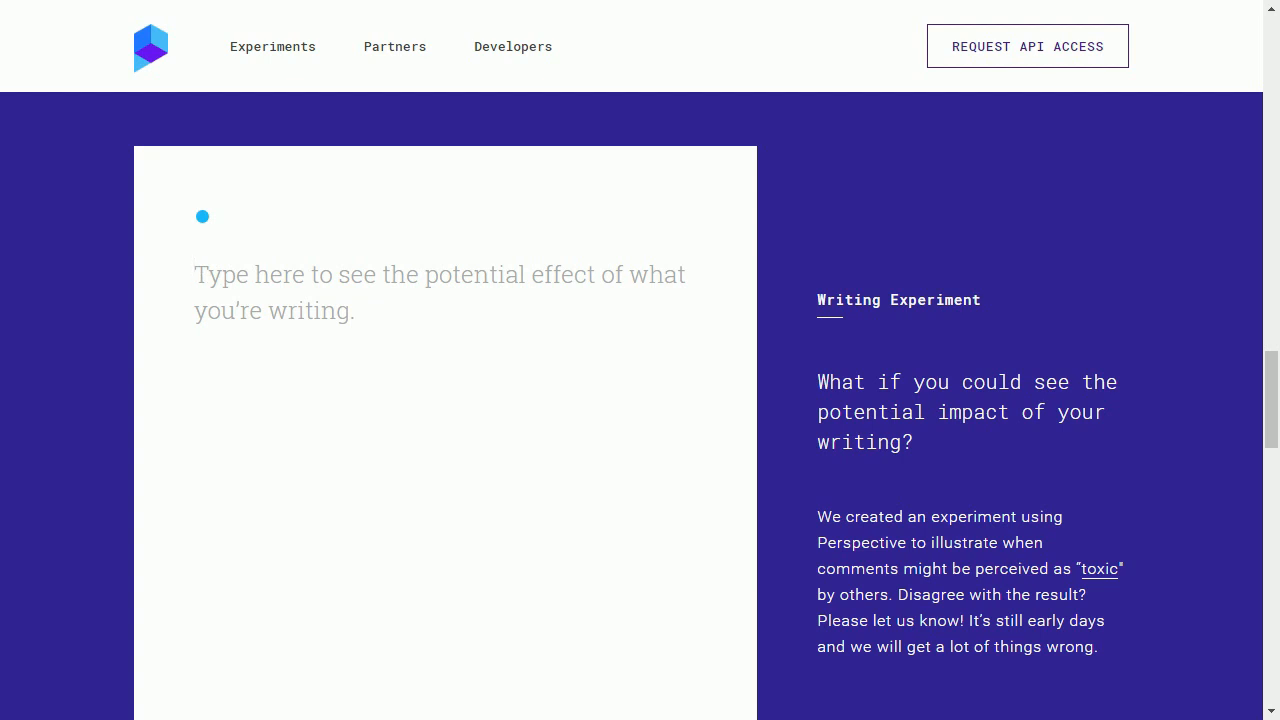
left_click(300, 290)
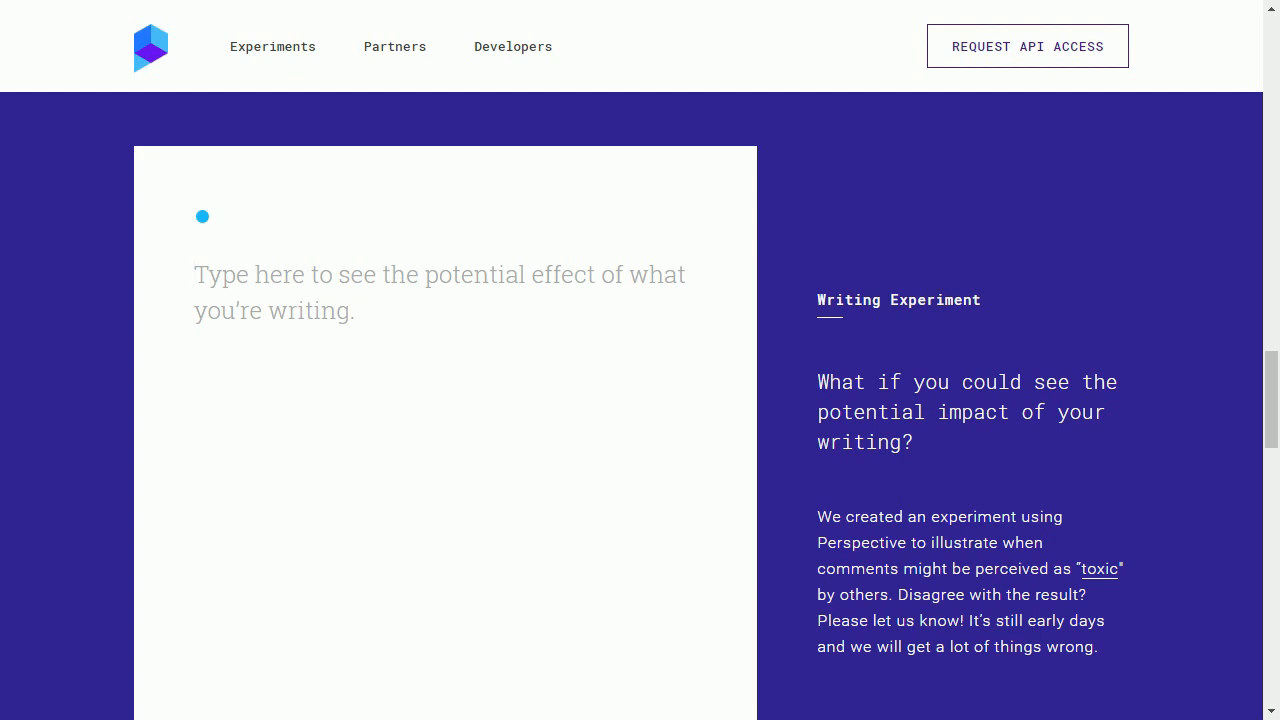
left_click(300, 292)
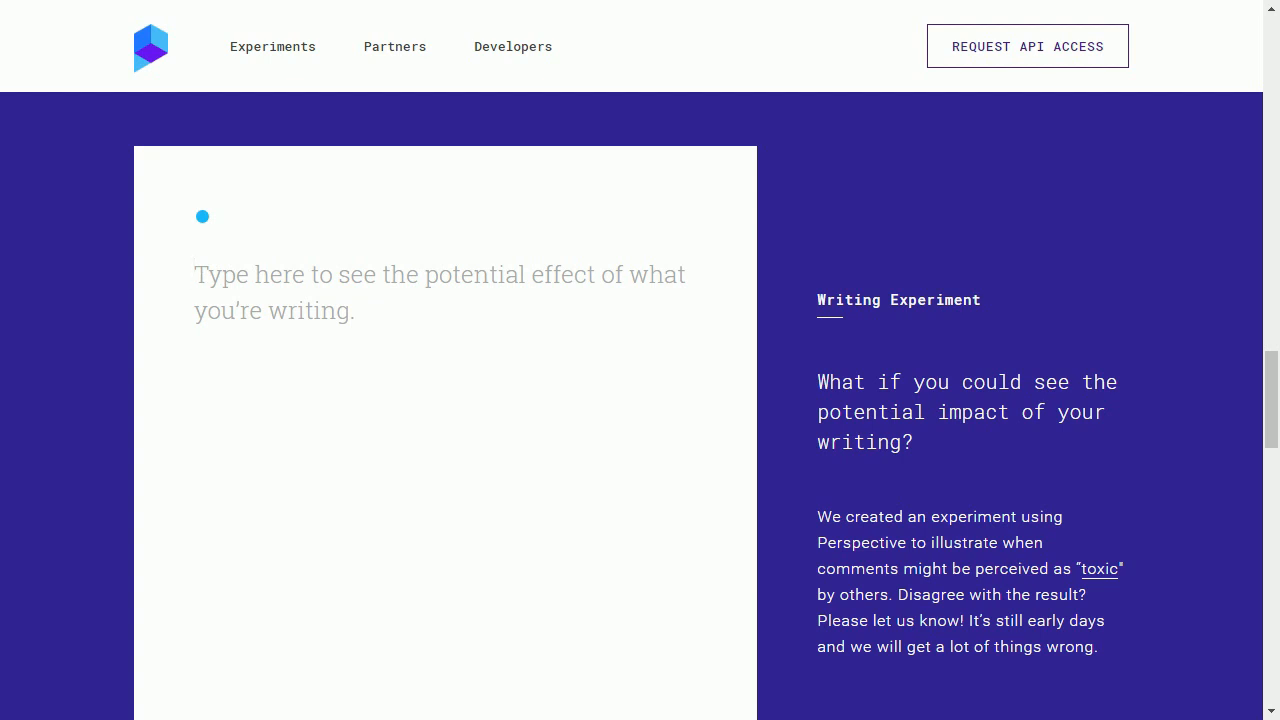
left_click(200, 276)
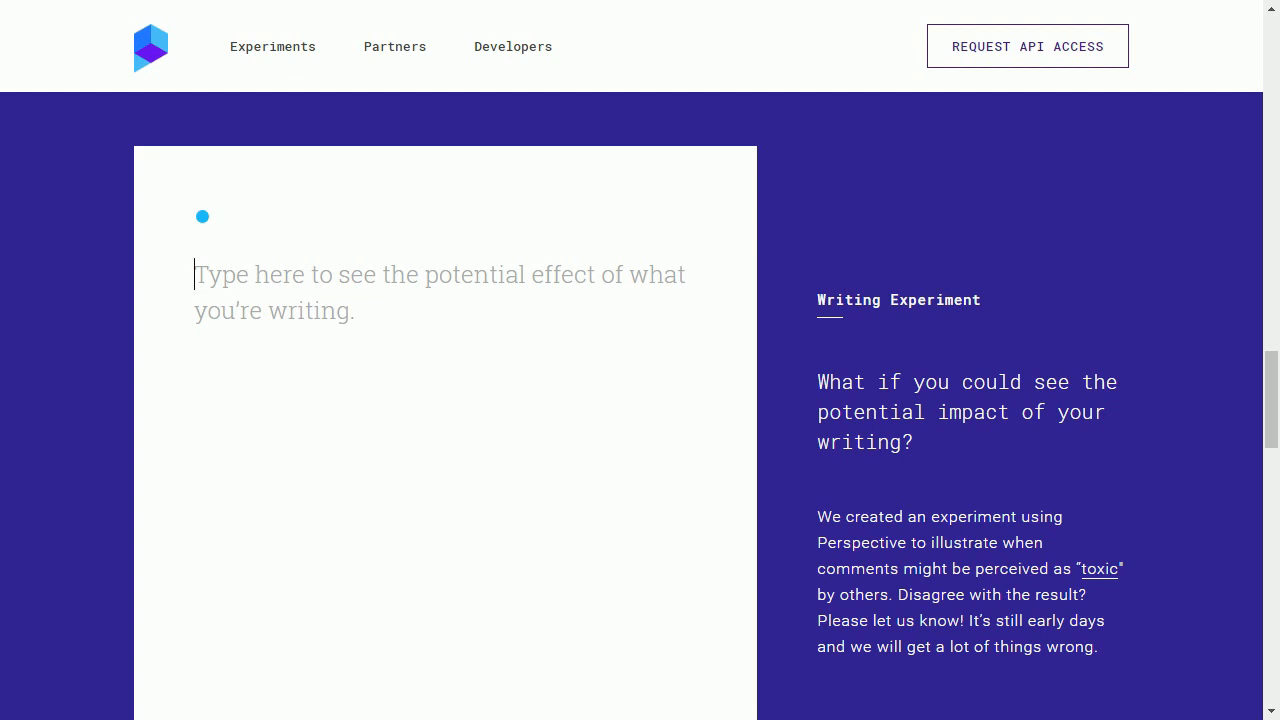
Step: Enter 'Like, comment and subscribe!' and read its 1% similar-to-toxic rating
type("Like, comment and")
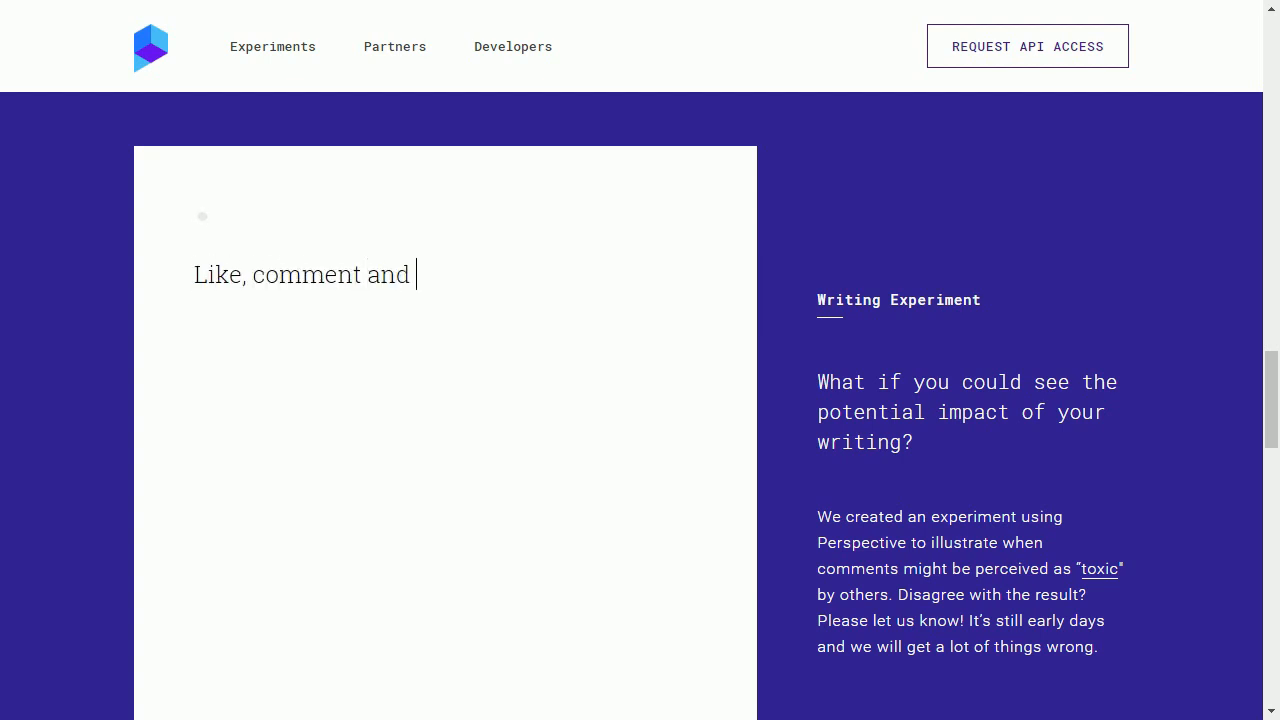
type("subscribe!")
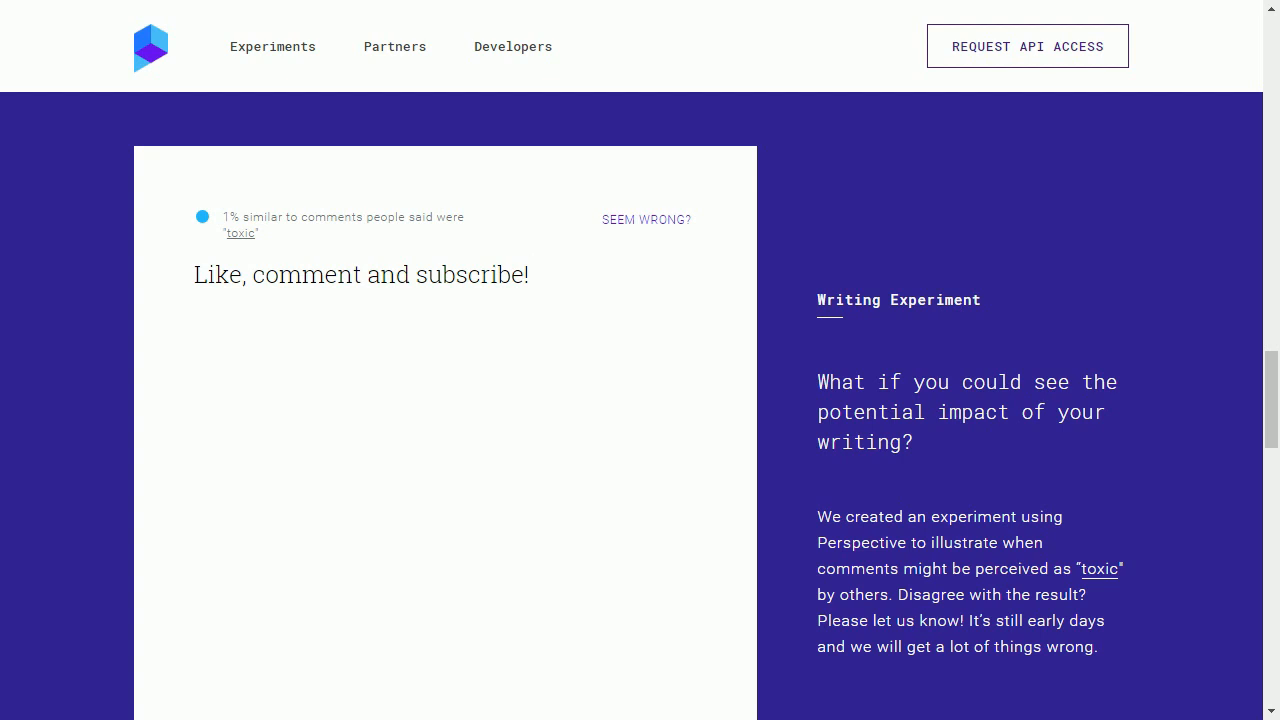
left_click(528, 276)
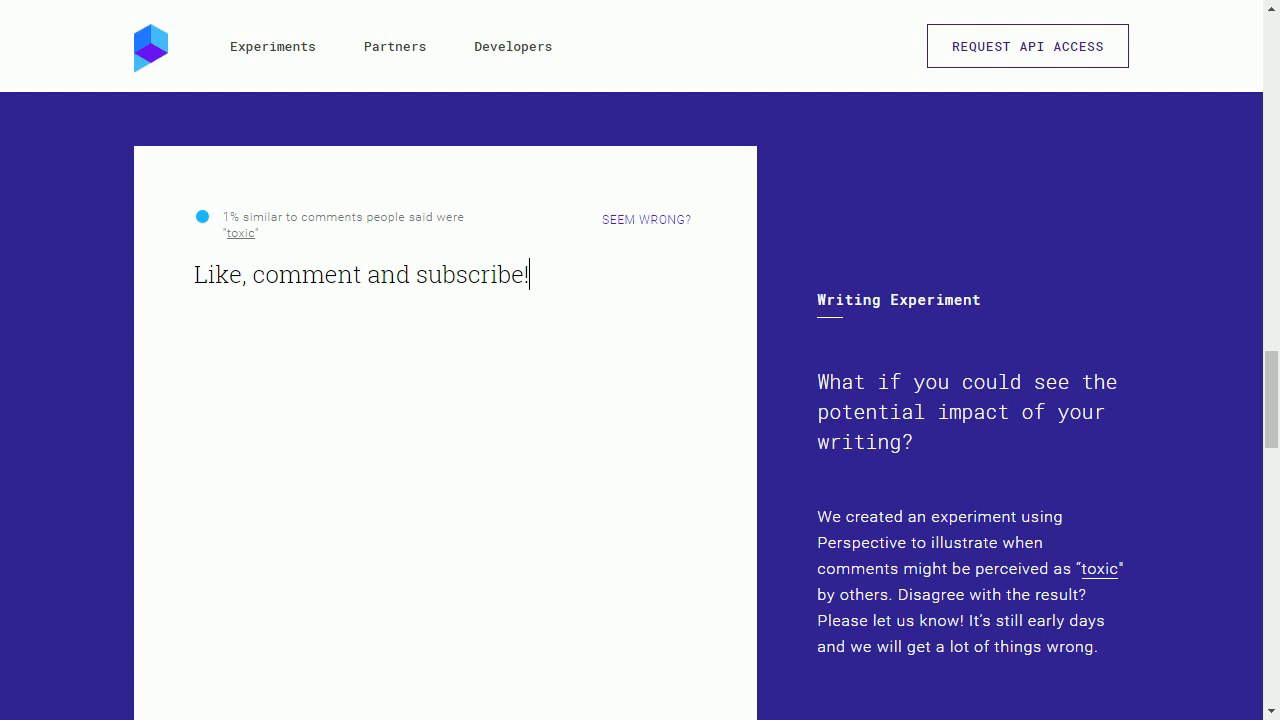